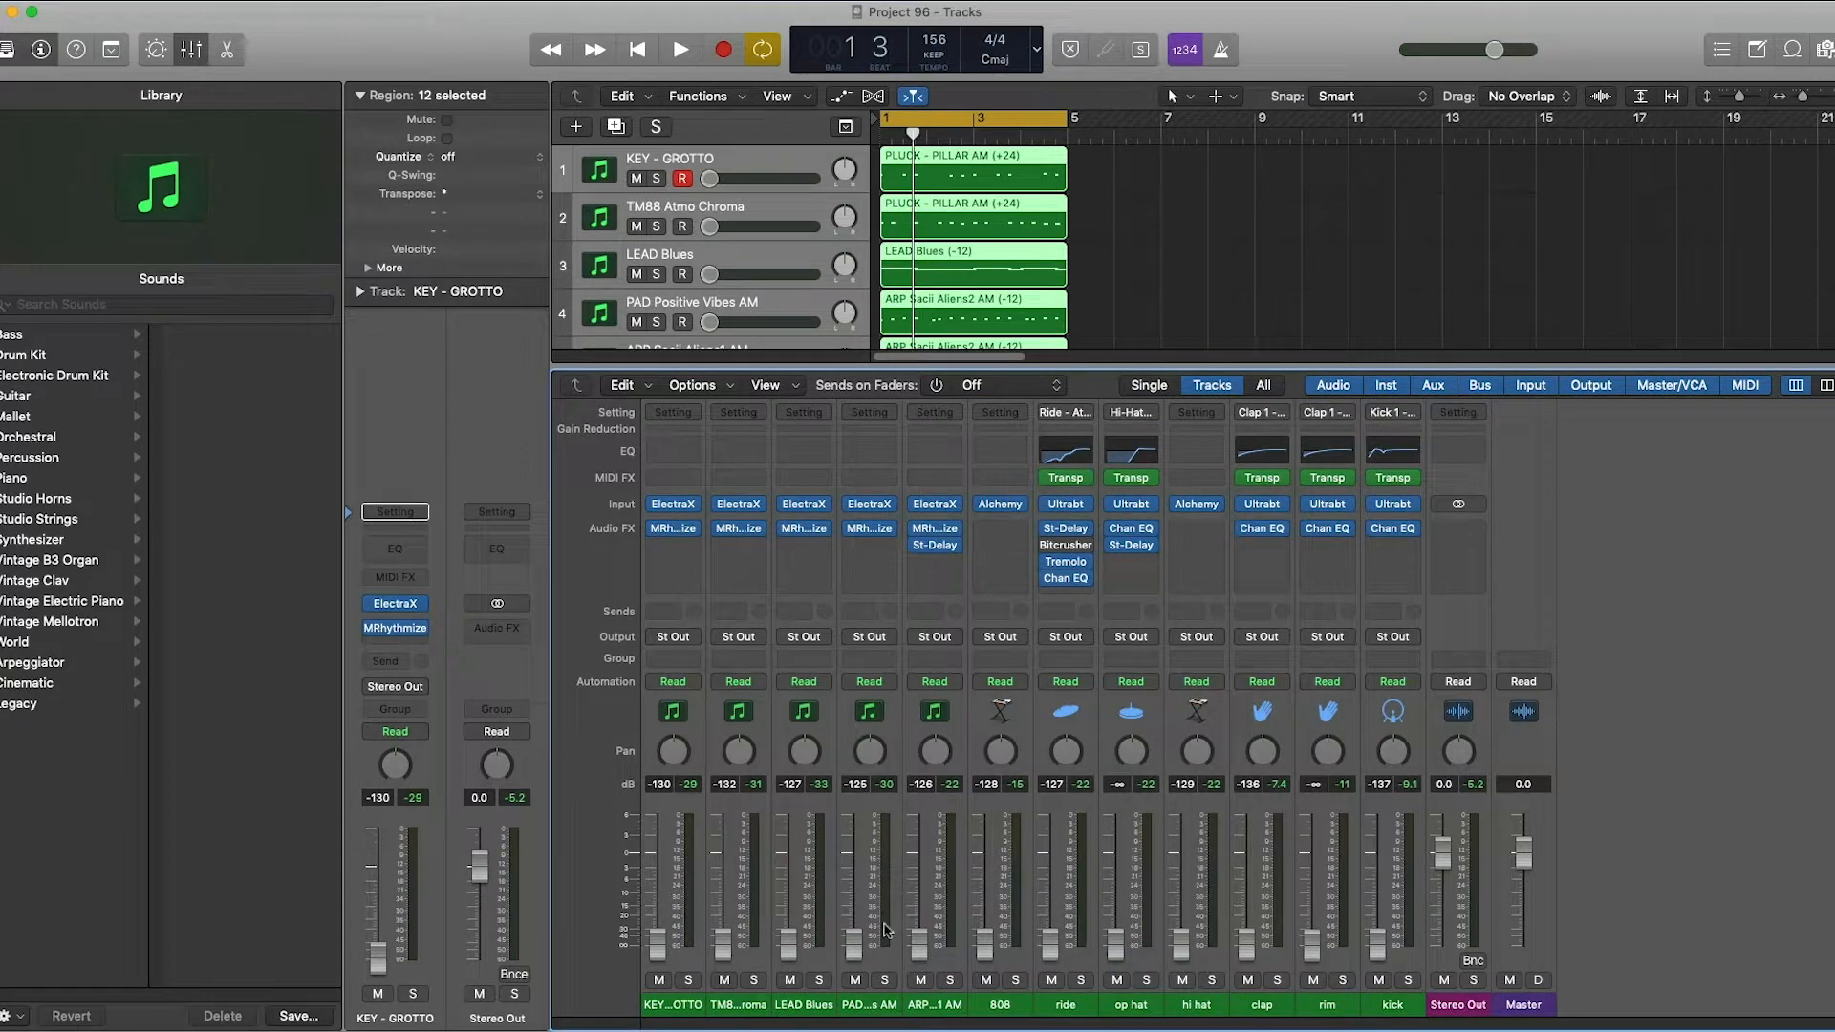
# Insert Channel EQ on the KEY, TM88, LEAD Blues, PAD and ARP channels and shape their curves.
pyautogui.doubleClick(868, 528)
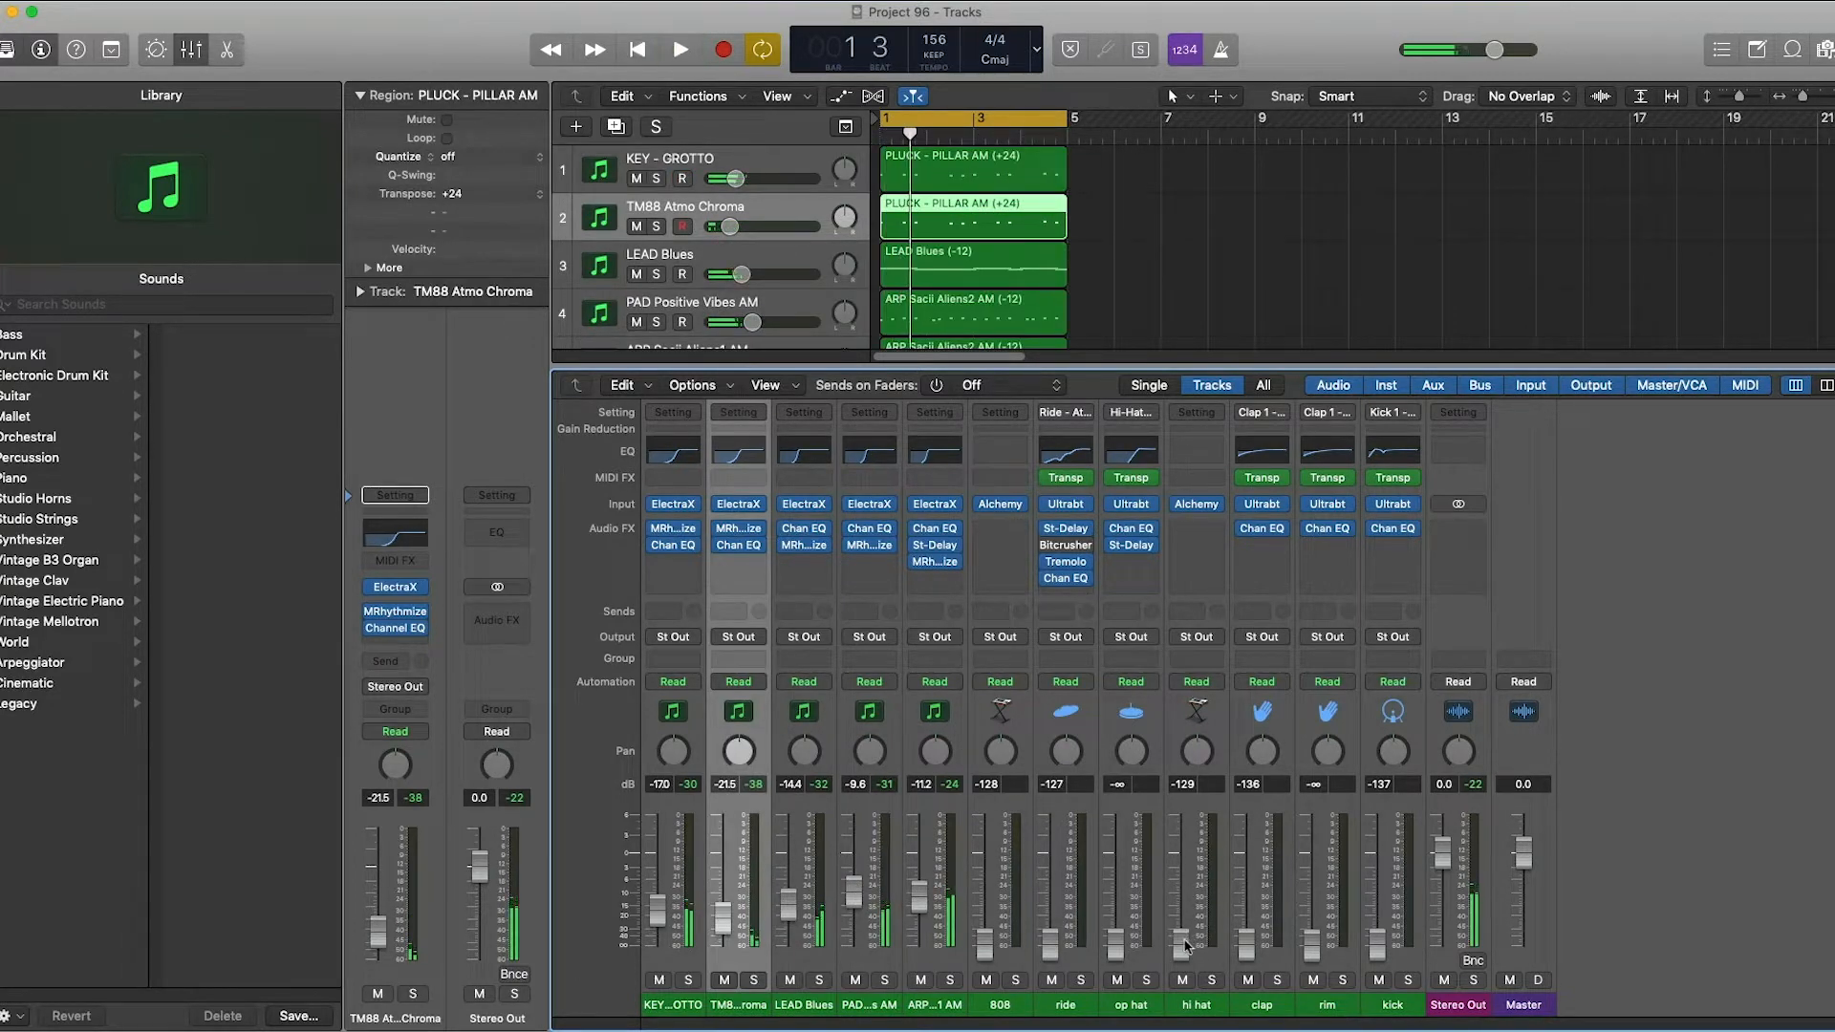
pyautogui.click(680, 50)
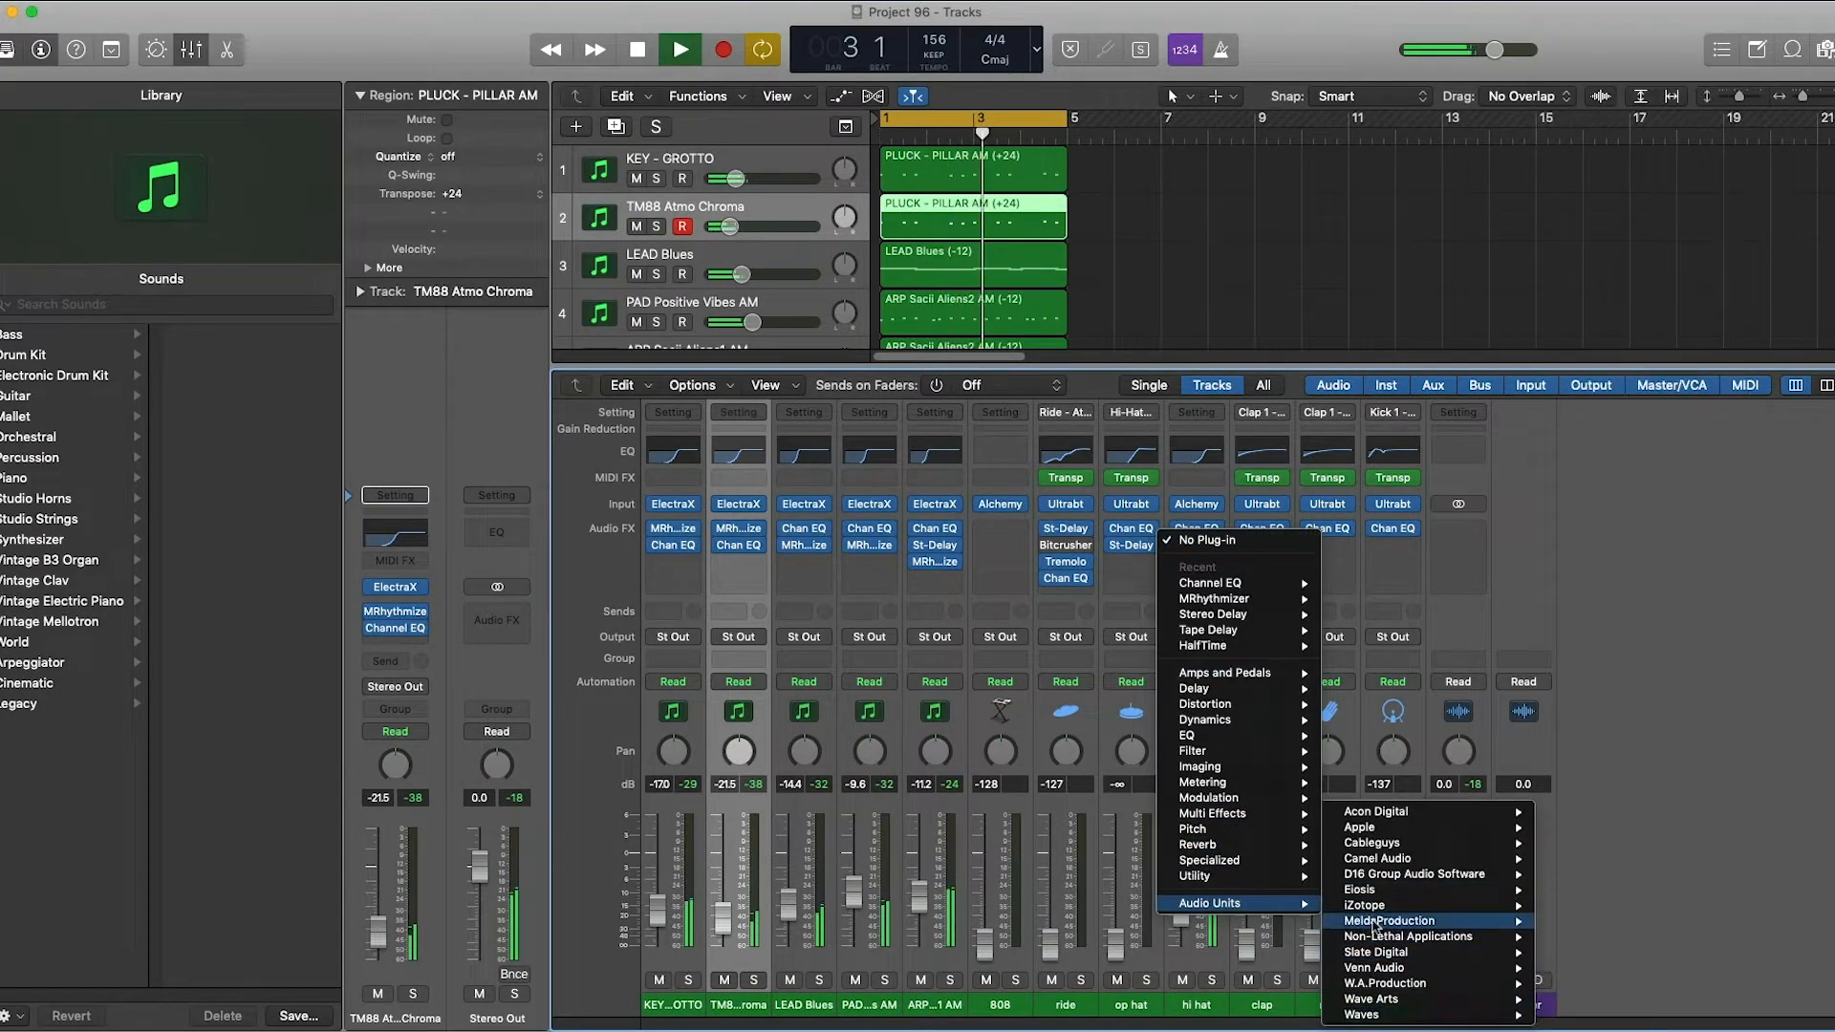
pyautogui.moveTo(1361, 904)
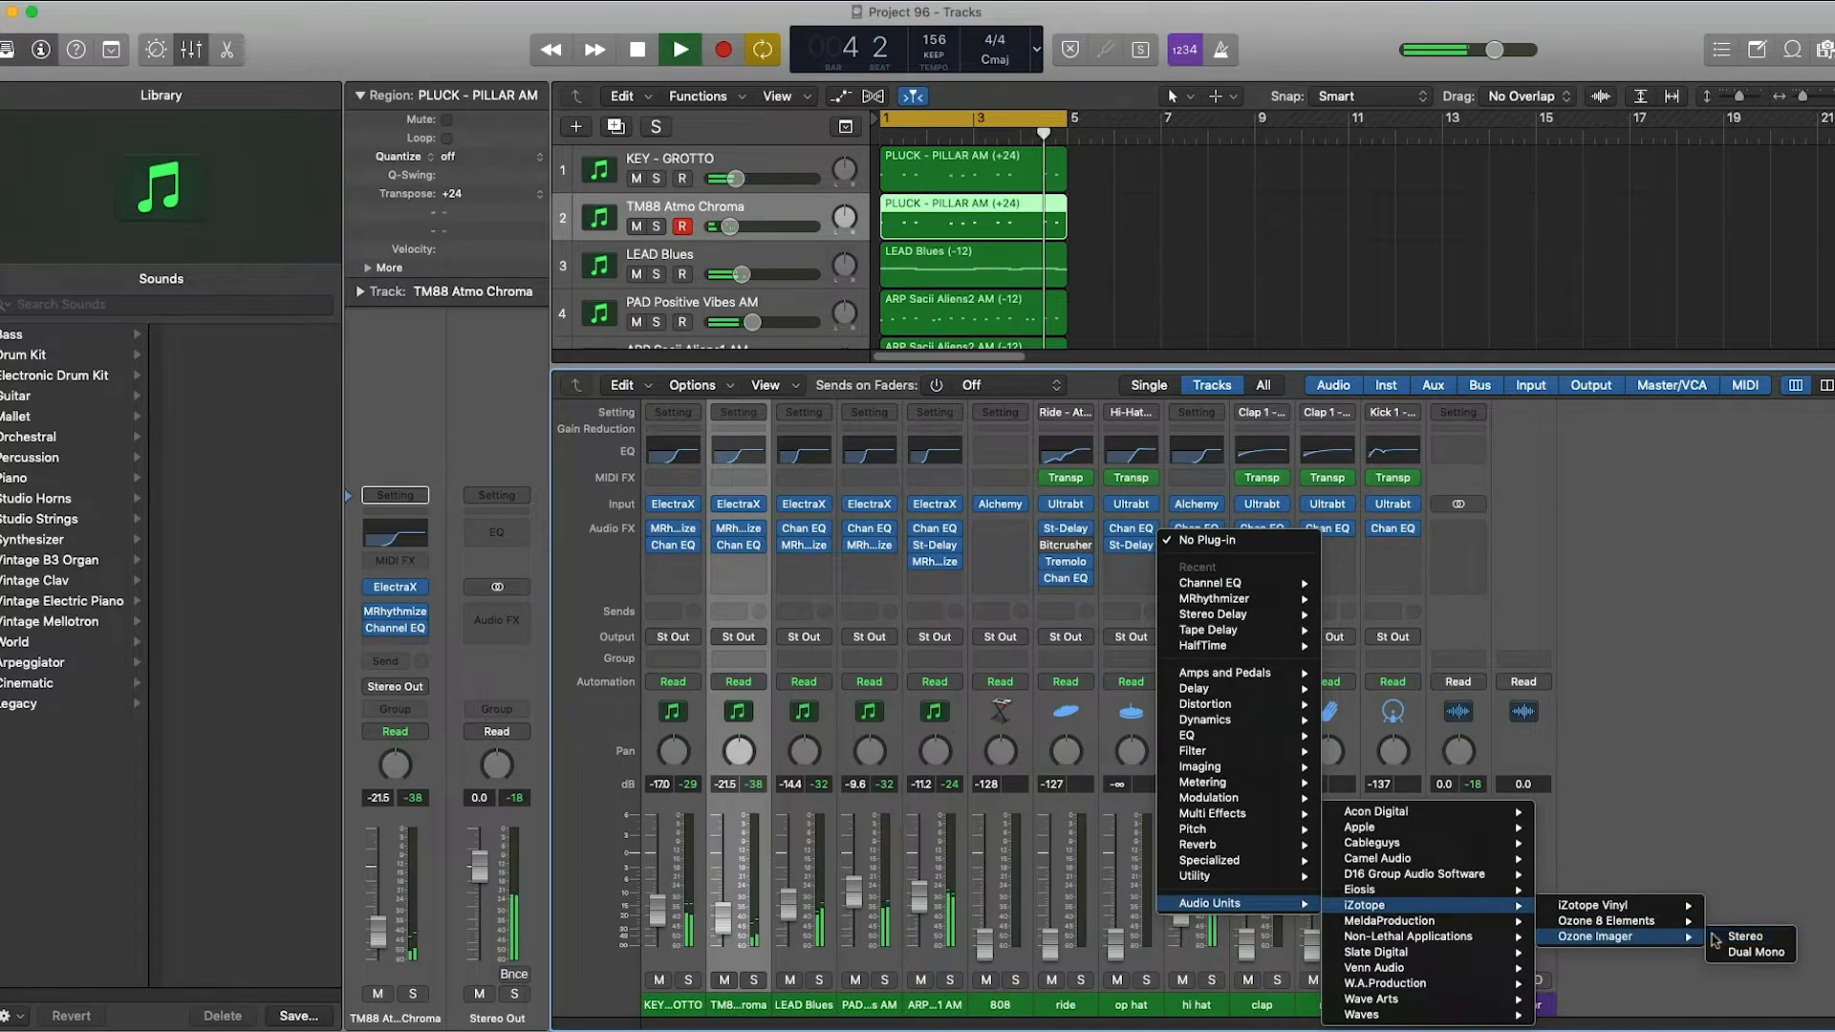
# Insert Ozone Imager Stereo on the hi hat, Width 100, Stereoize Amount 7.
pyautogui.click(1744, 937)
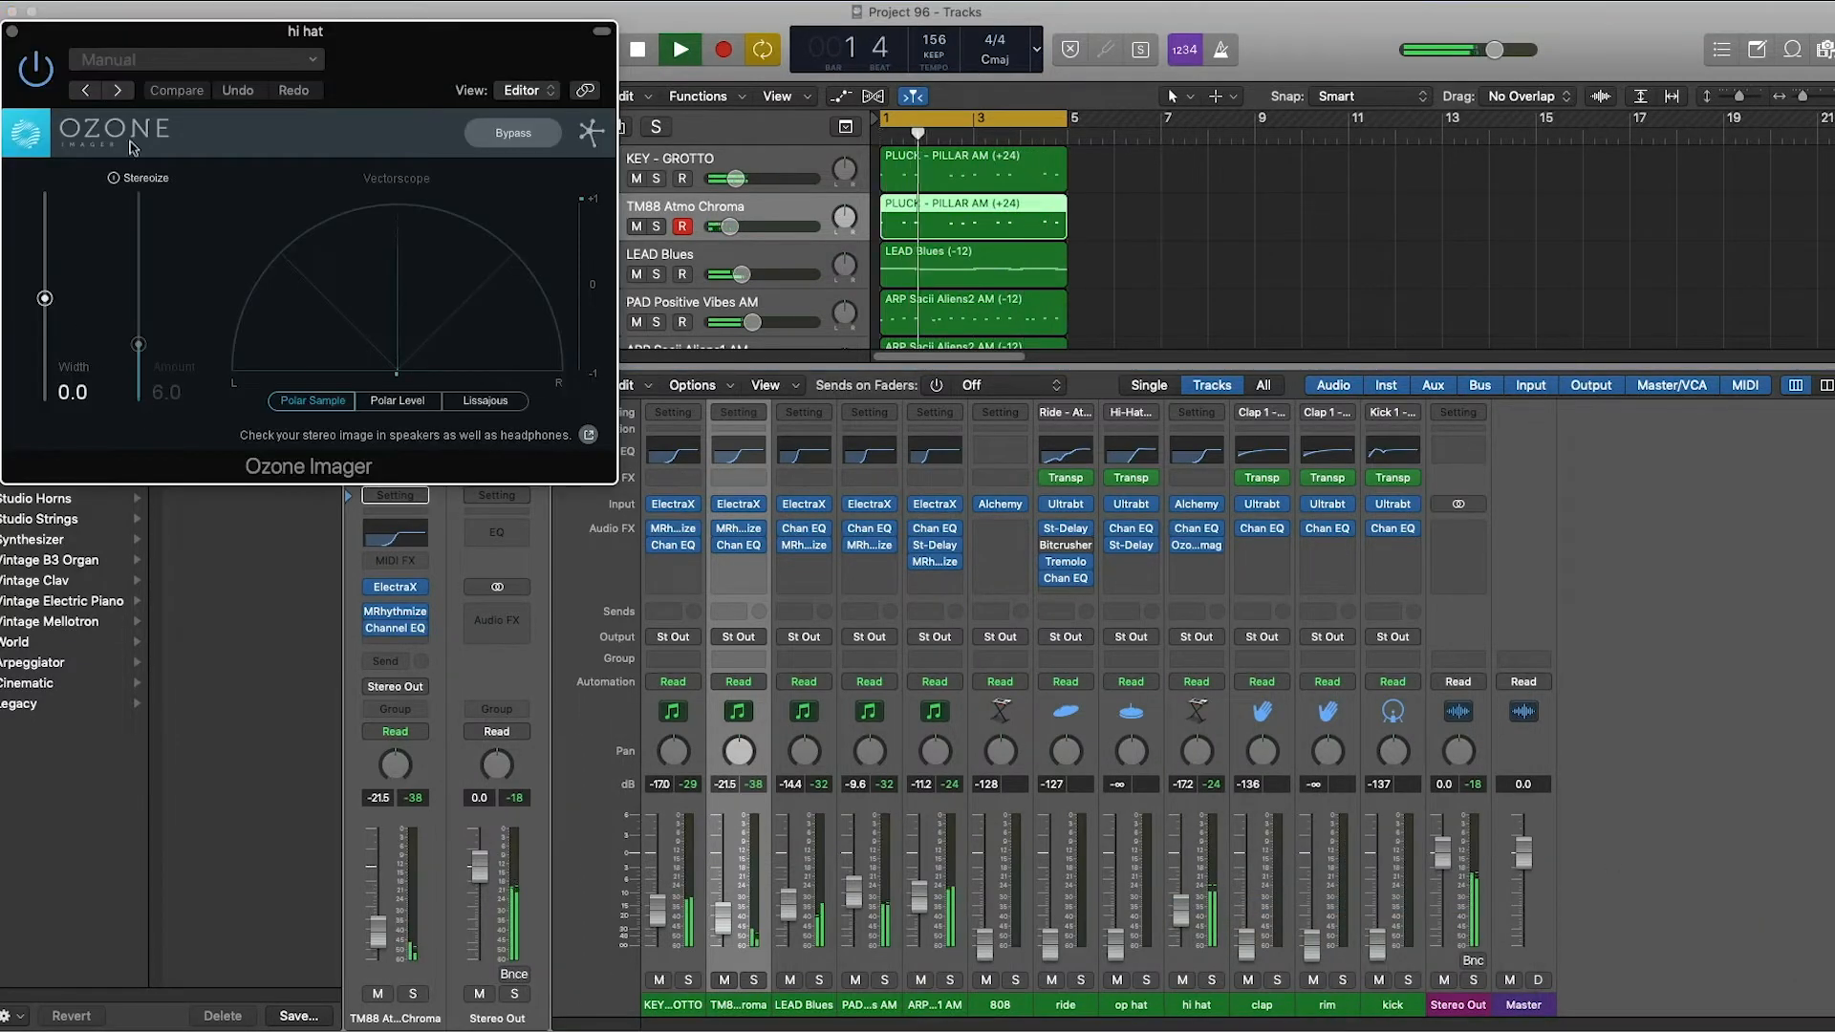
pyautogui.moveTo(44, 298); pyautogui.dragTo(44, 275)
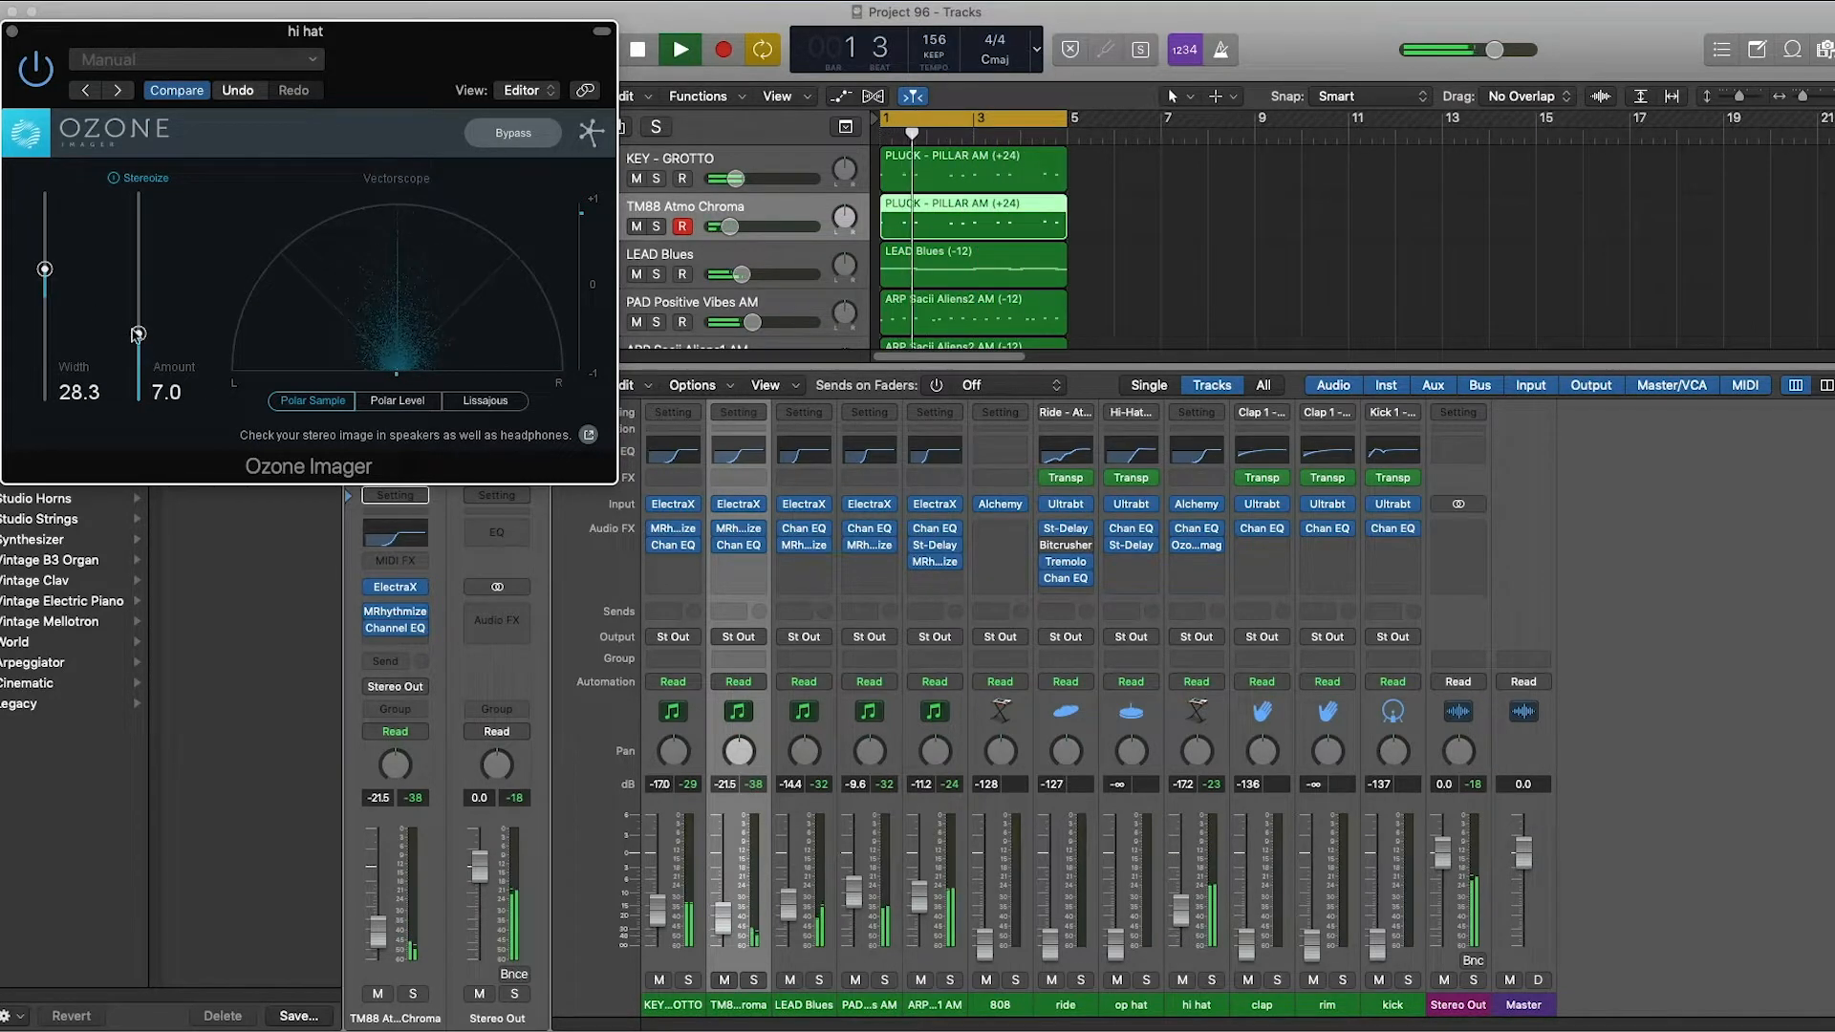
pyautogui.moveTo(44, 267); pyautogui.dragTo(44, 195)
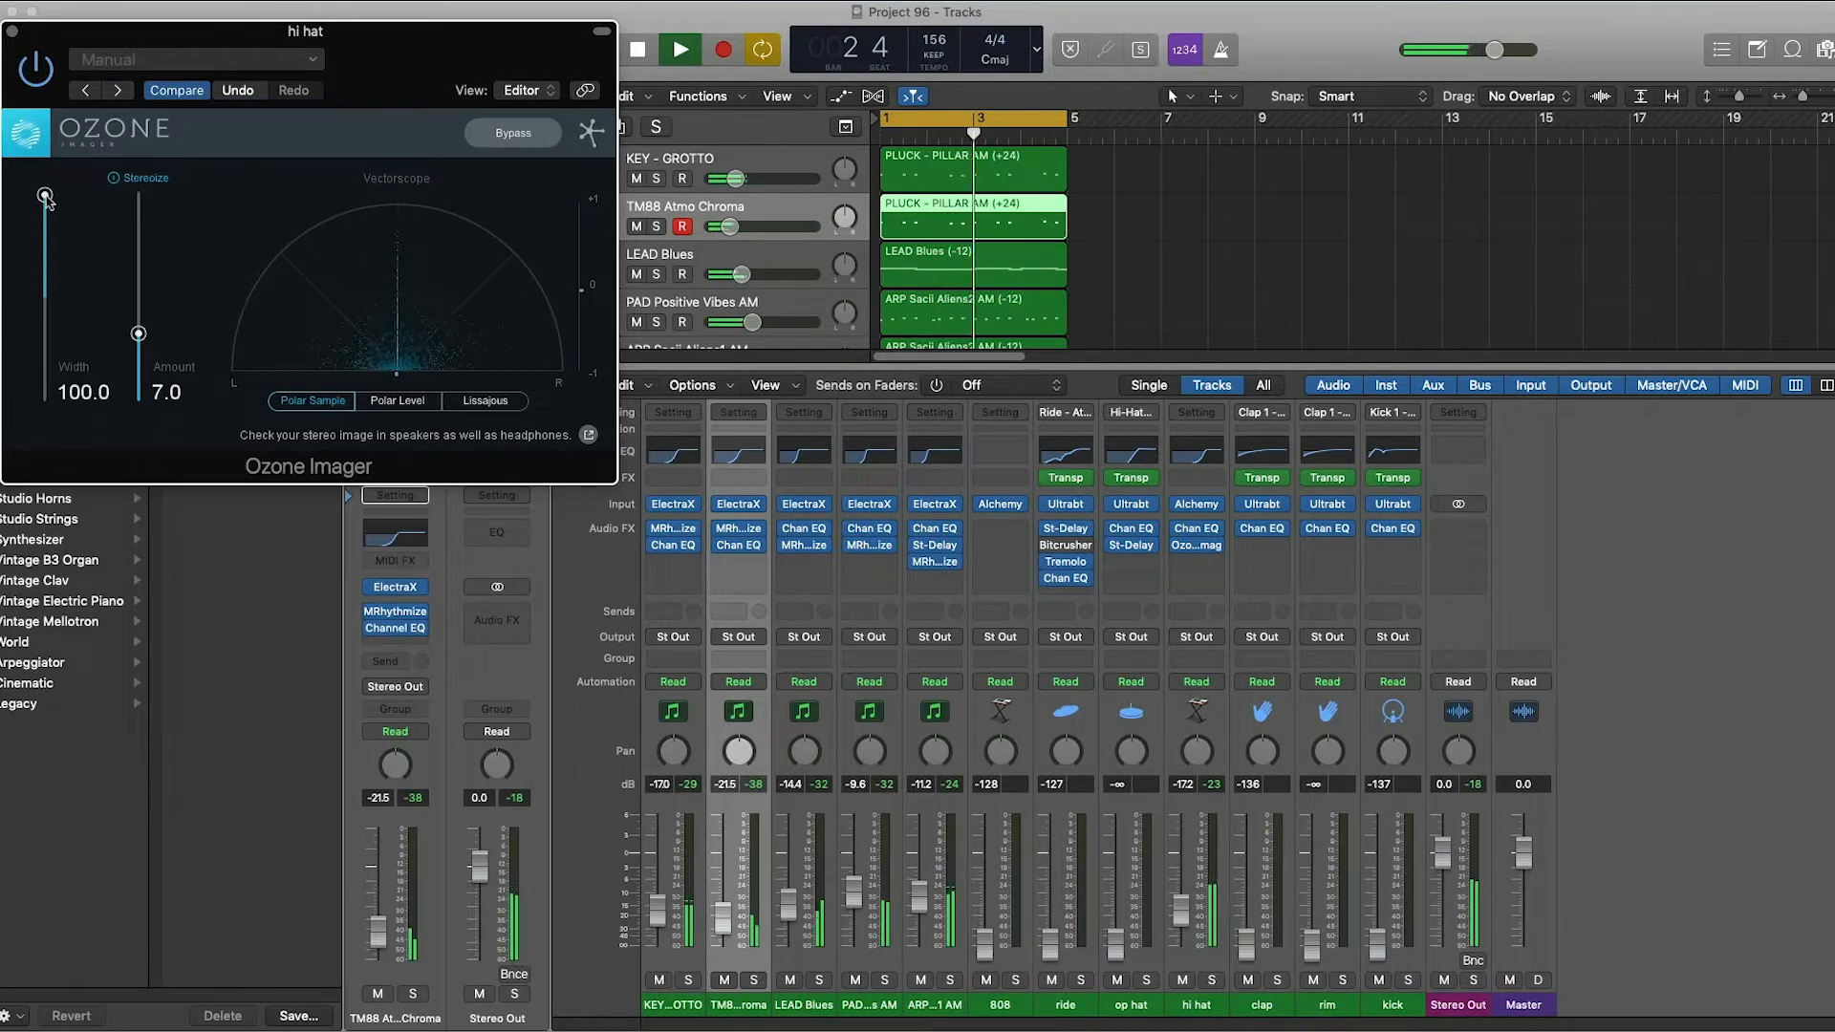
pyautogui.moveTo(44, 195); pyautogui.dragTo(44, 270)
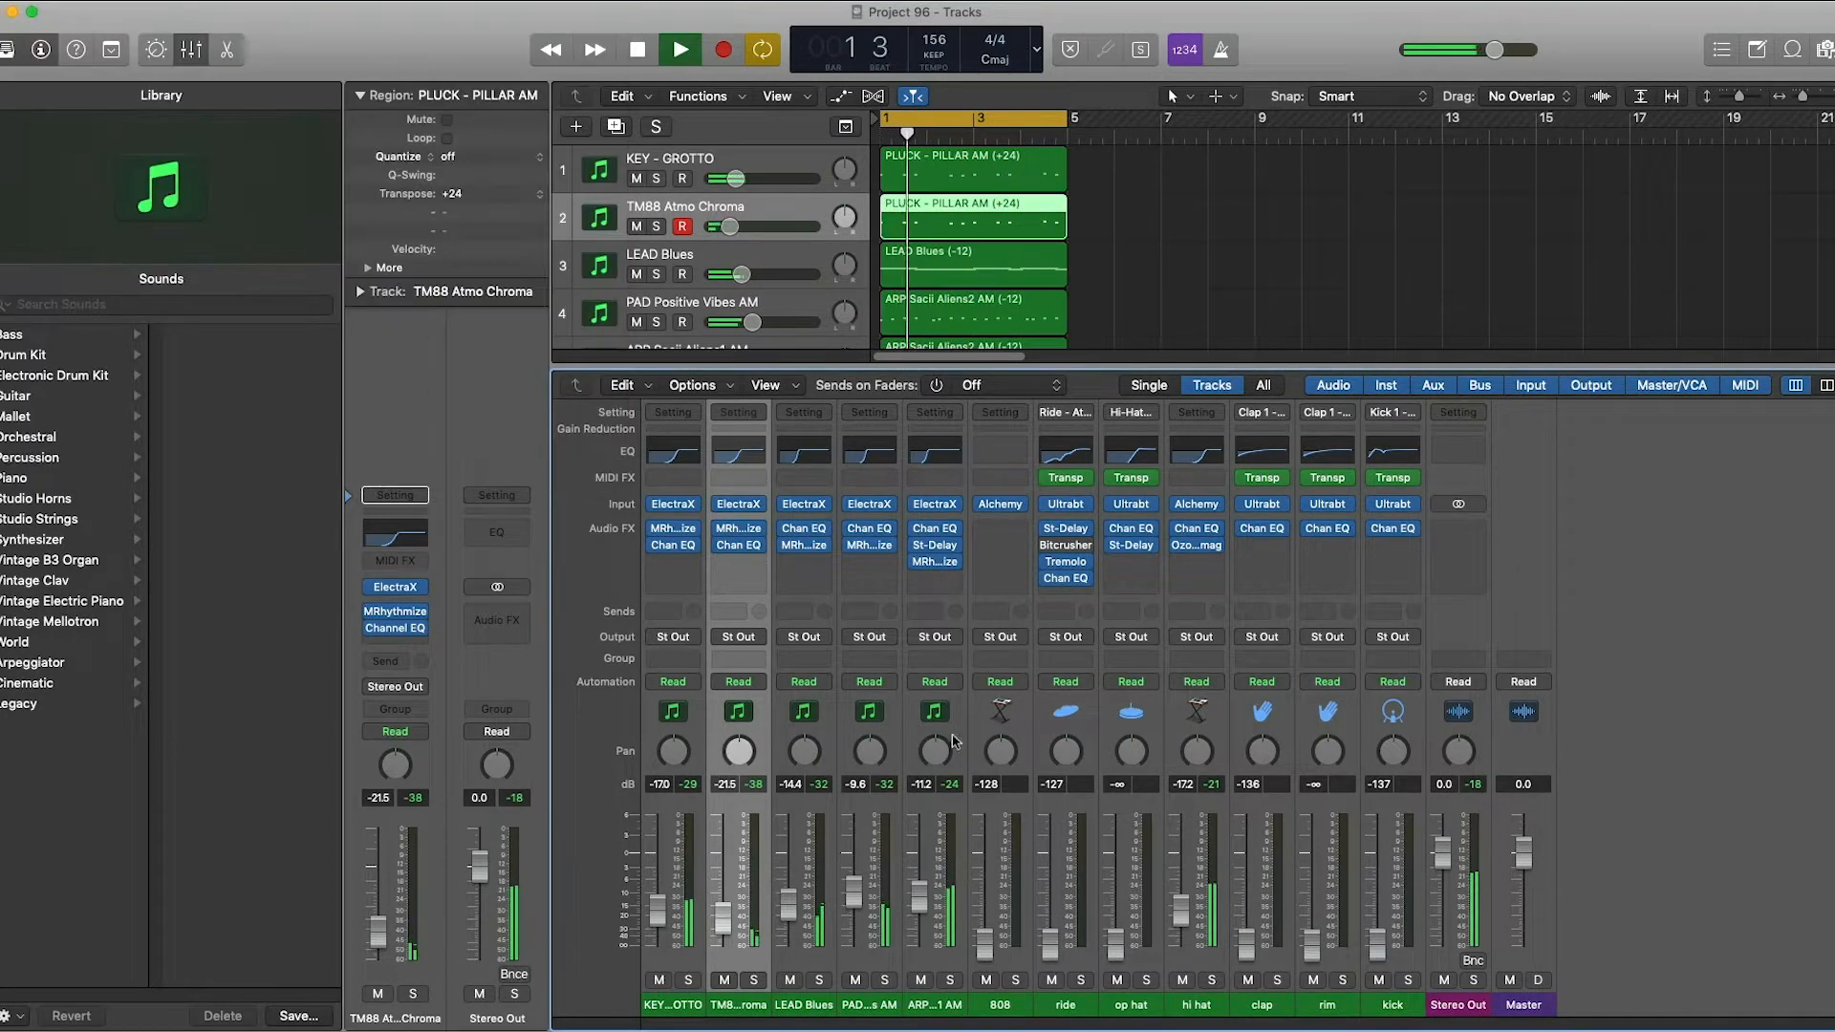
# EQ the clap with the analyzer on, a steeper low cut slope and the high cut enabled.
pyautogui.click(681, 50)
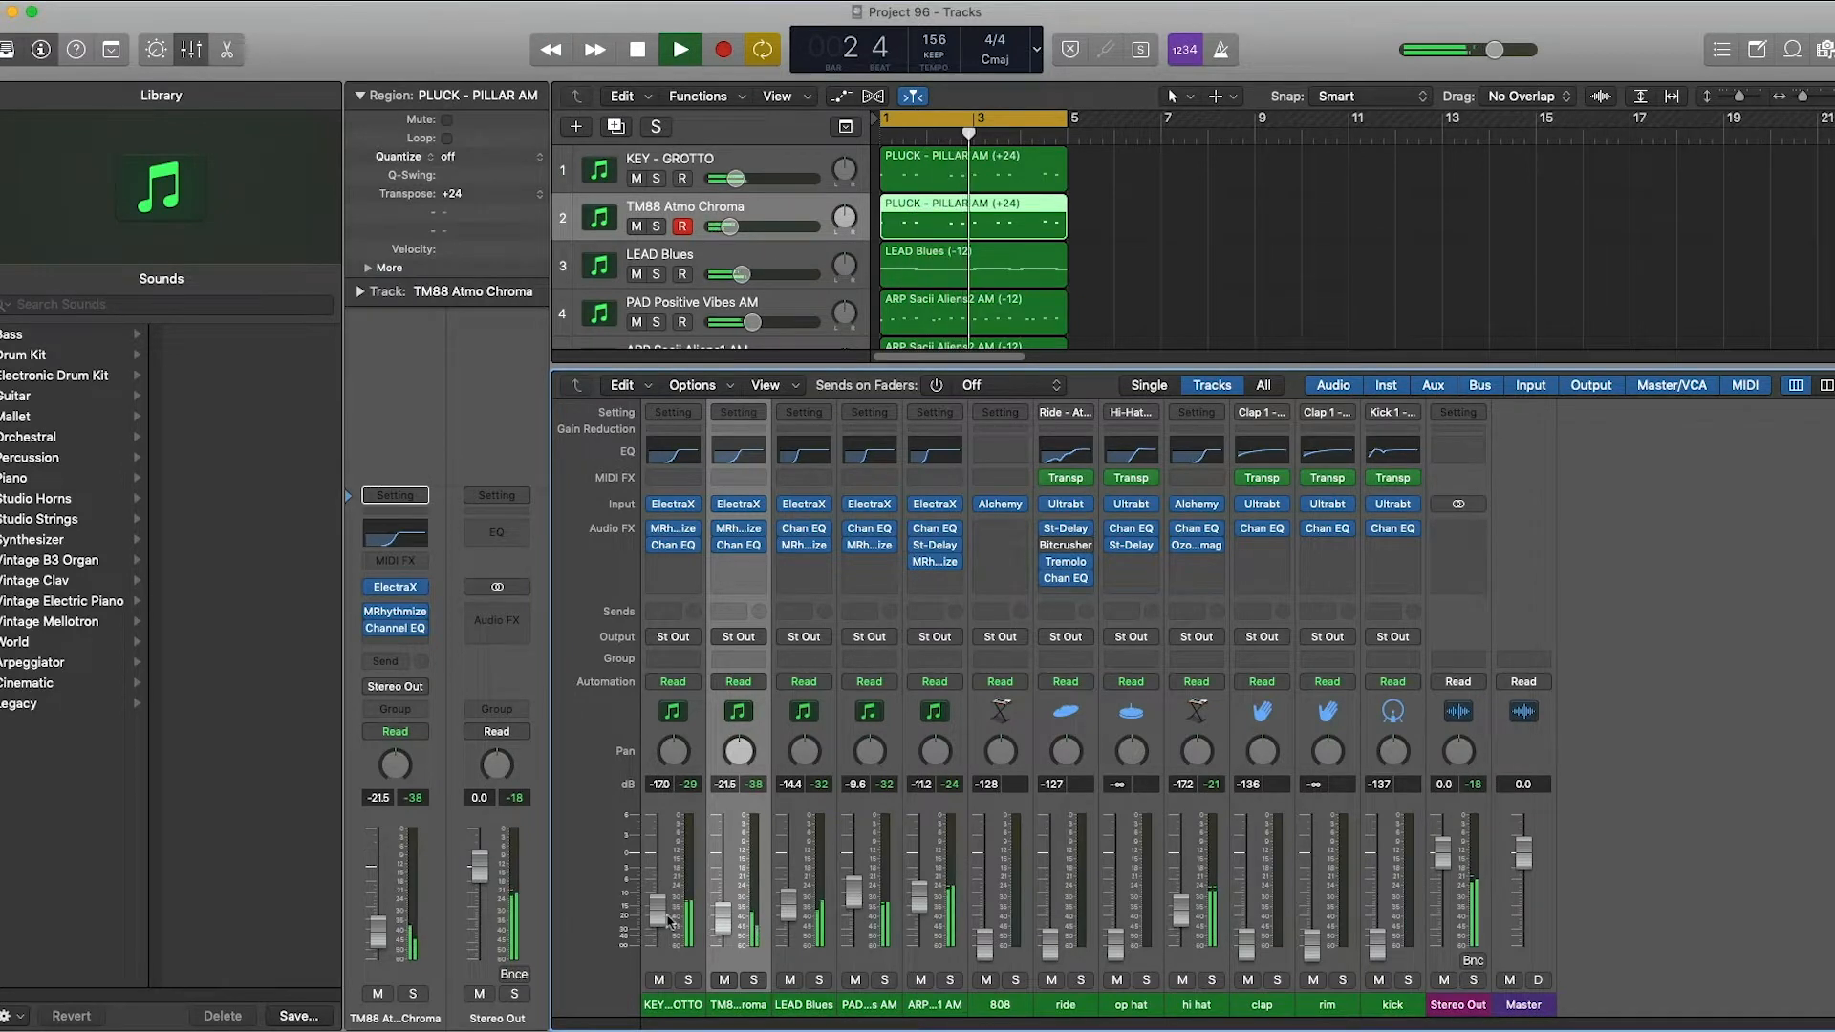
pyautogui.click(680, 50)
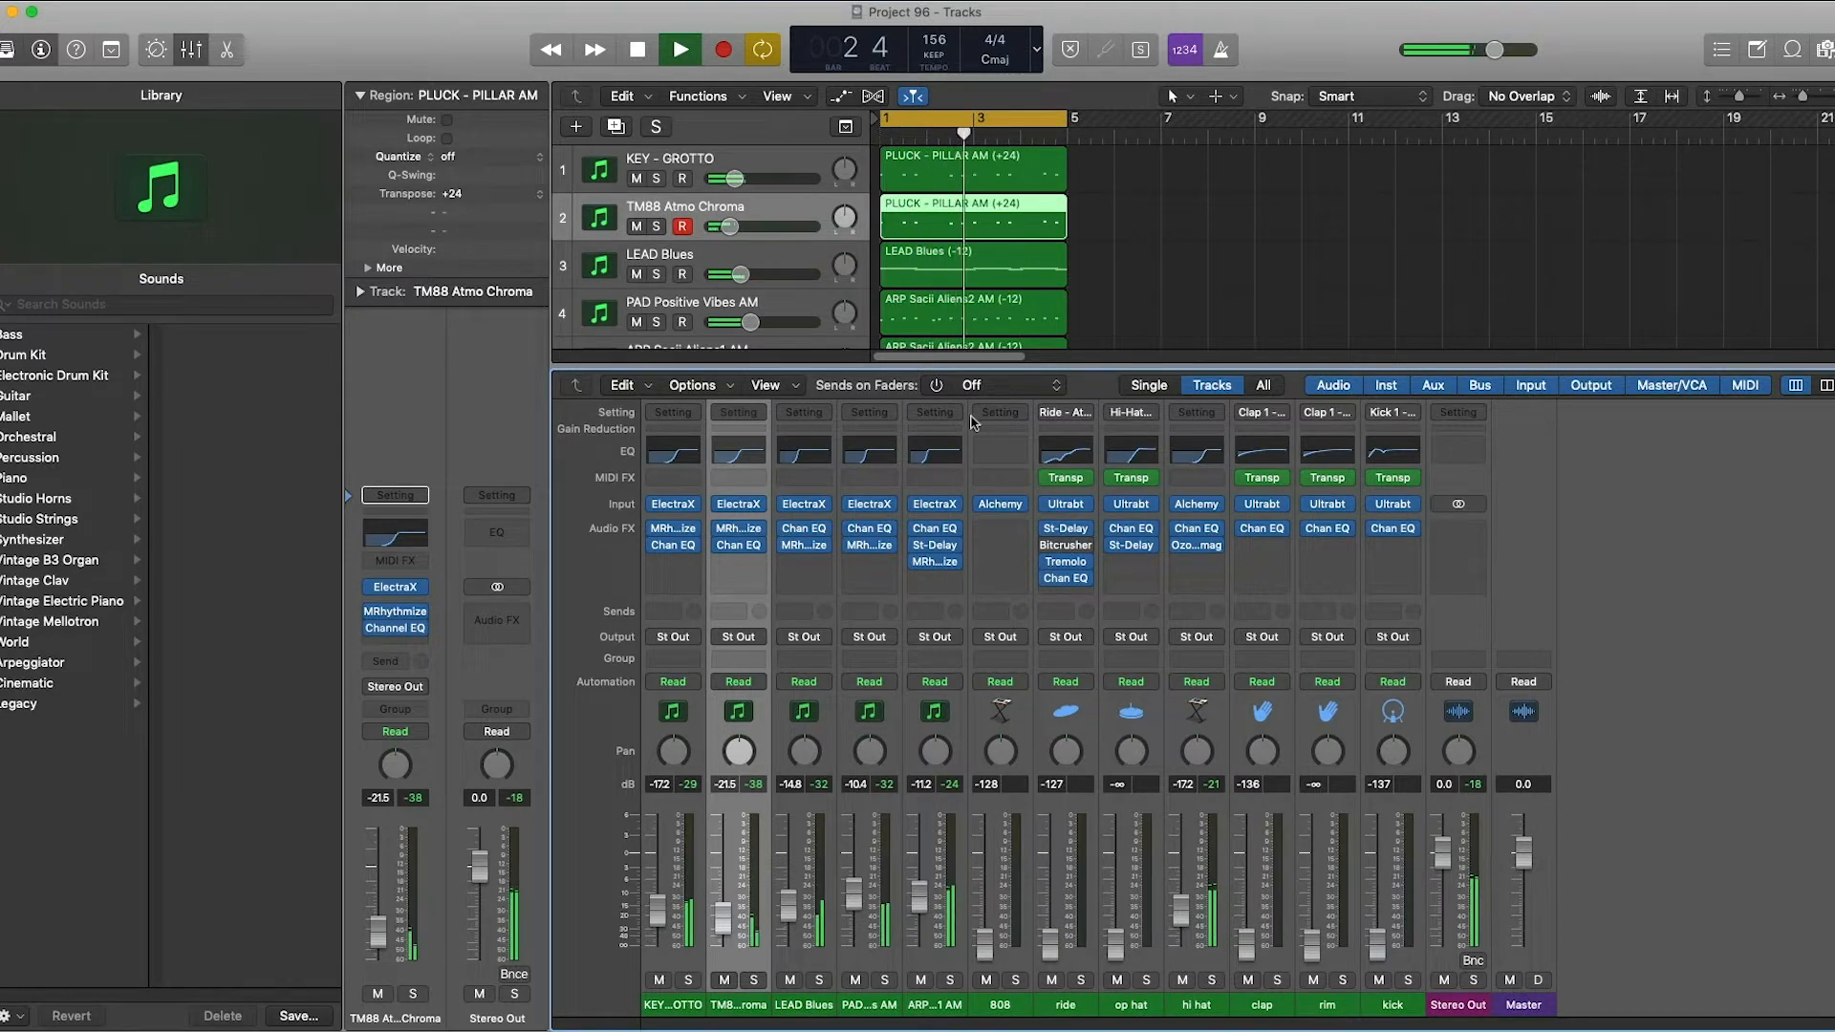
pyautogui.click(680, 50)
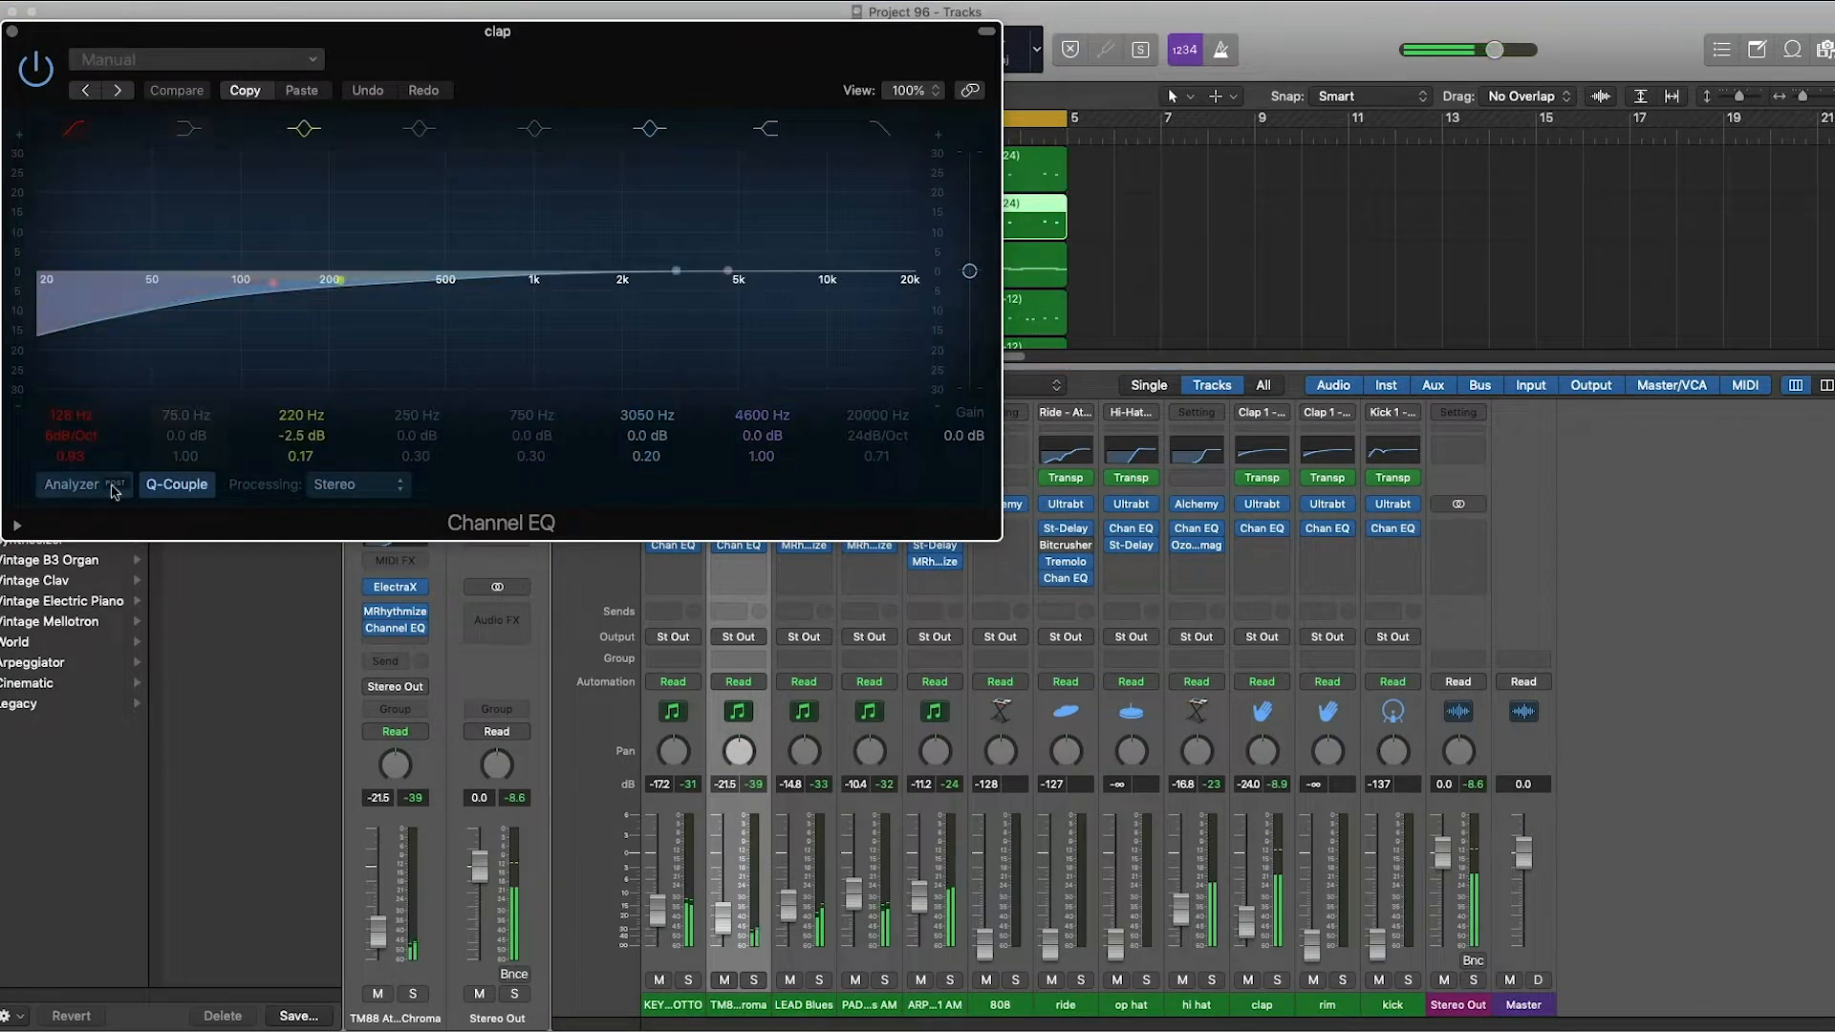
pyautogui.click(71, 483)
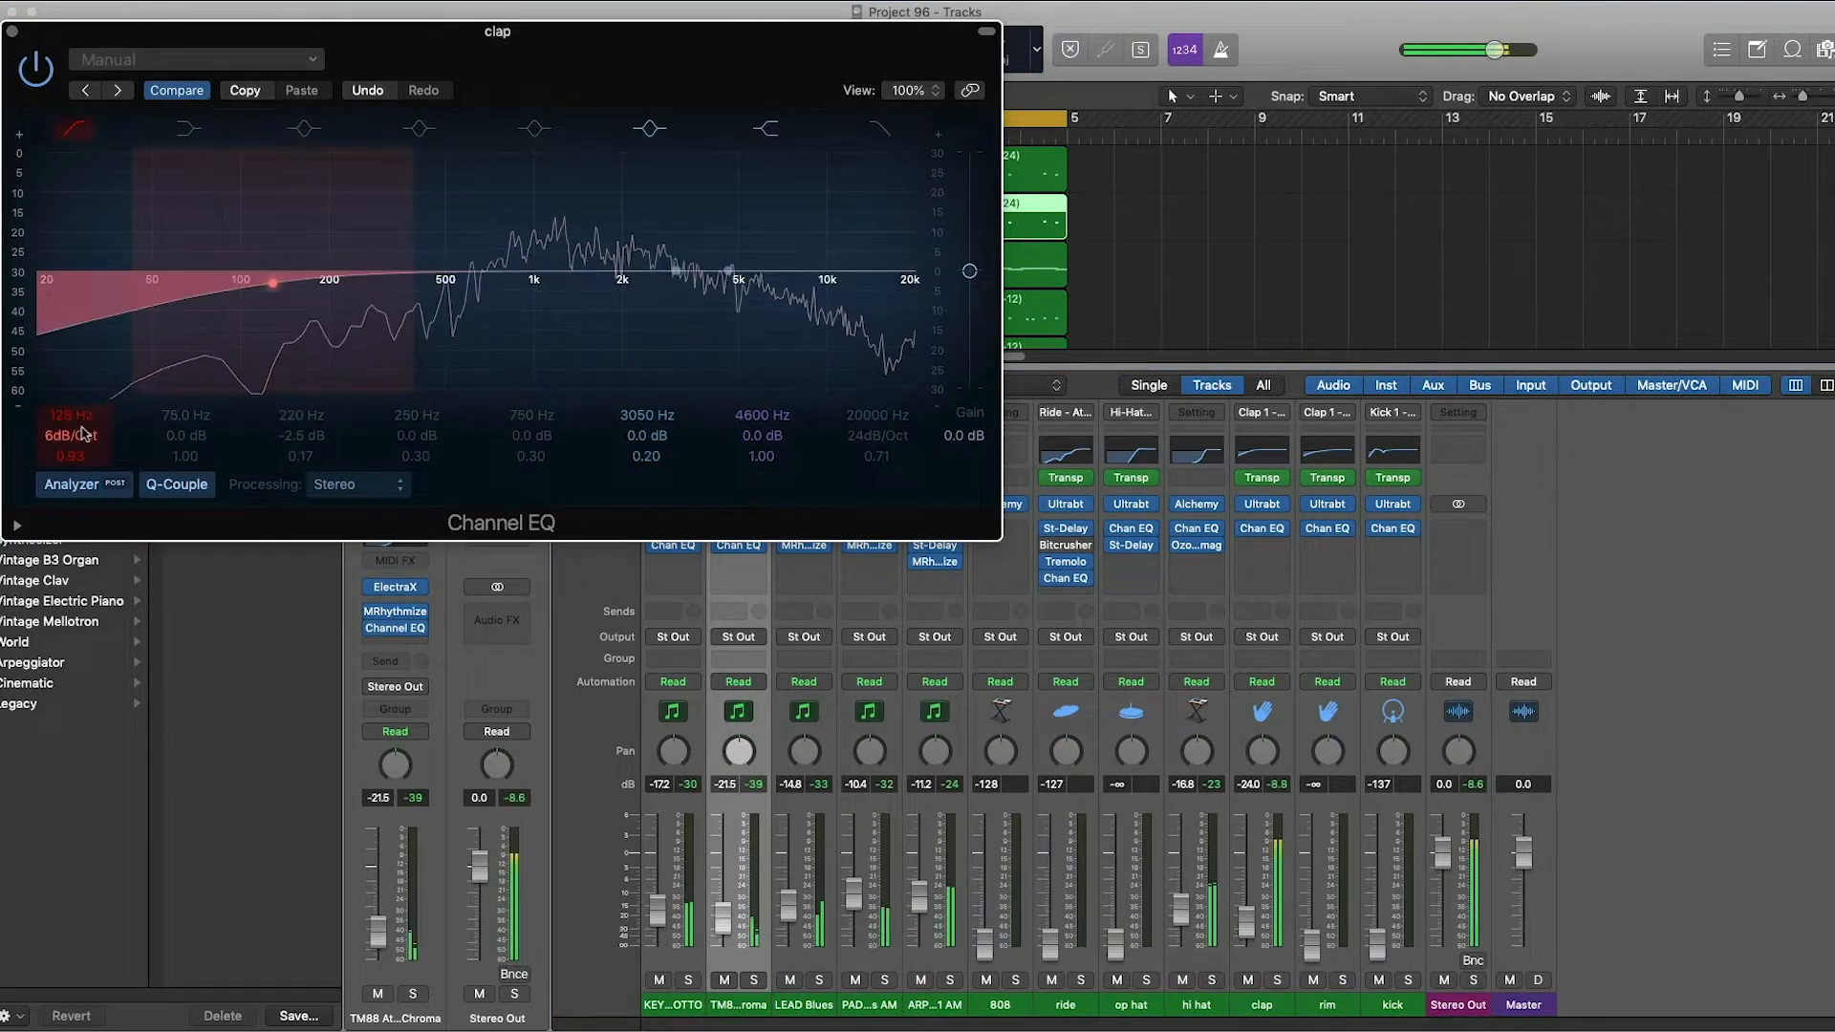
pyautogui.click(417, 128)
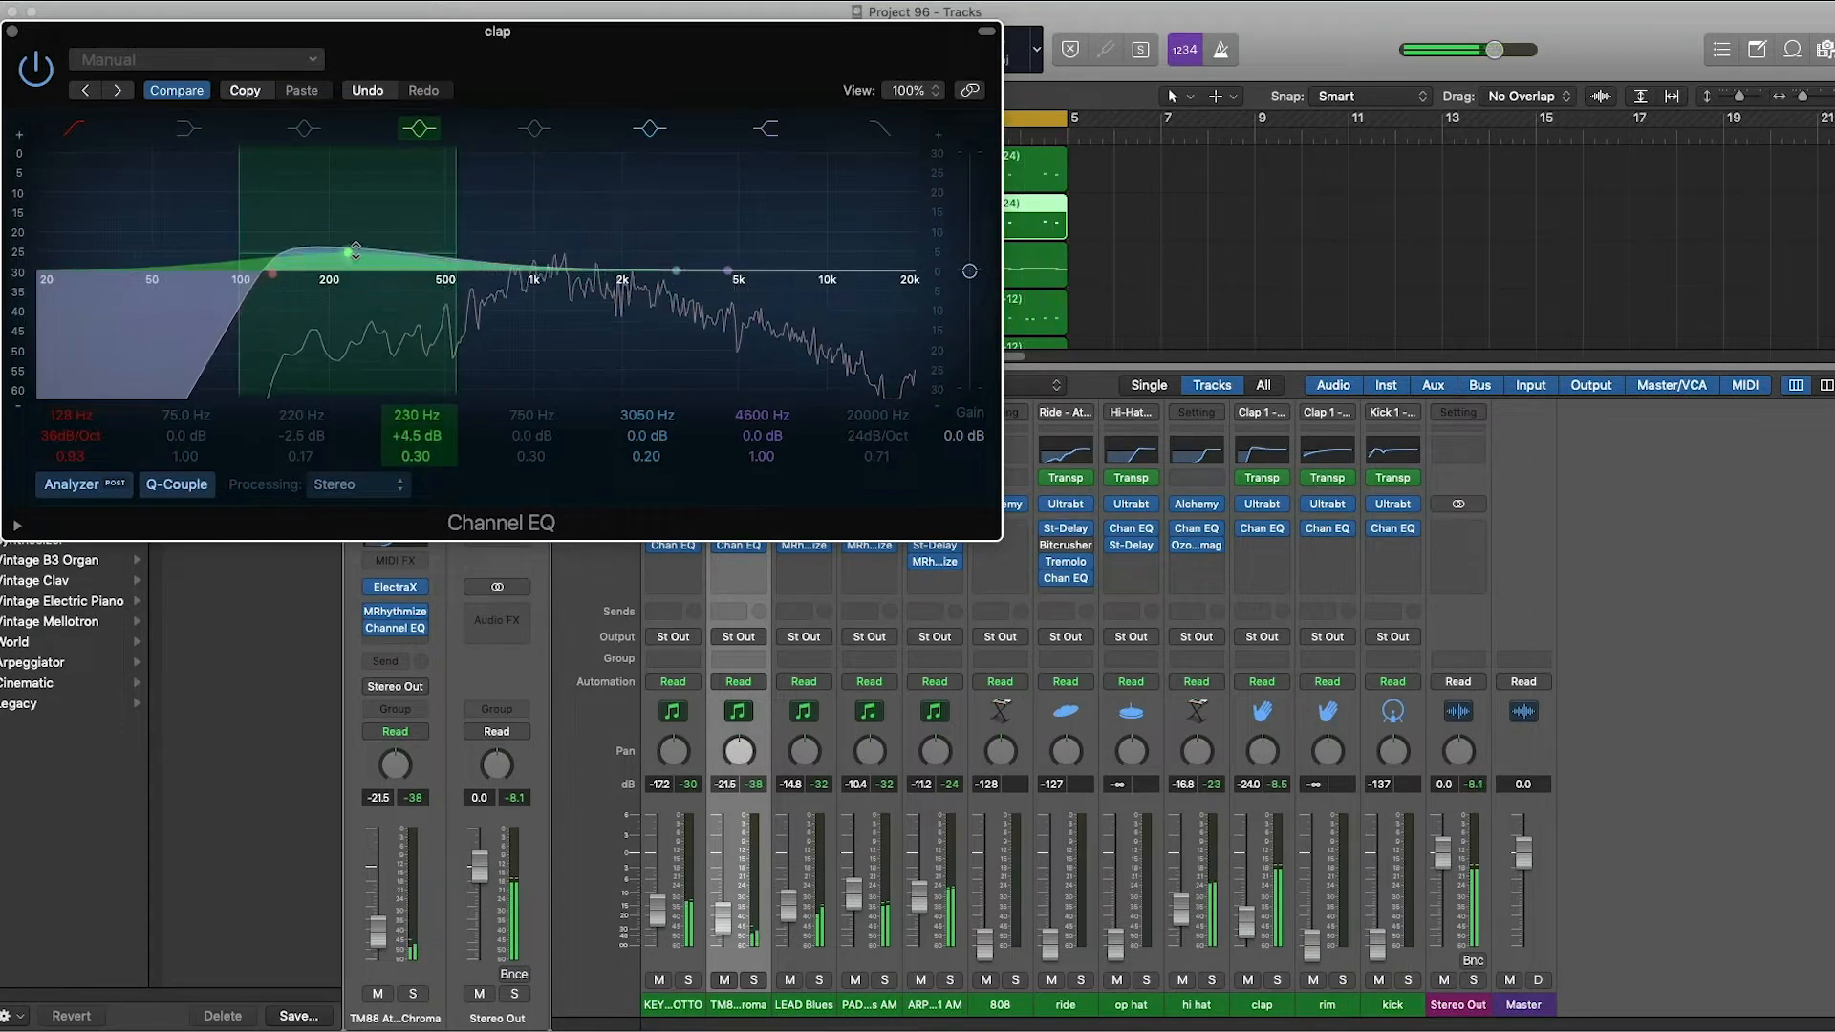
pyautogui.click(877, 128)
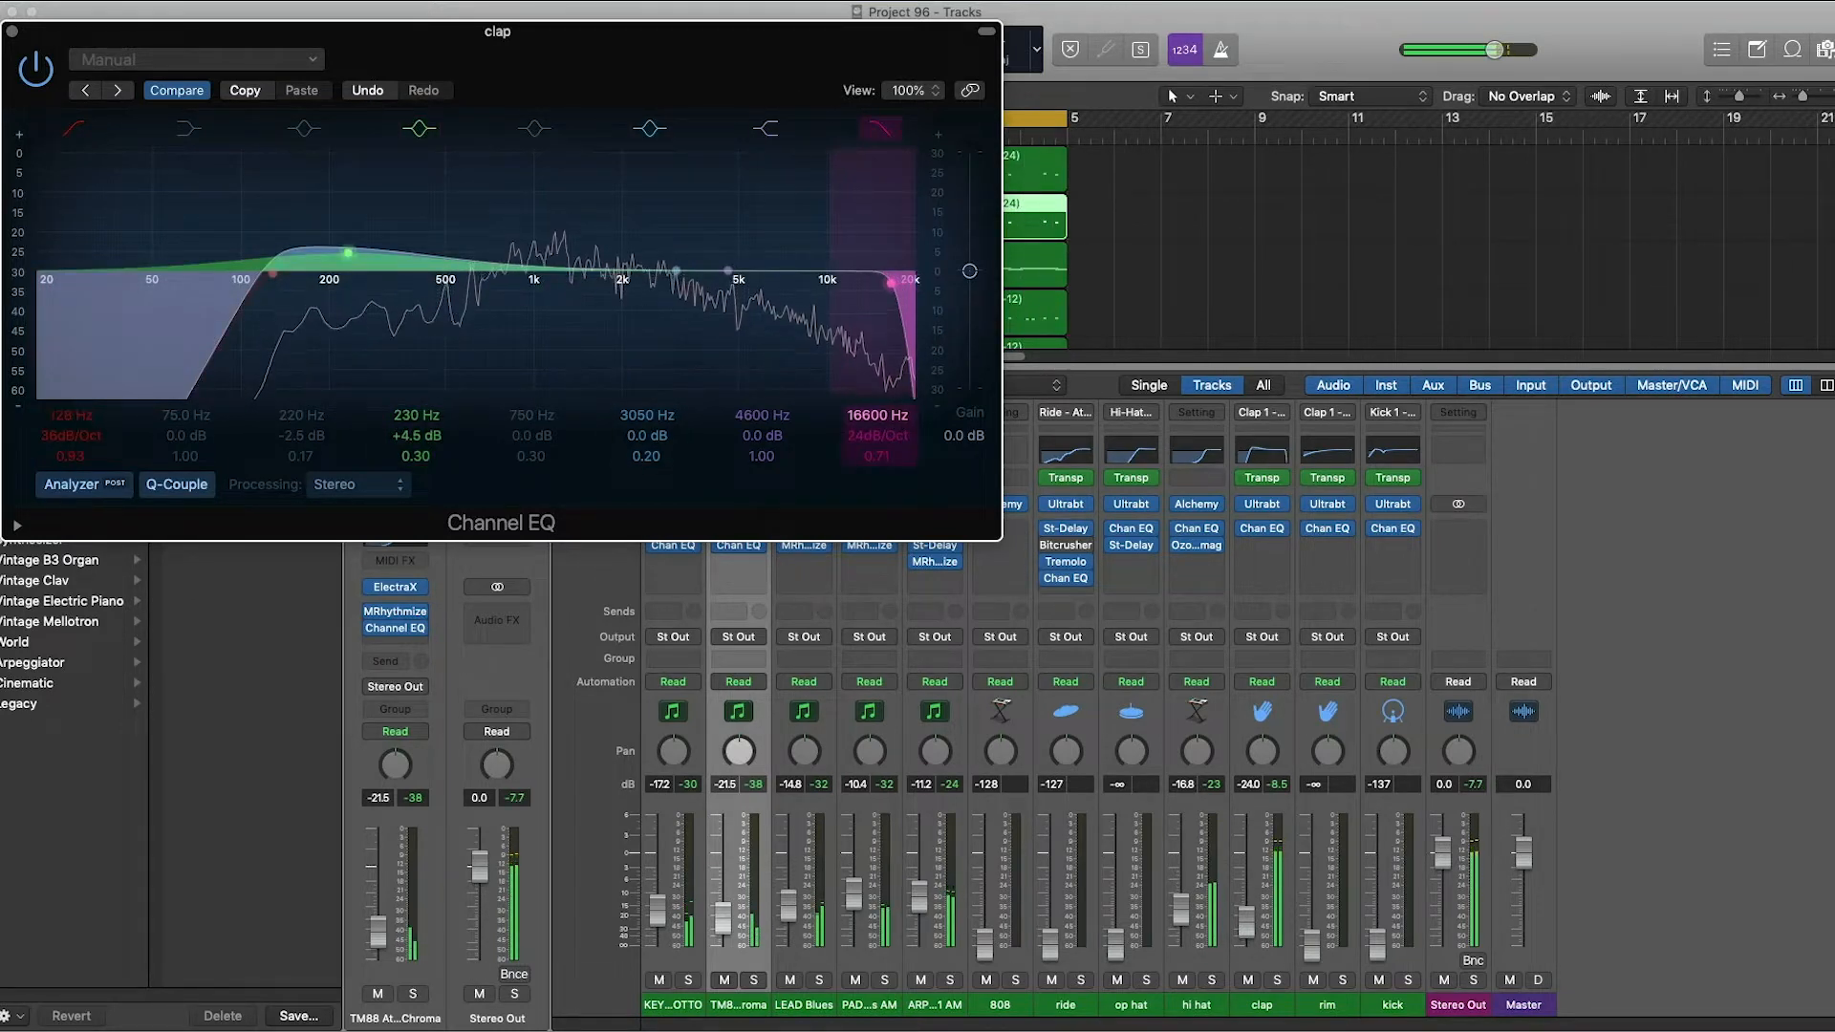
pyautogui.click(988, 32)
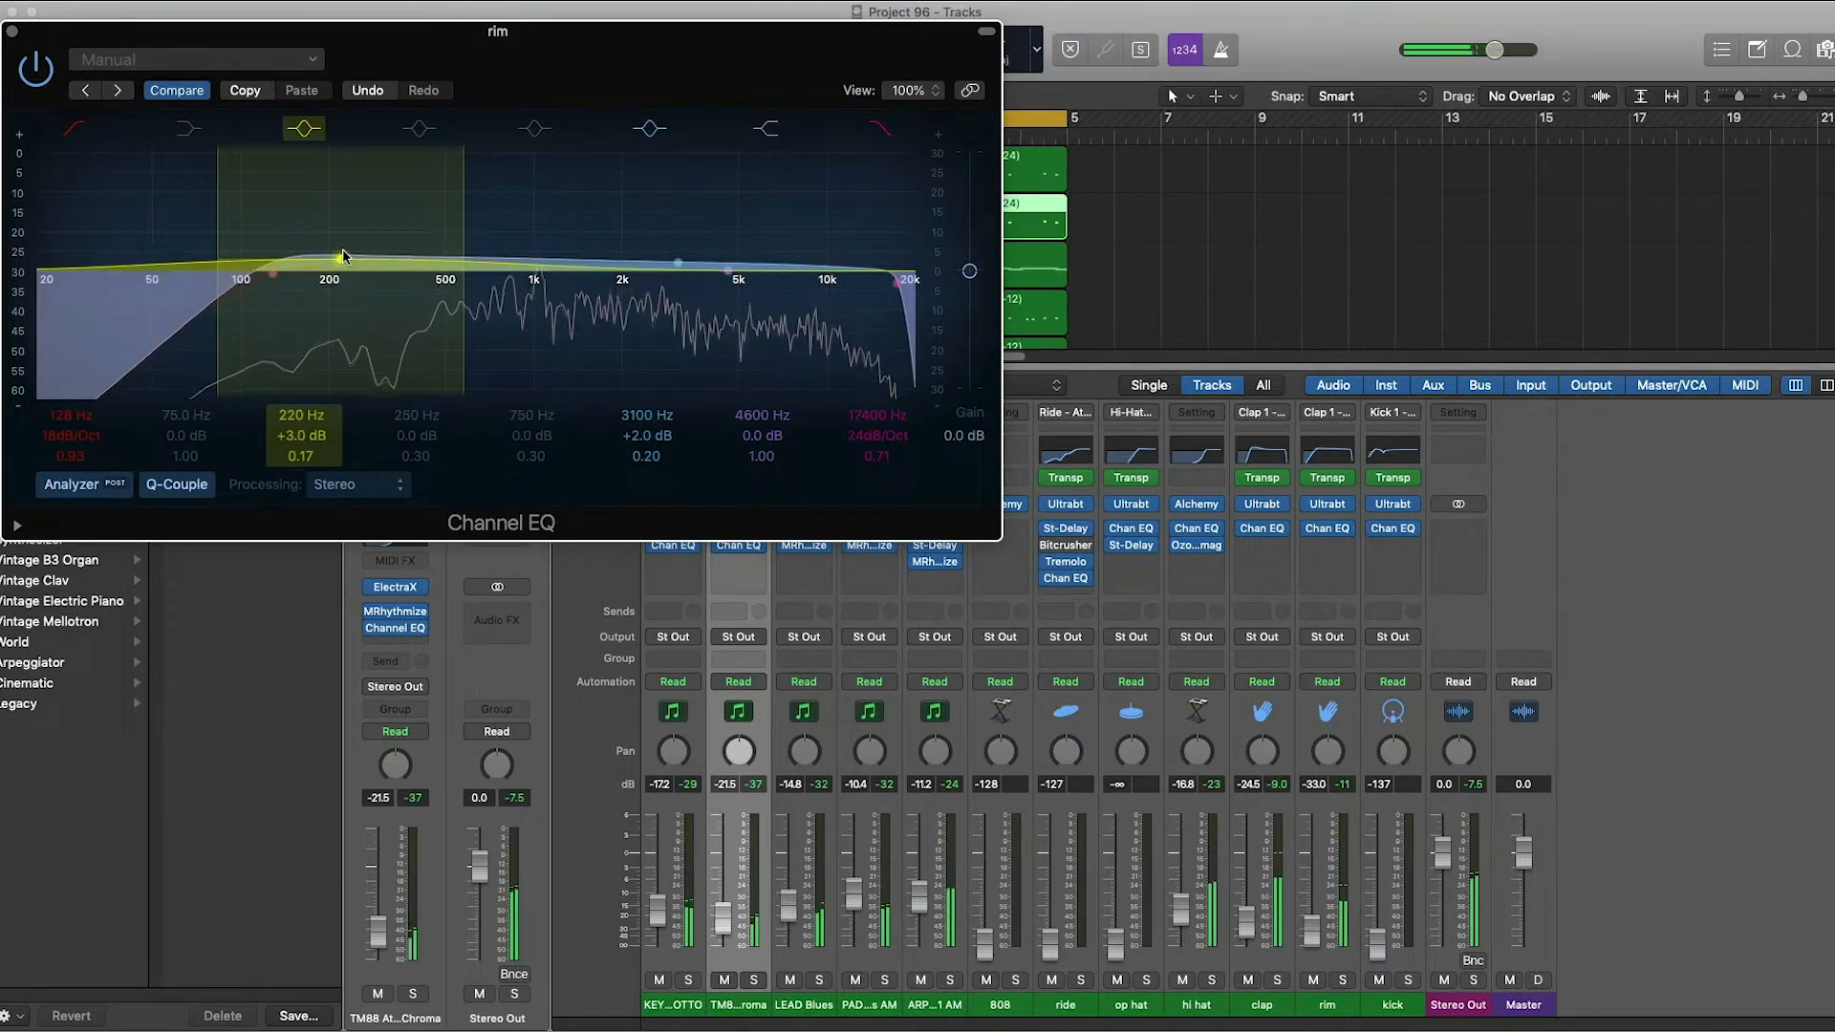
# Boost the rim's Channel EQ around 220 Hz by about 3 dB.
pyautogui.moveTo(340, 258); pyautogui.dragTo(340, 262)
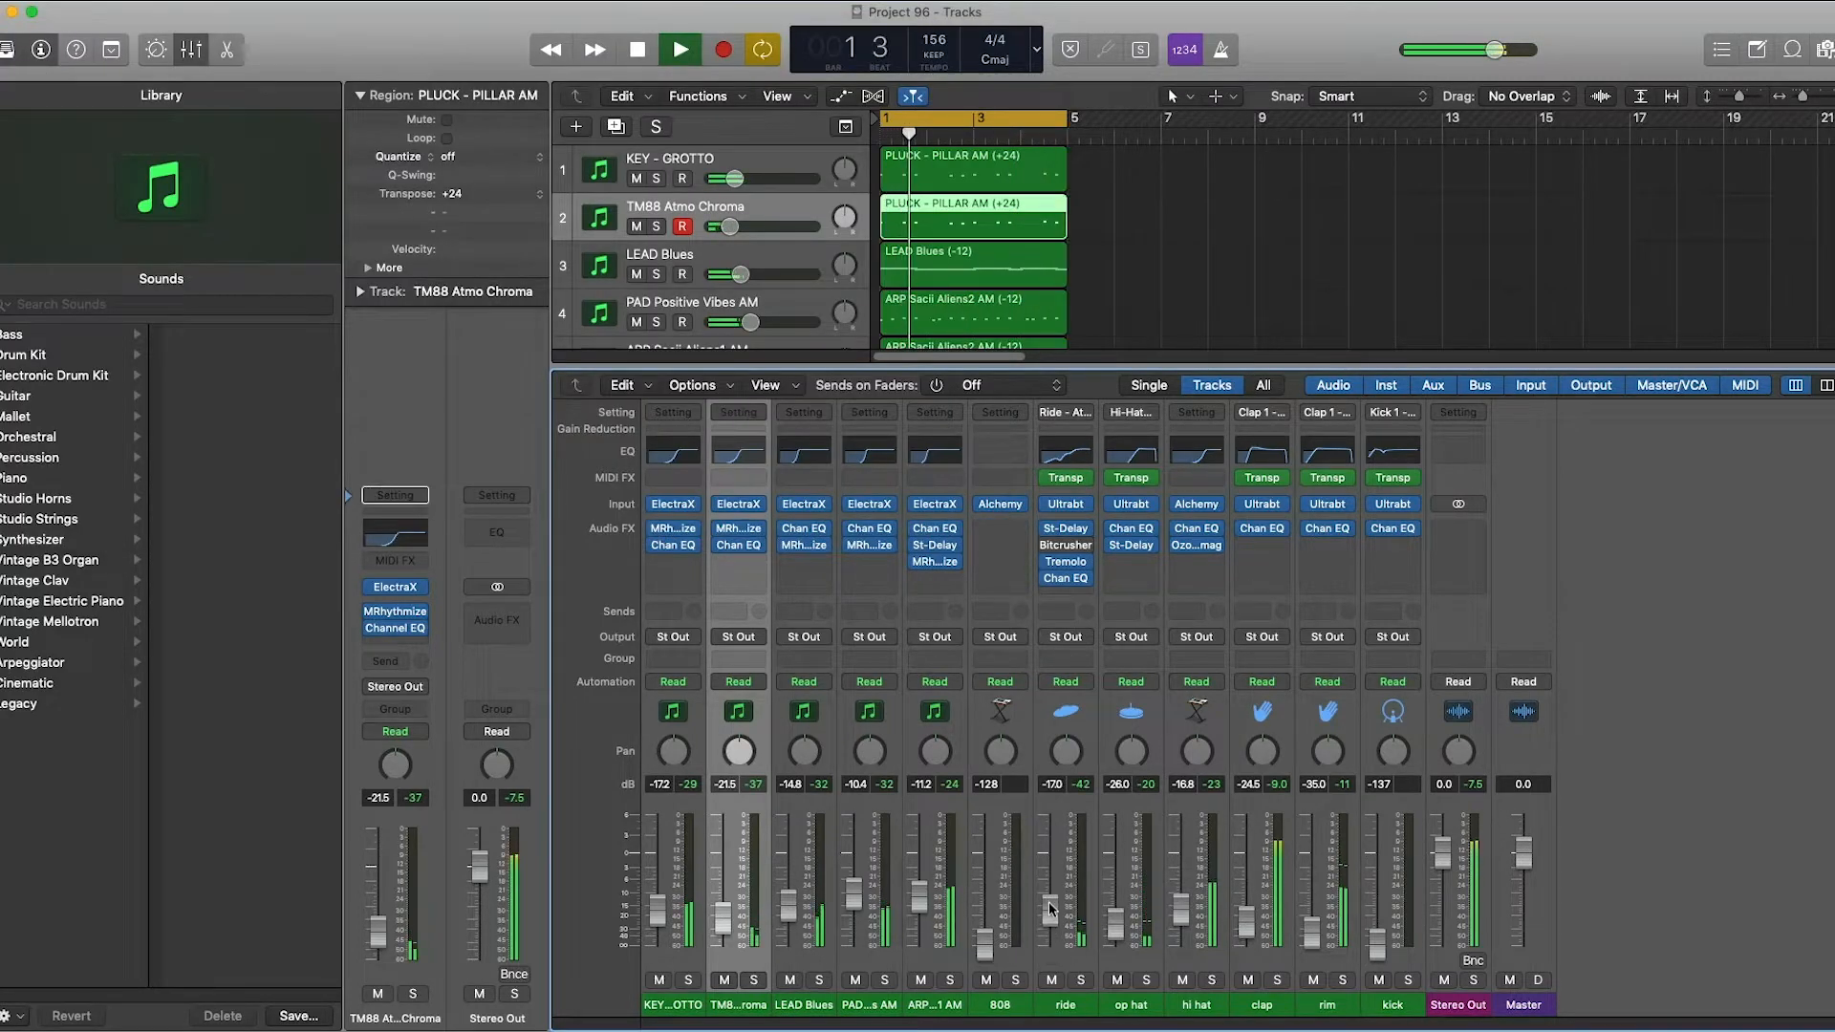
# Raise the ride fader and lower the open hat and 808 faders in the mixer.
pyautogui.click(678, 50)
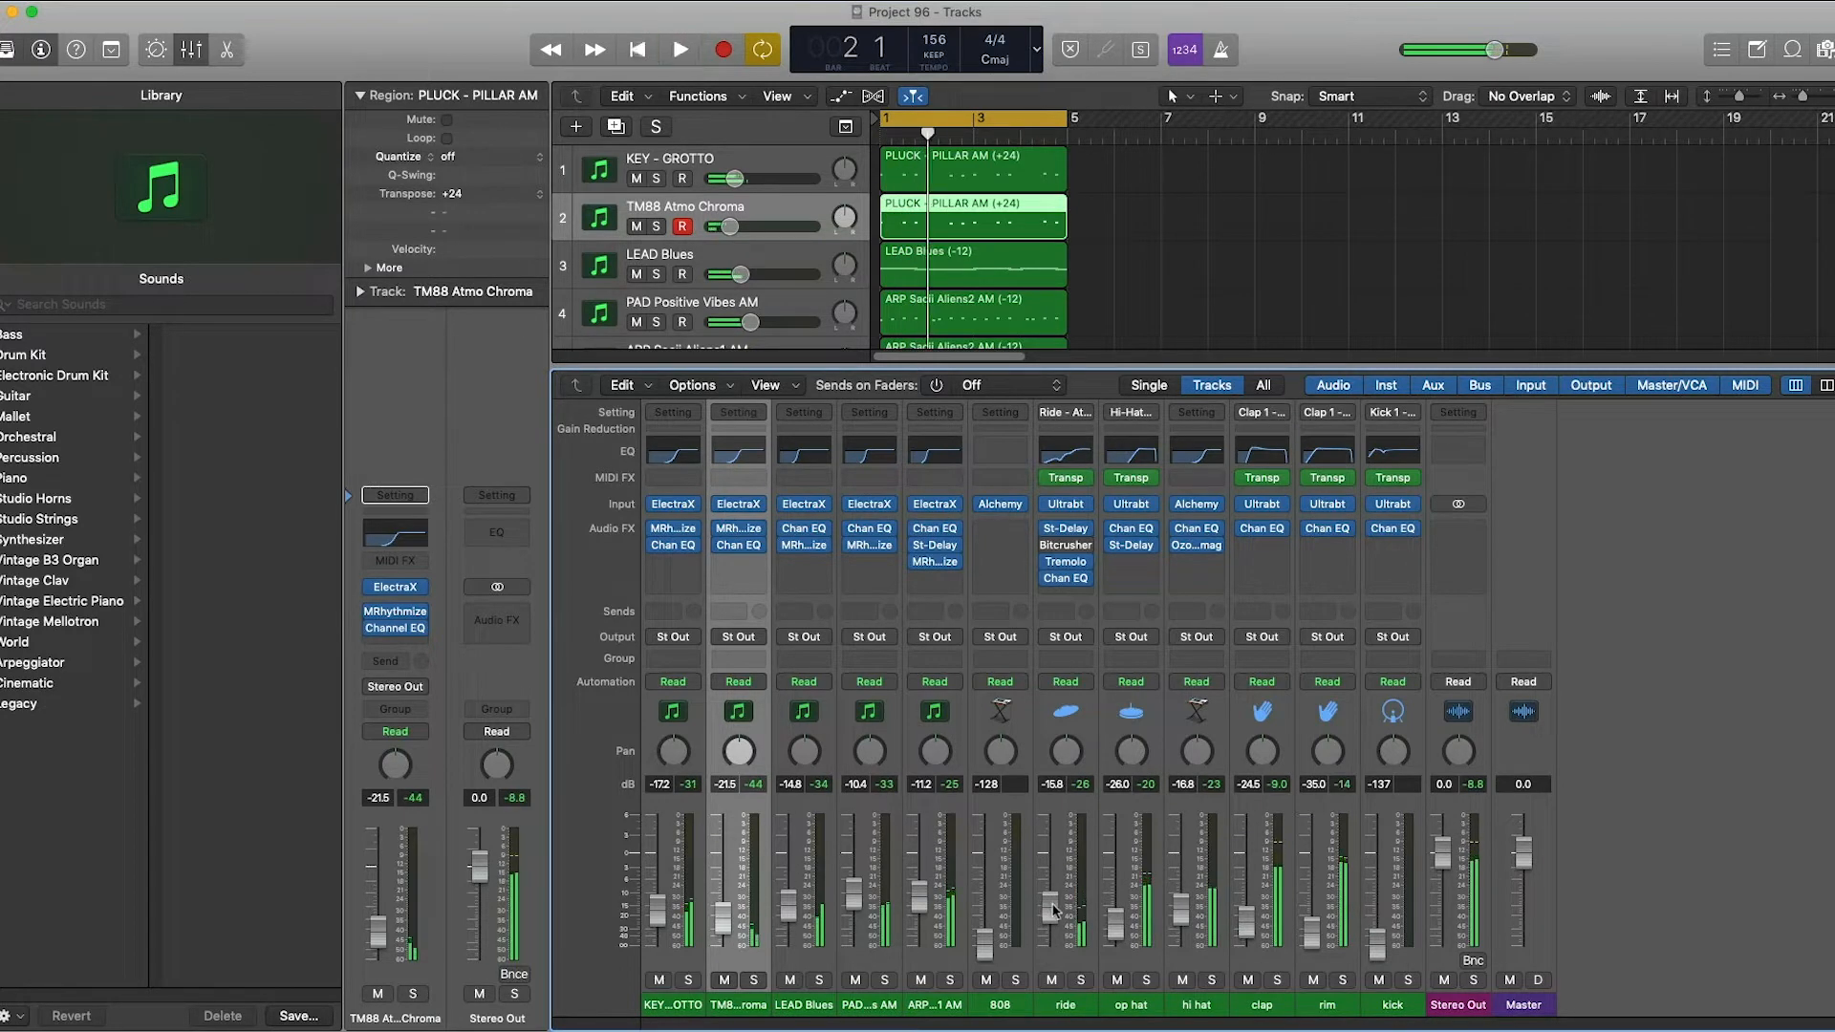
pyautogui.click(680, 50)
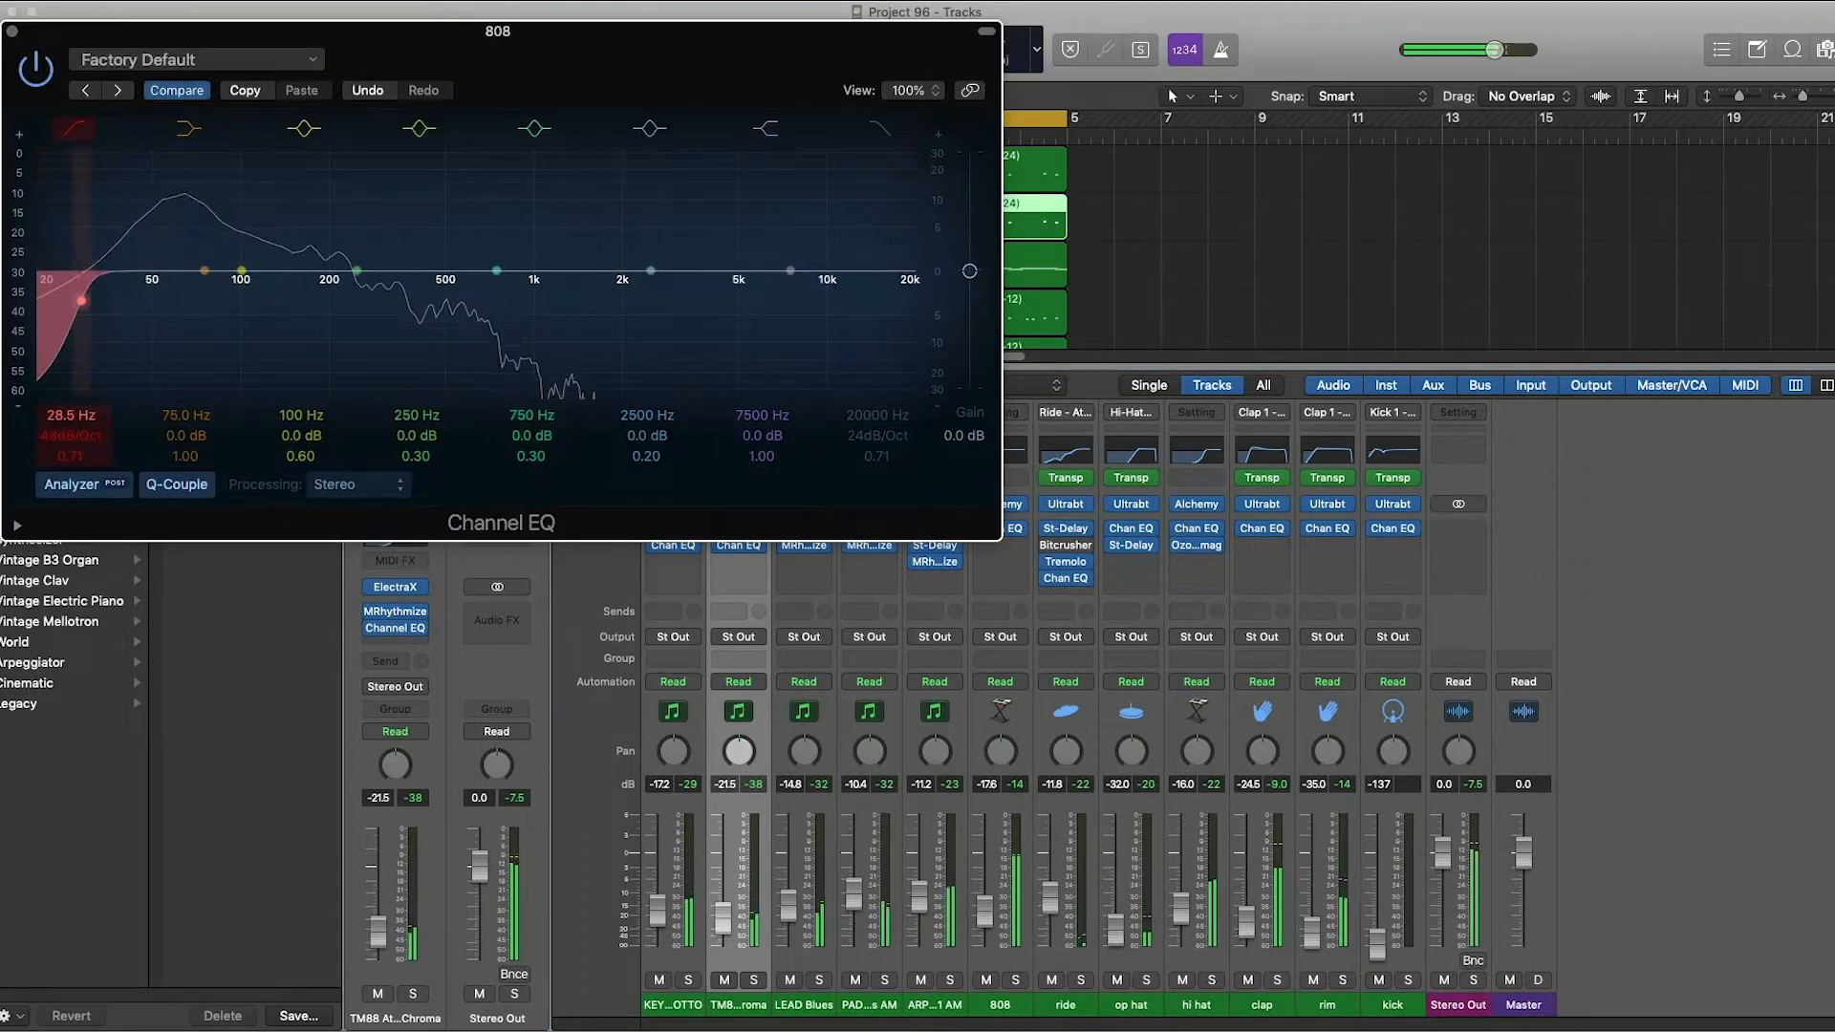
# Set the 808 low cut to about 50 Hz at 48 dB/Oct and boost +4 dB near 130 Hz.
pyautogui.moveTo(76, 300); pyautogui.dragTo(111, 300)
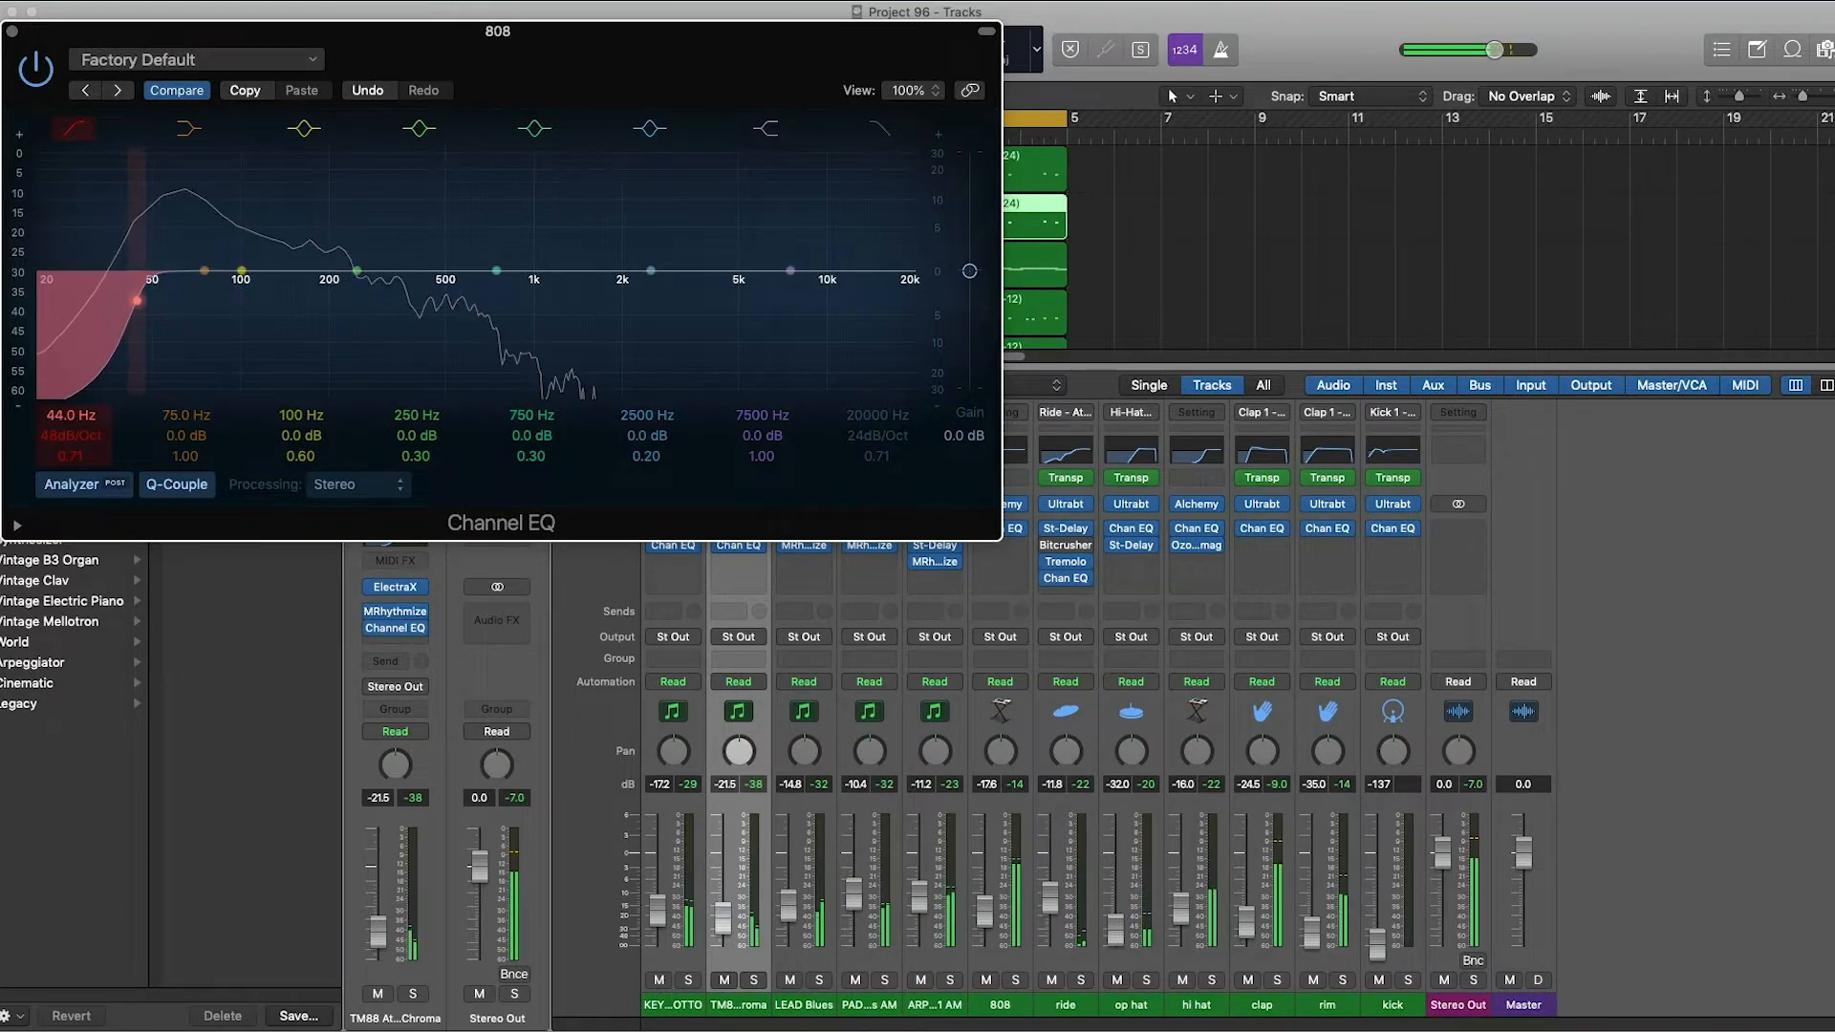
pyautogui.moveTo(136, 300); pyautogui.dragTo(149, 300)
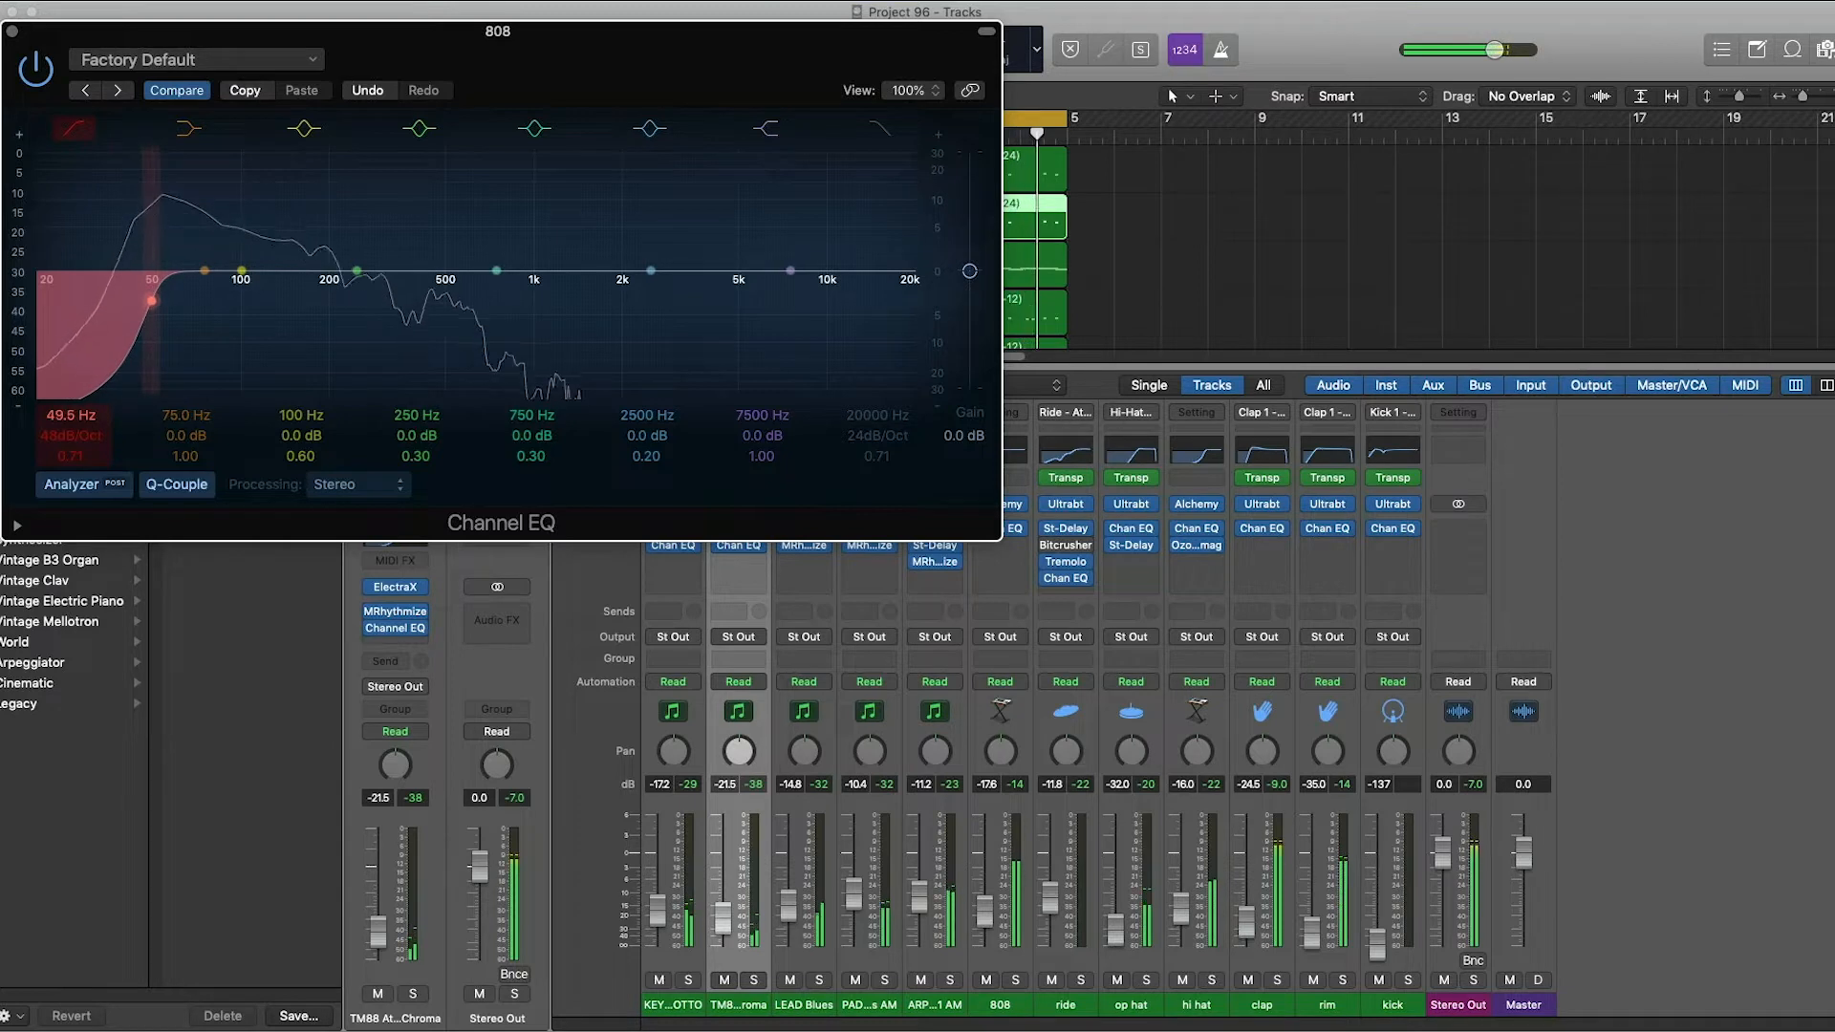
pyautogui.moveTo(300, 273); pyautogui.dragTo(300, 246)
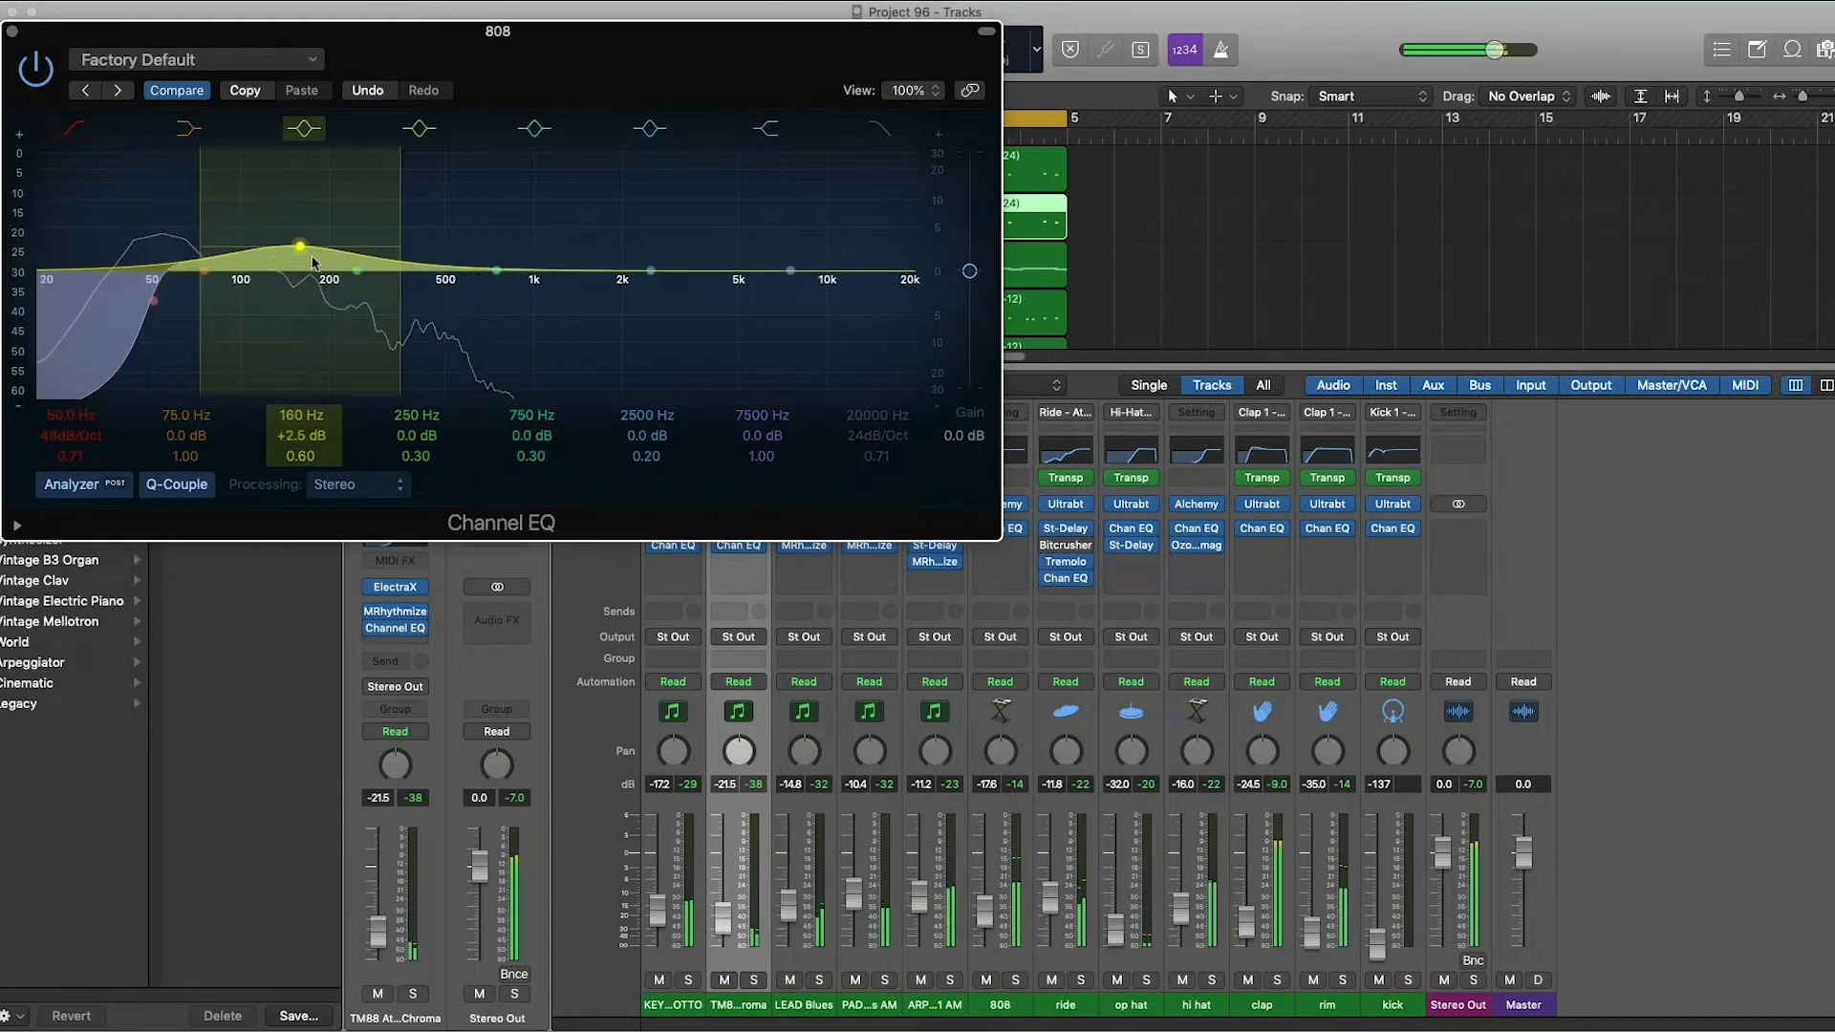
pyautogui.moveTo(300, 247); pyautogui.dragTo(273, 241)
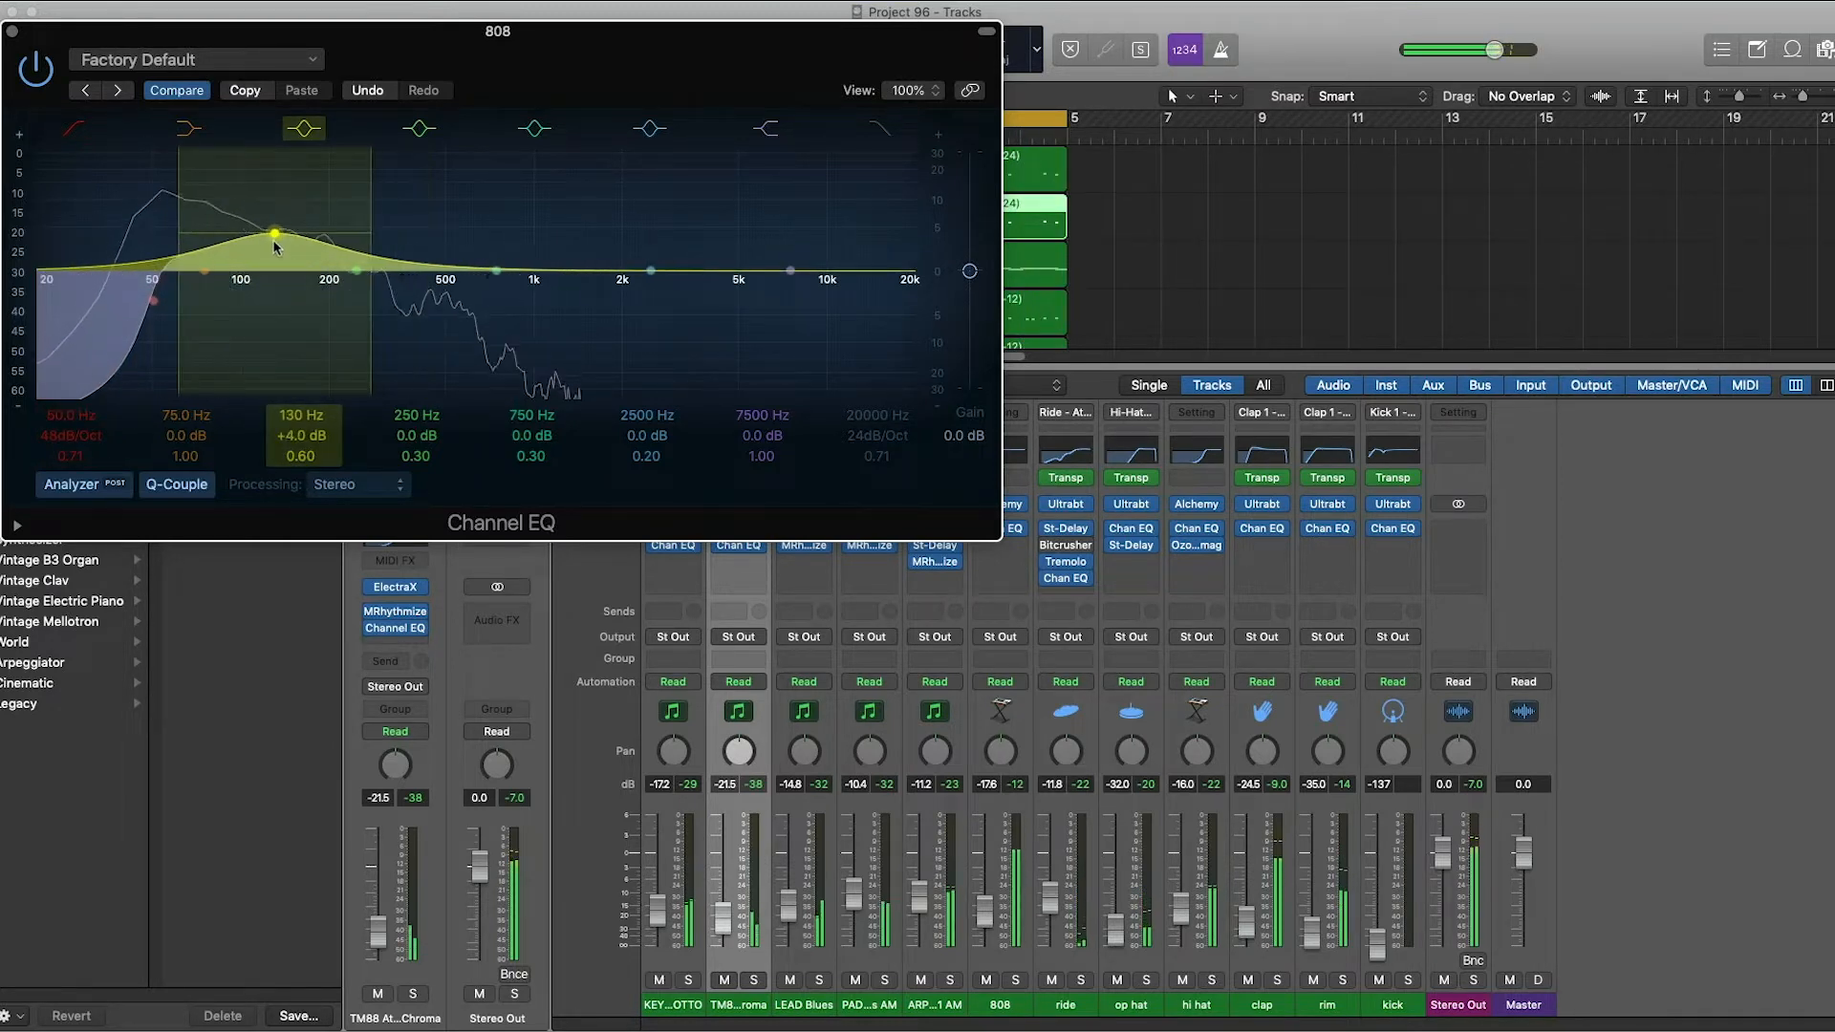
pyautogui.moveTo(273, 233); pyautogui.dragTo(270, 241)
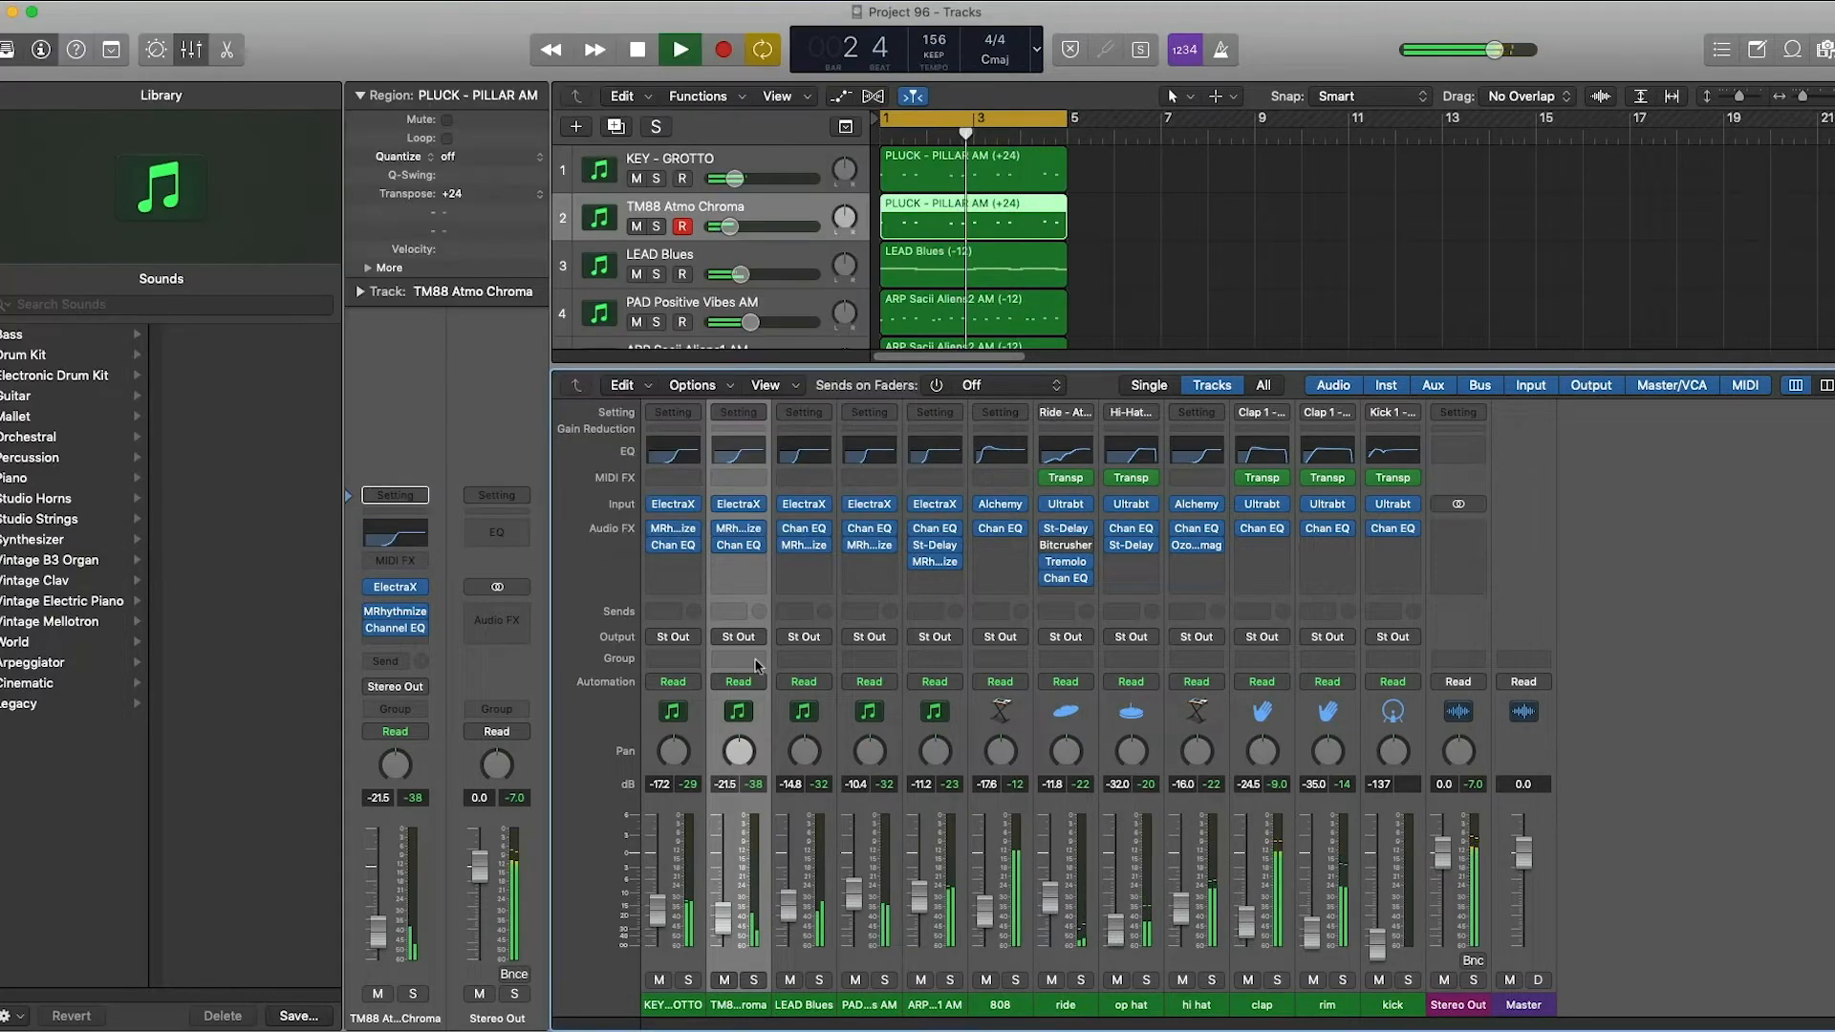
# EQ the kick: disable the extra 162 Hz band and set a low cut around 48 Hz.
pyautogui.click(678, 49)
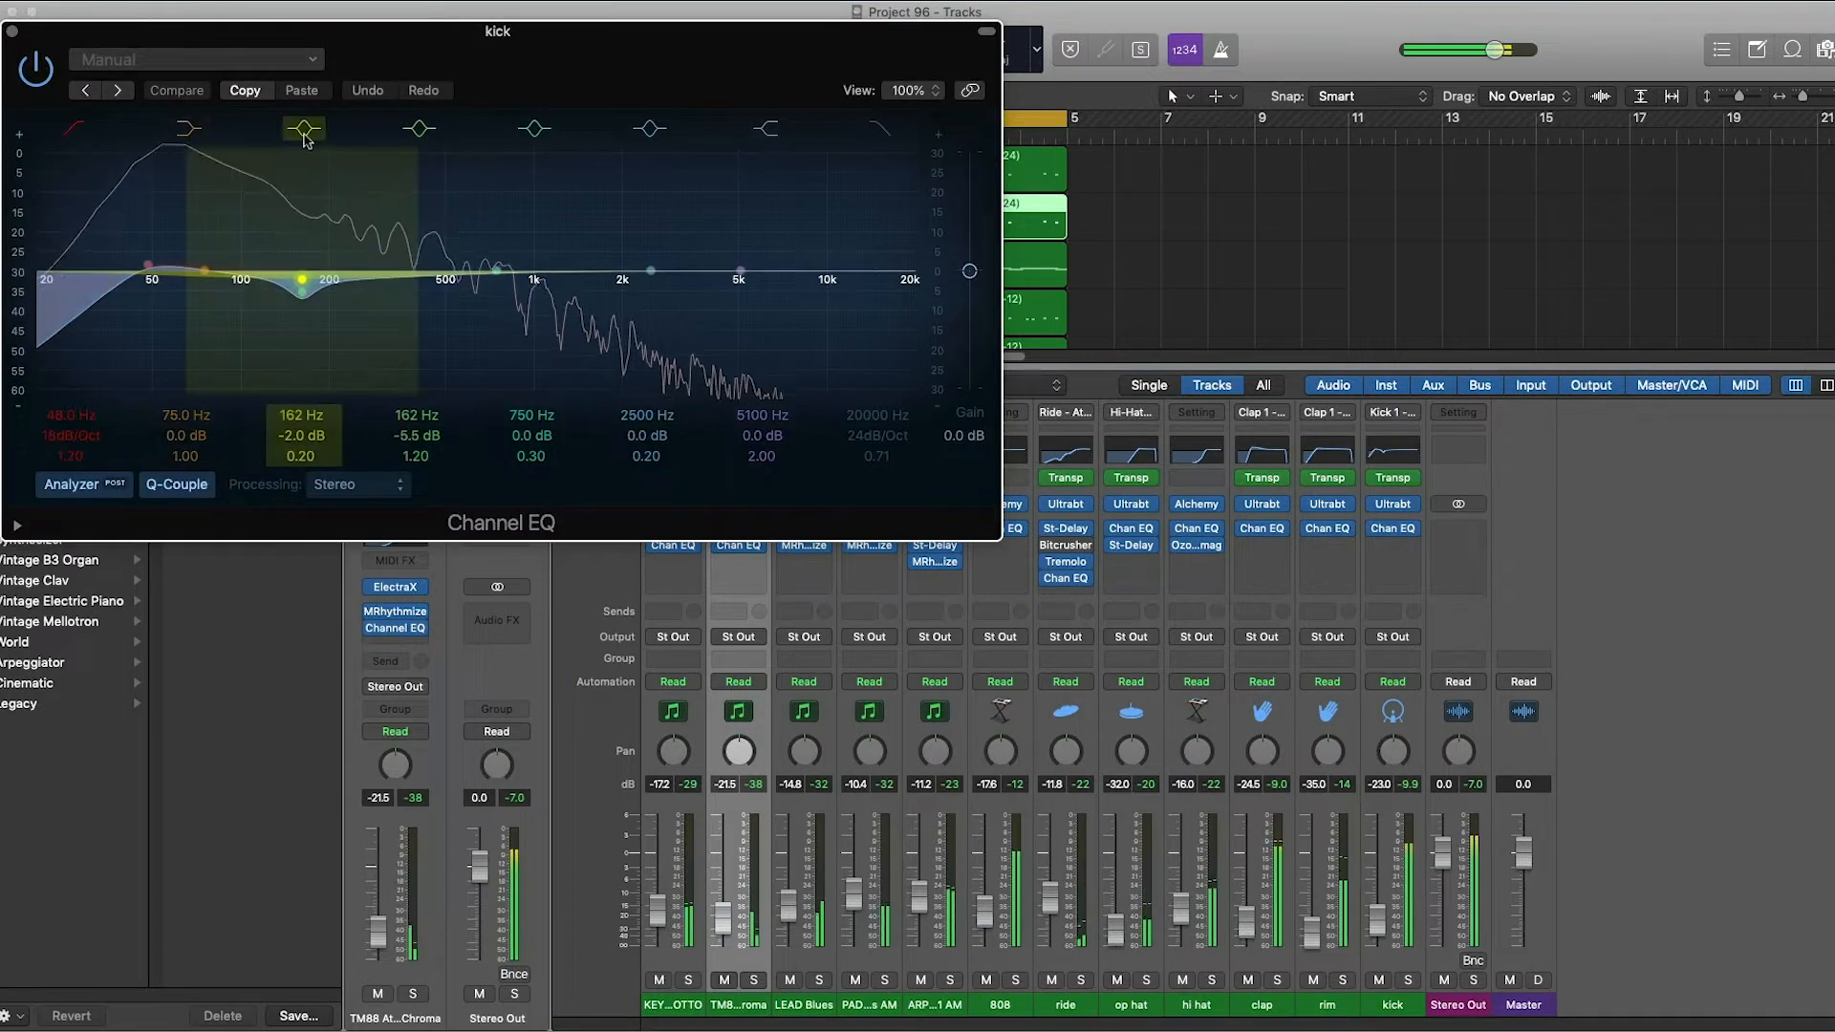
pyautogui.click(176, 90)
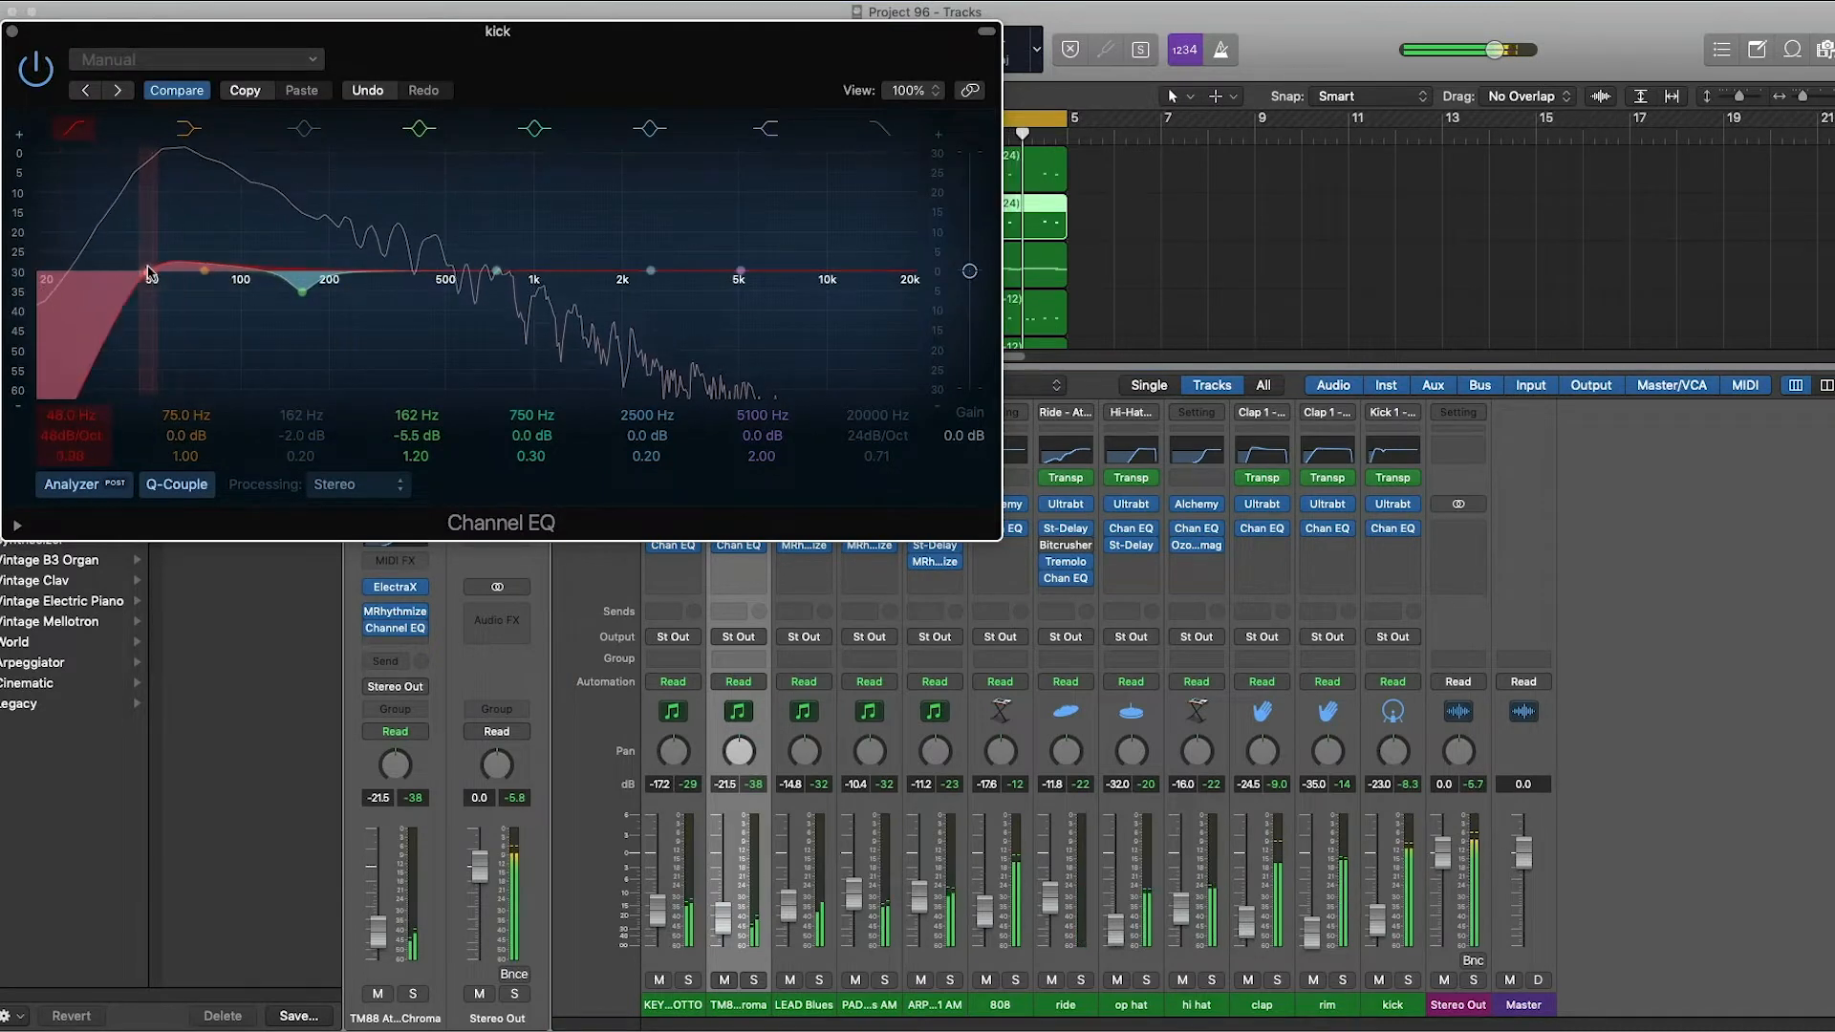
pyautogui.moveTo(149, 271); pyautogui.dragTo(153, 281)
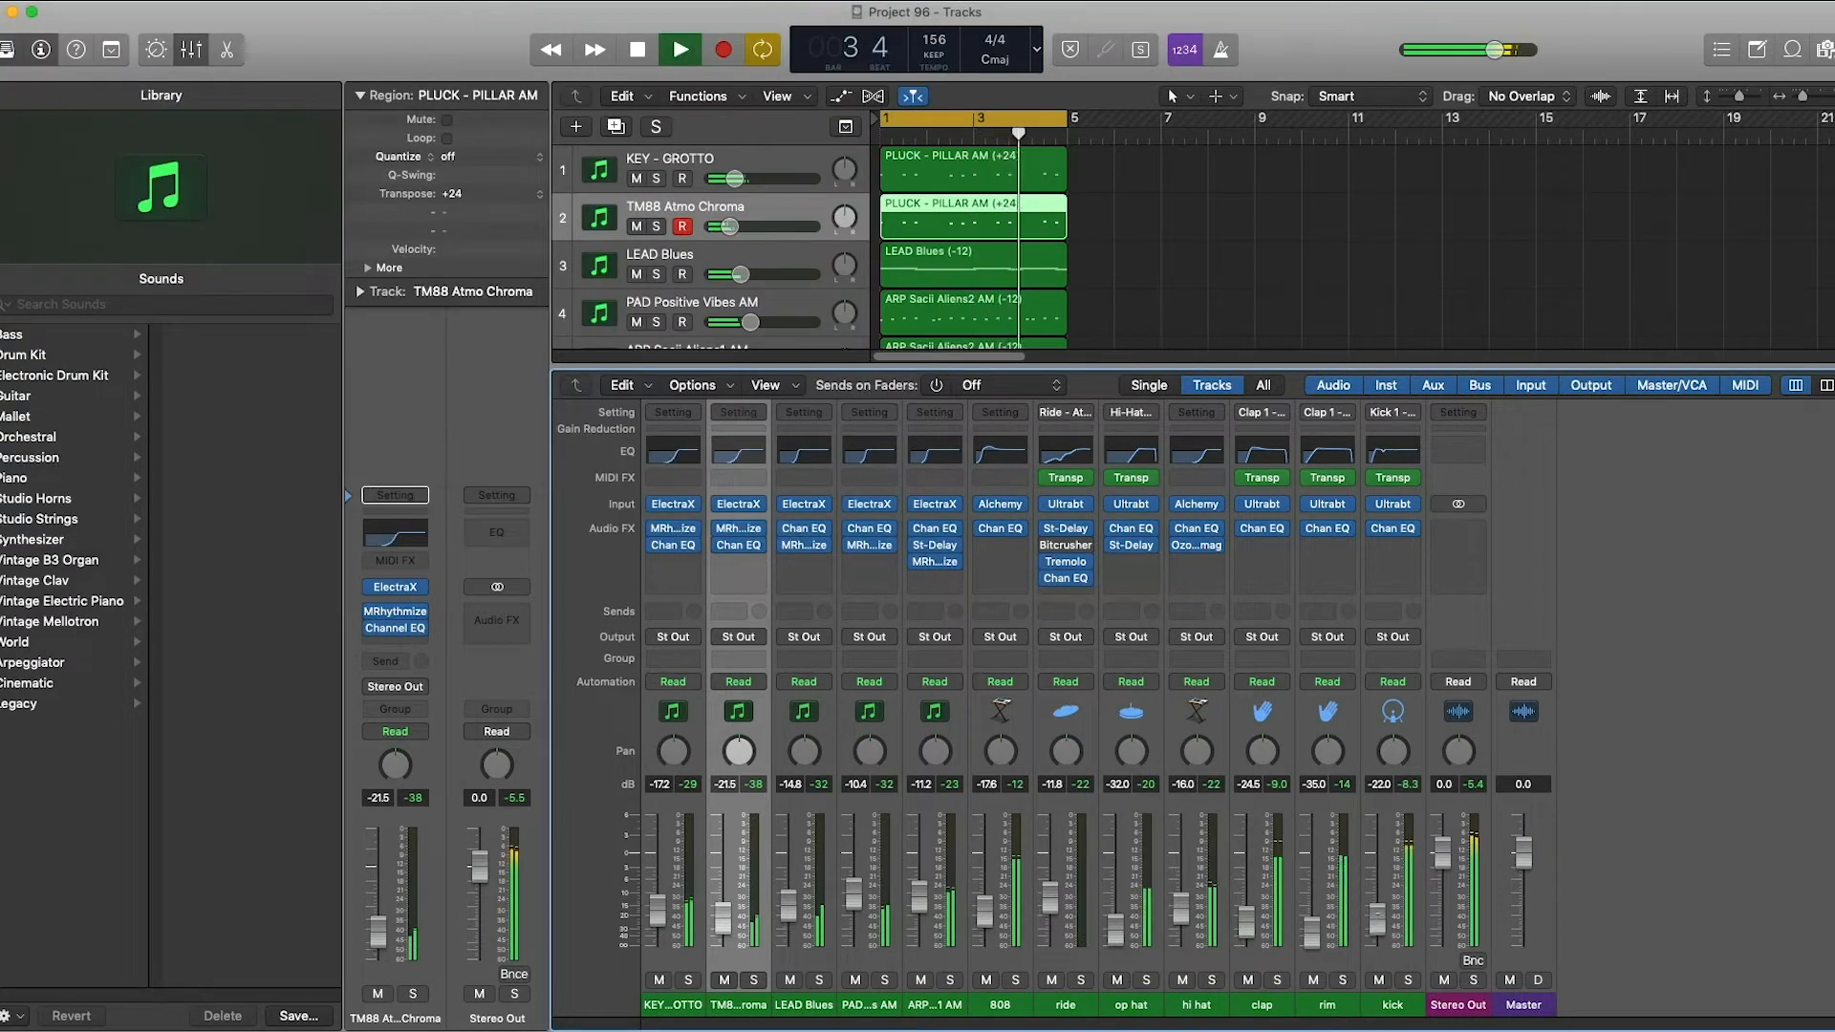
# Stop playback and bring up the 808 channel's output bus choices.
pyautogui.click(636, 50)
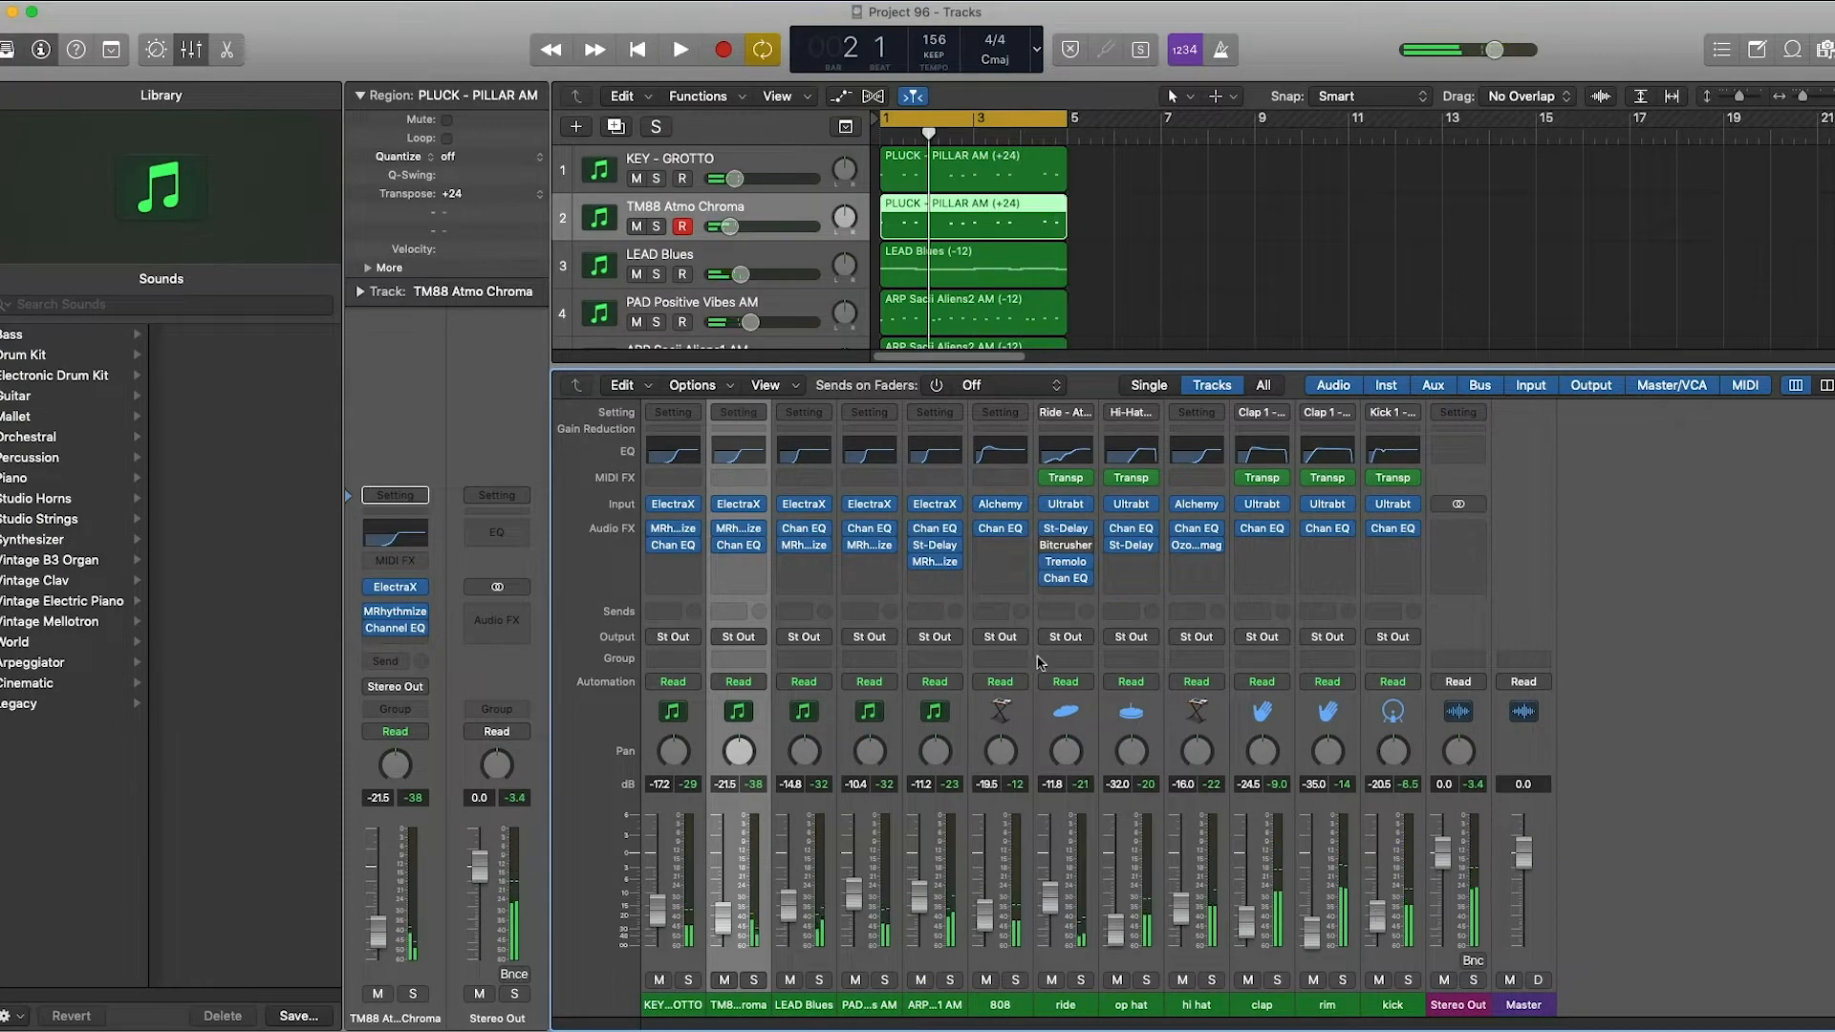
pyautogui.click(656, 126)
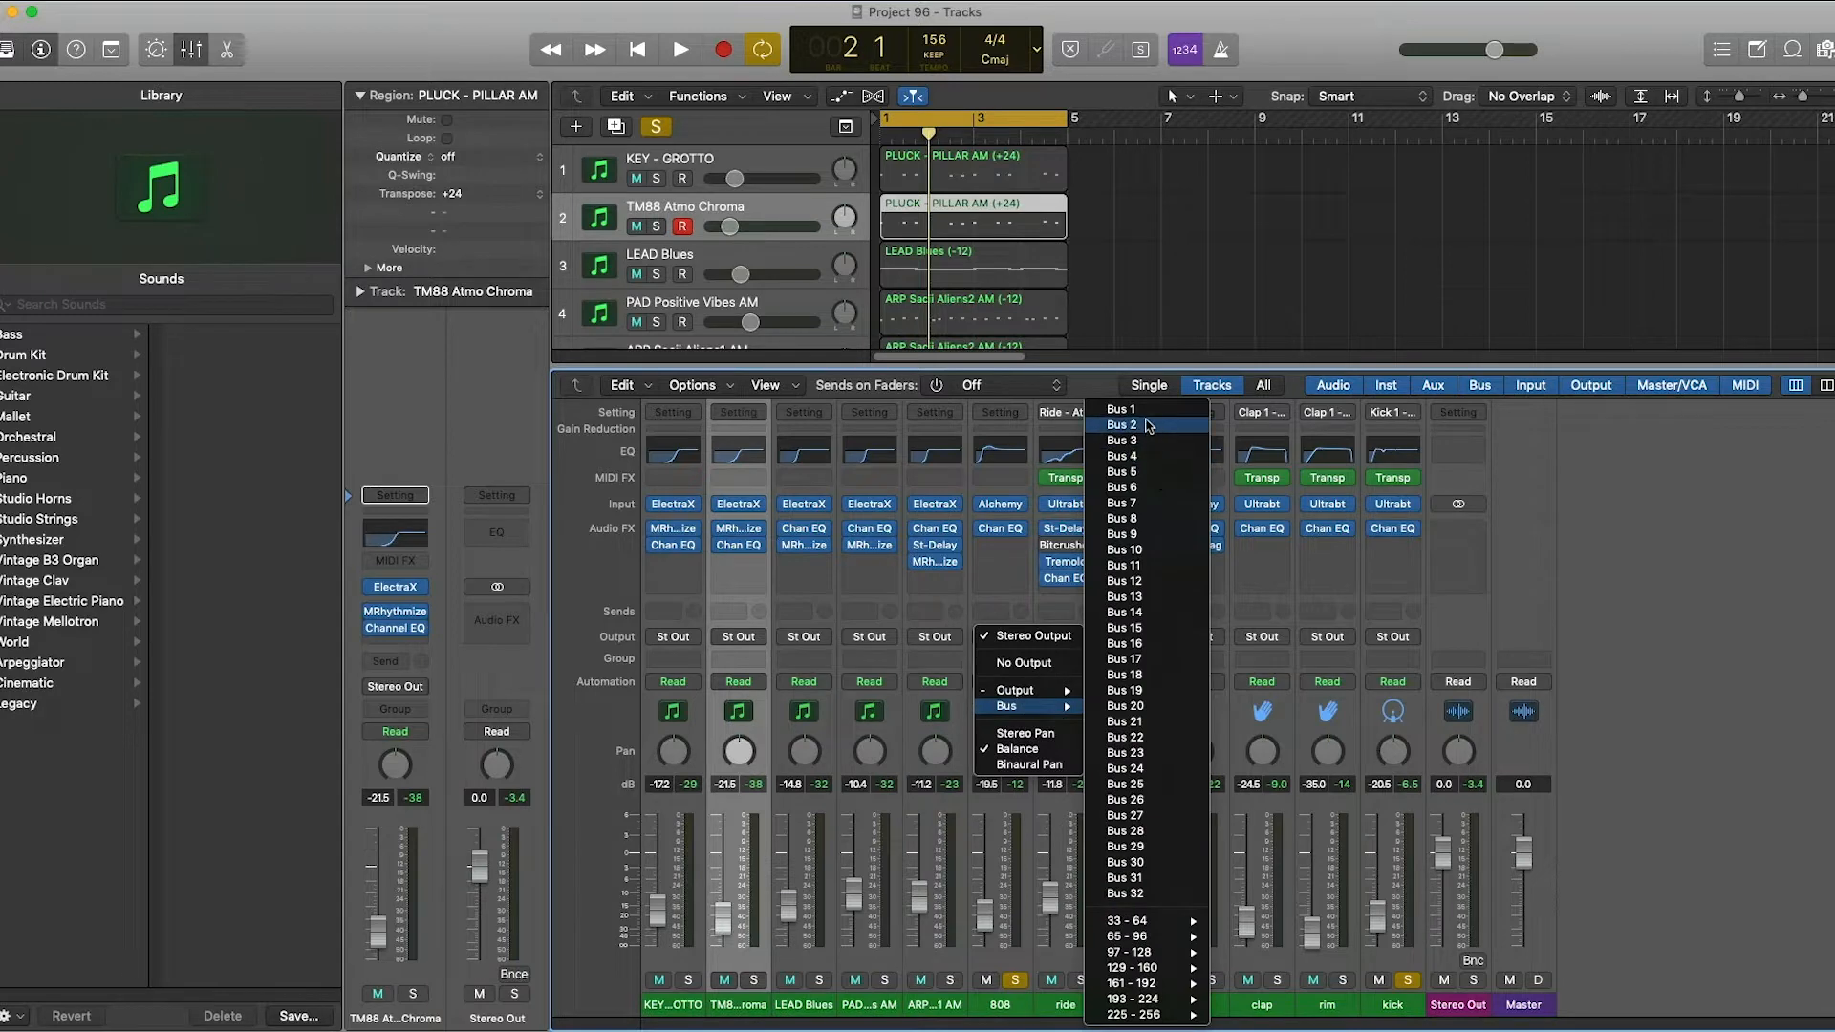
# Route the 808 to Bus 1 with an Aux 1 compressor sidechained from the kick (Inst 8), Auto Gain off.
pyautogui.click(1122, 409)
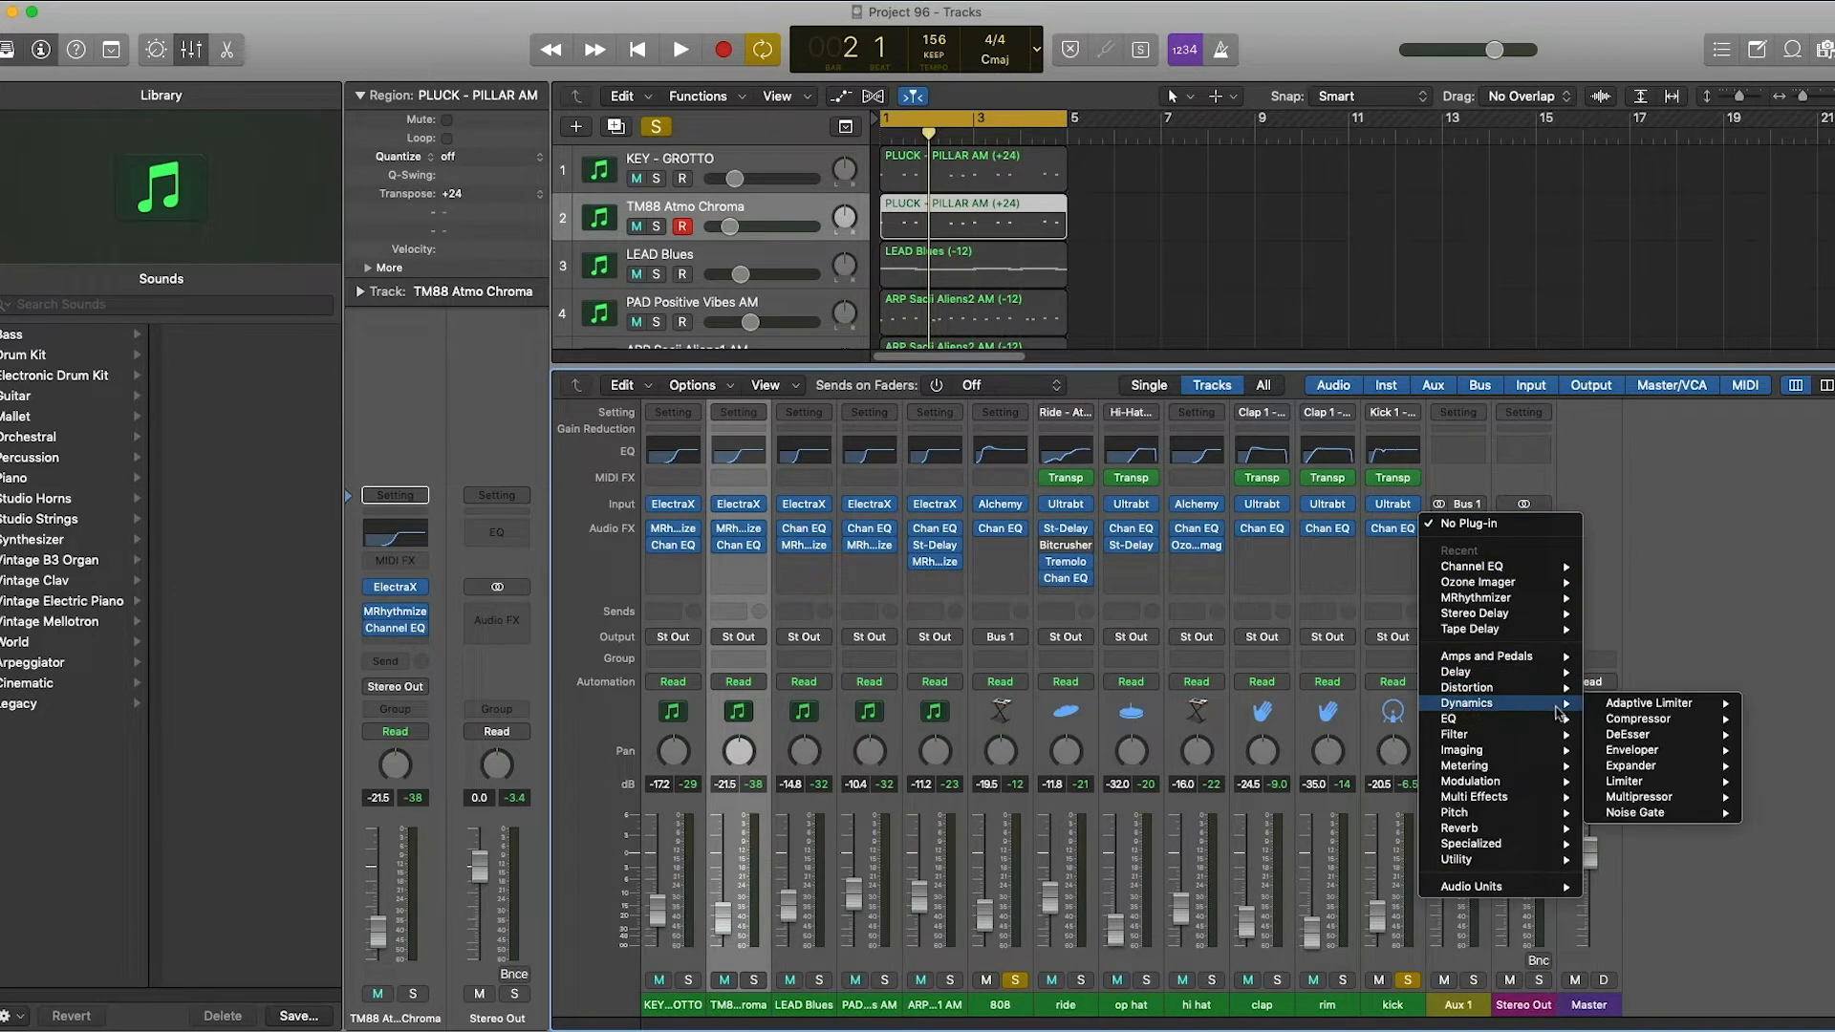
pyautogui.click(1640, 703)
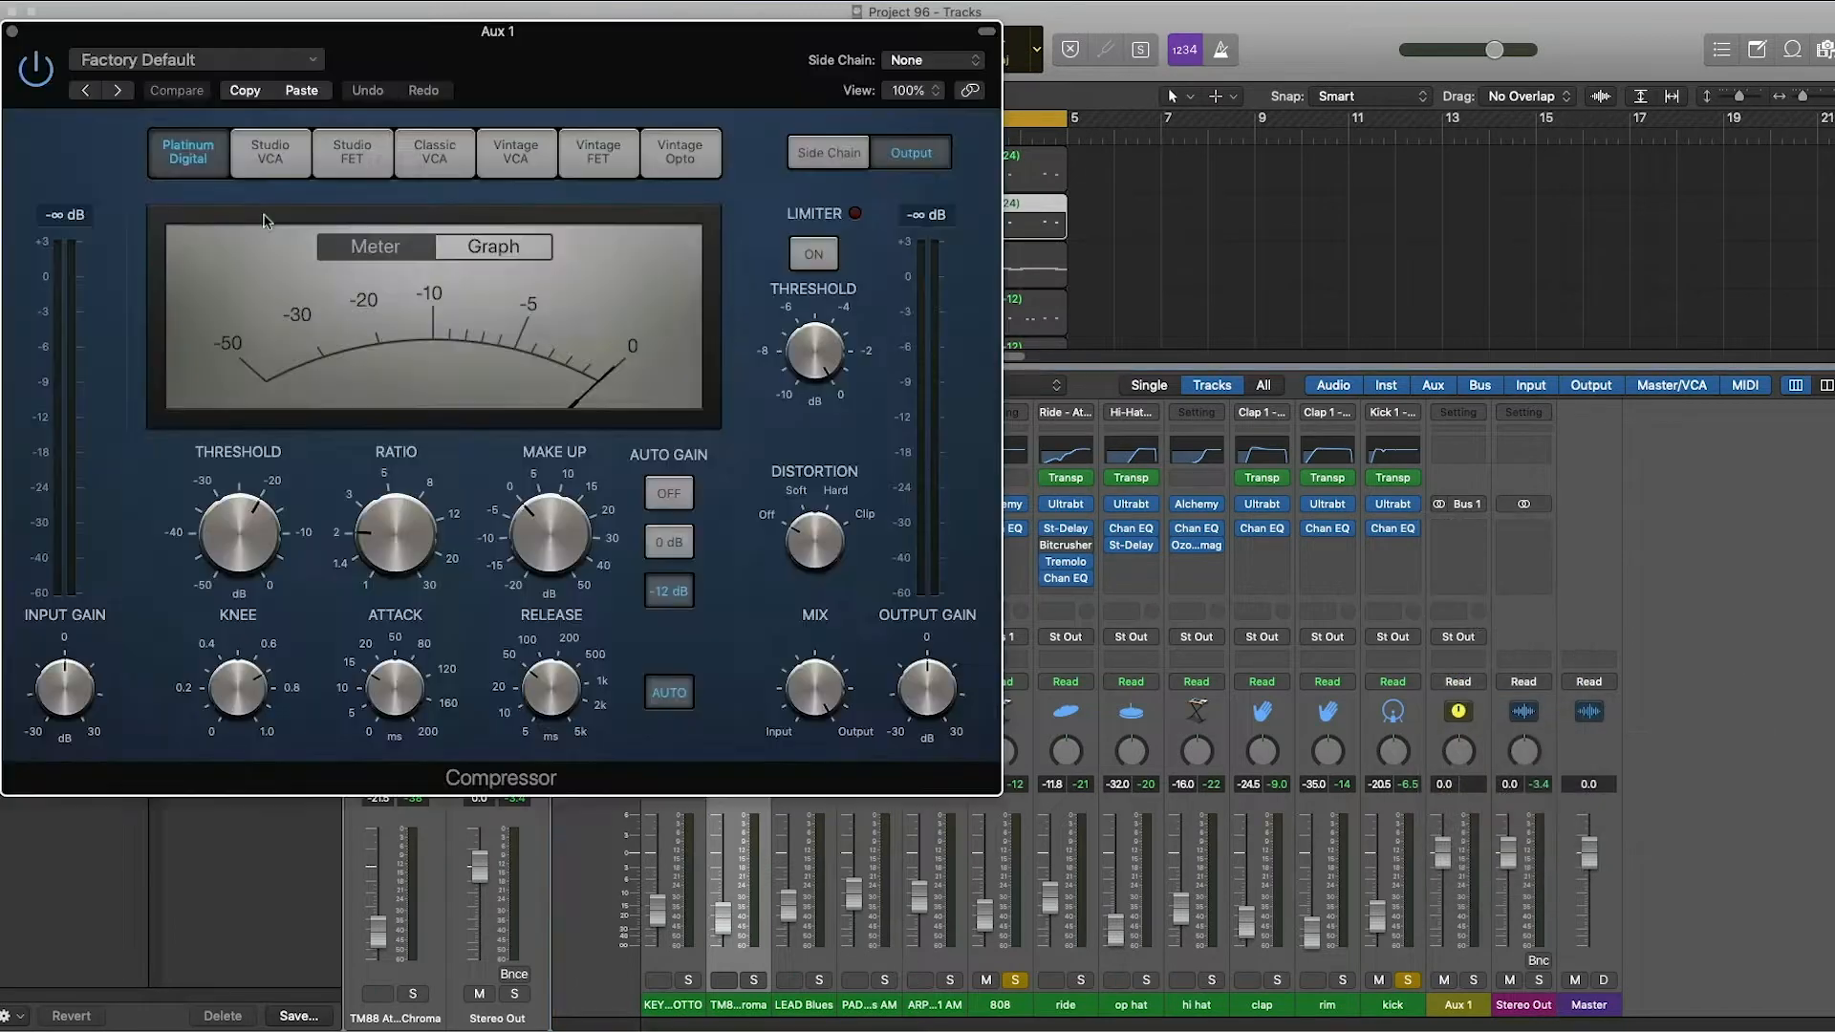
pyautogui.click(931, 60)
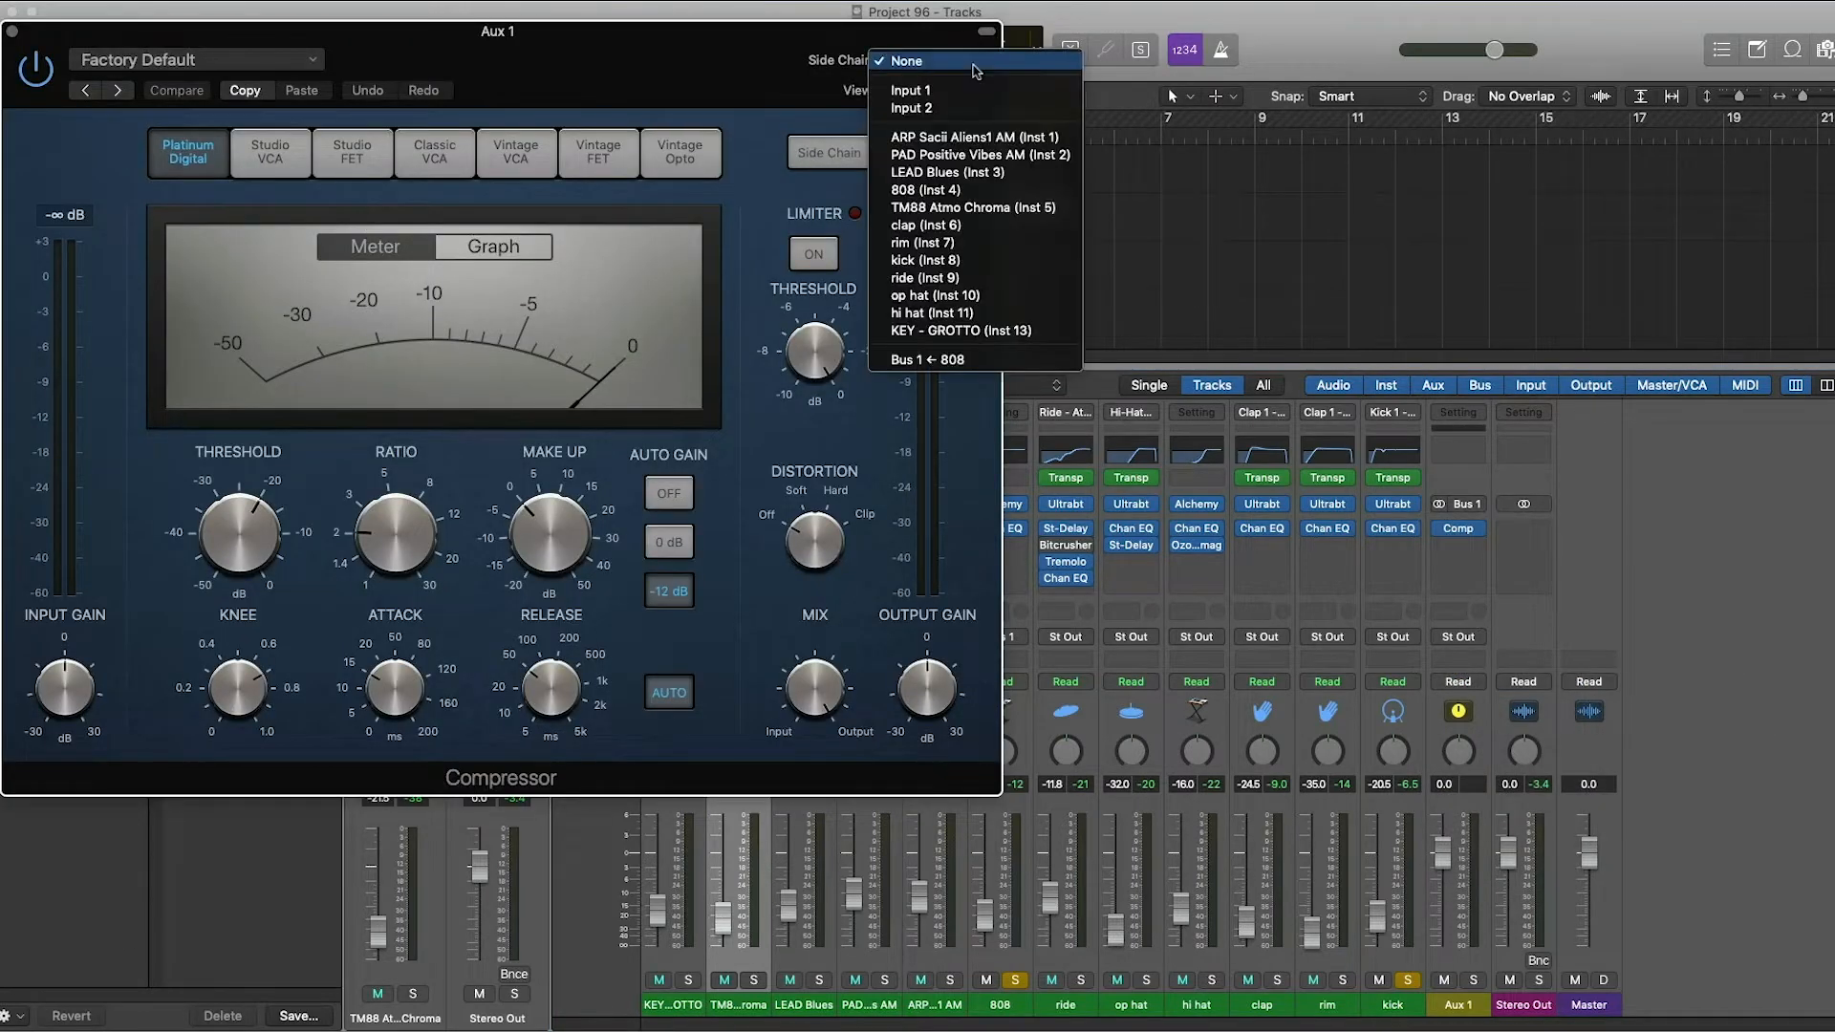
pyautogui.click(925, 260)
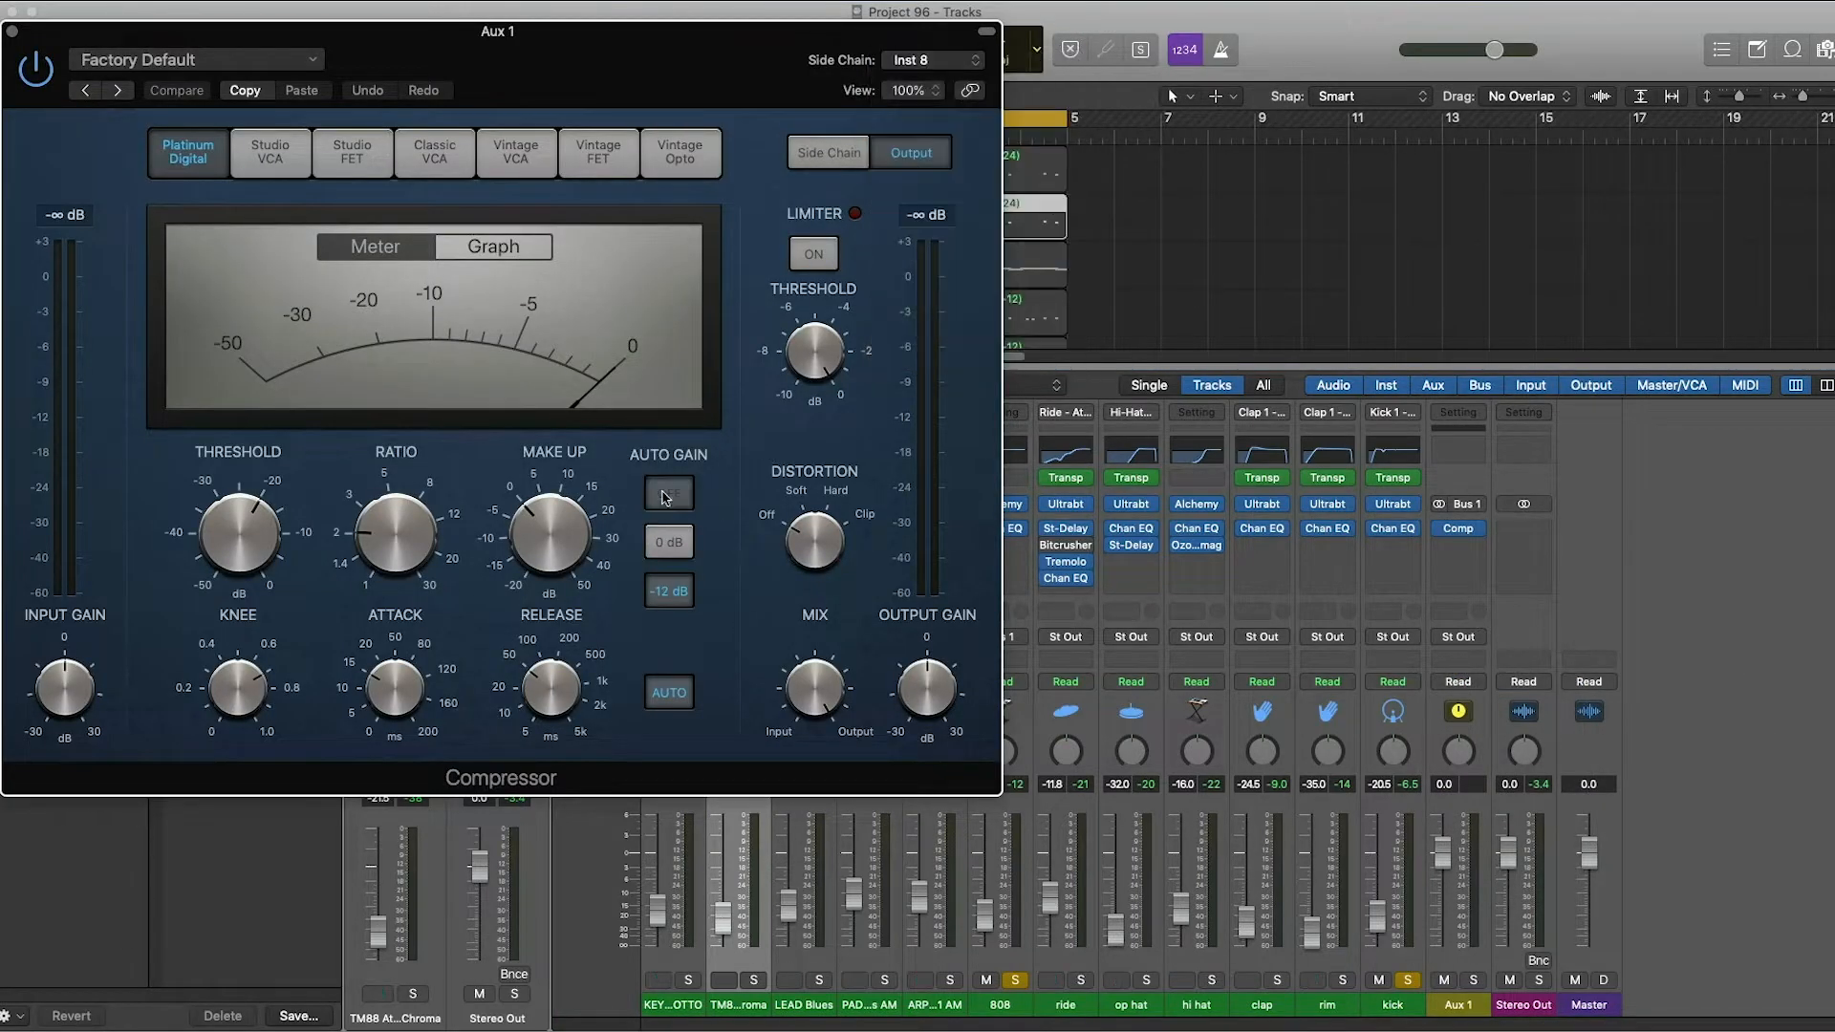
pyautogui.click(669, 494)
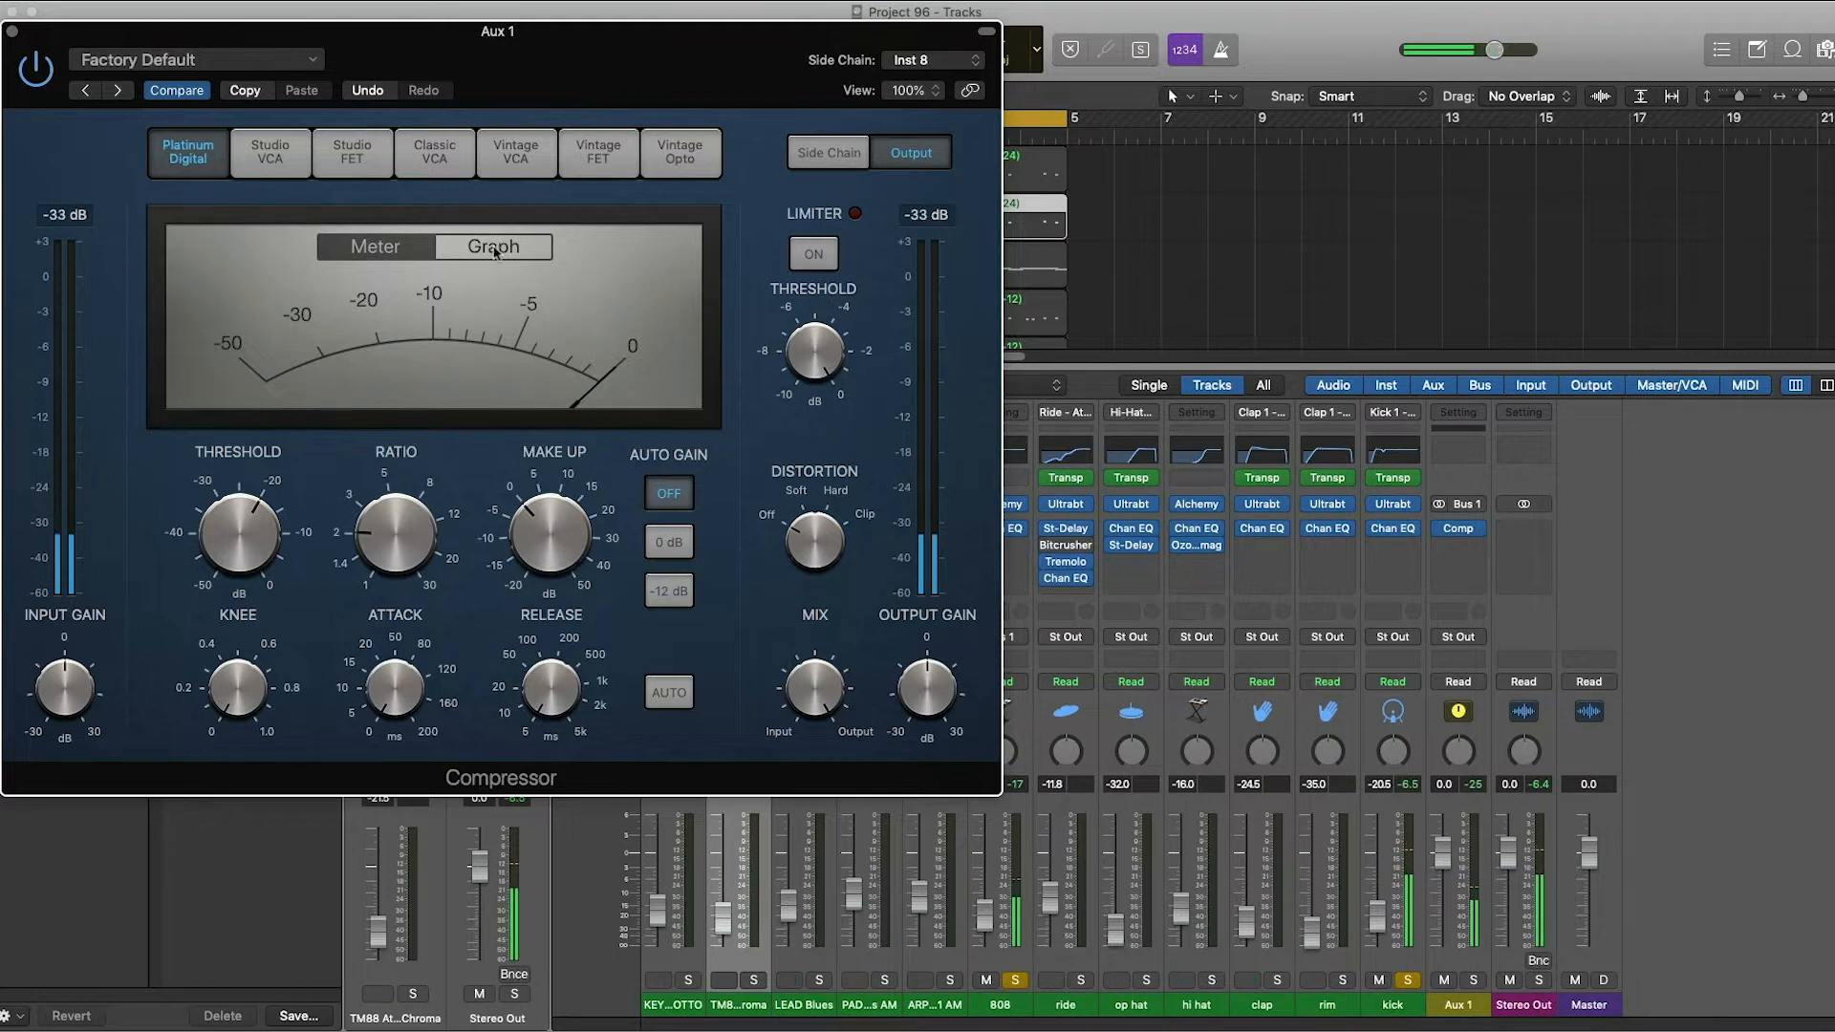
pyautogui.click(493, 246)
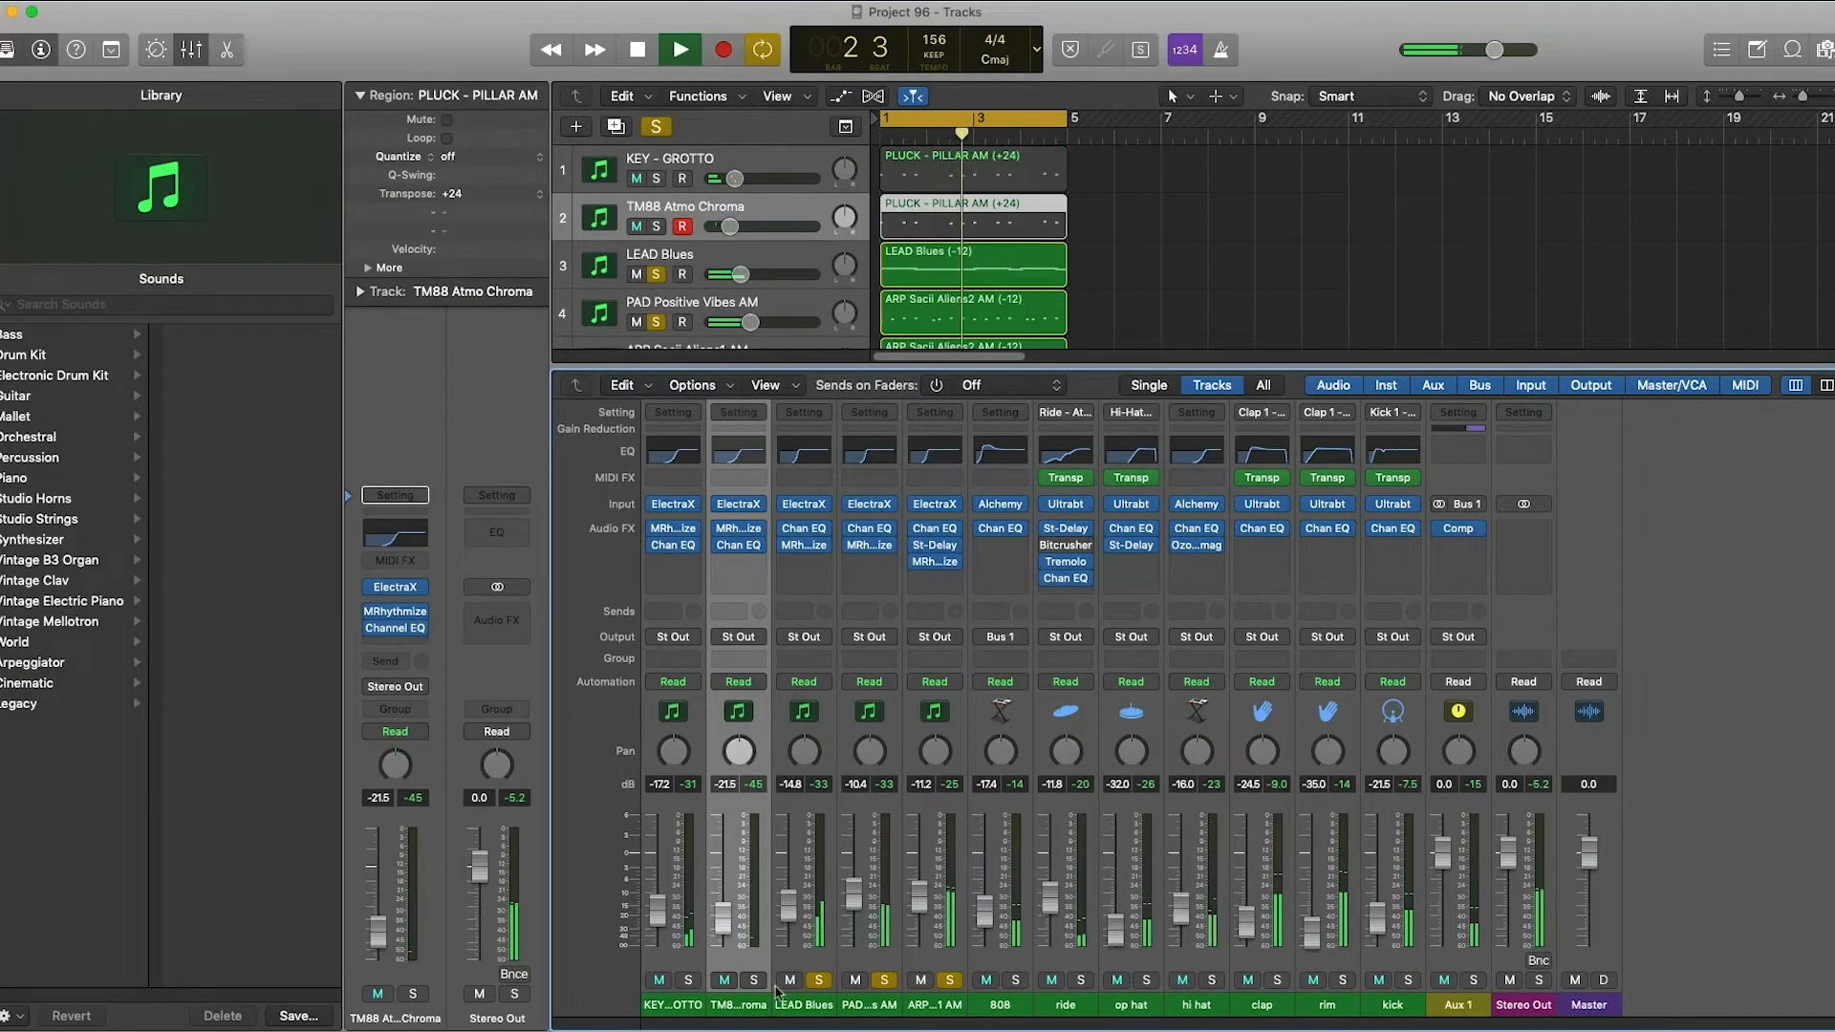
# Insert Waves Aphex Vintage Exciter on the ARP track with the Pres 5: VG Synth preset.
pyautogui.click(679, 50)
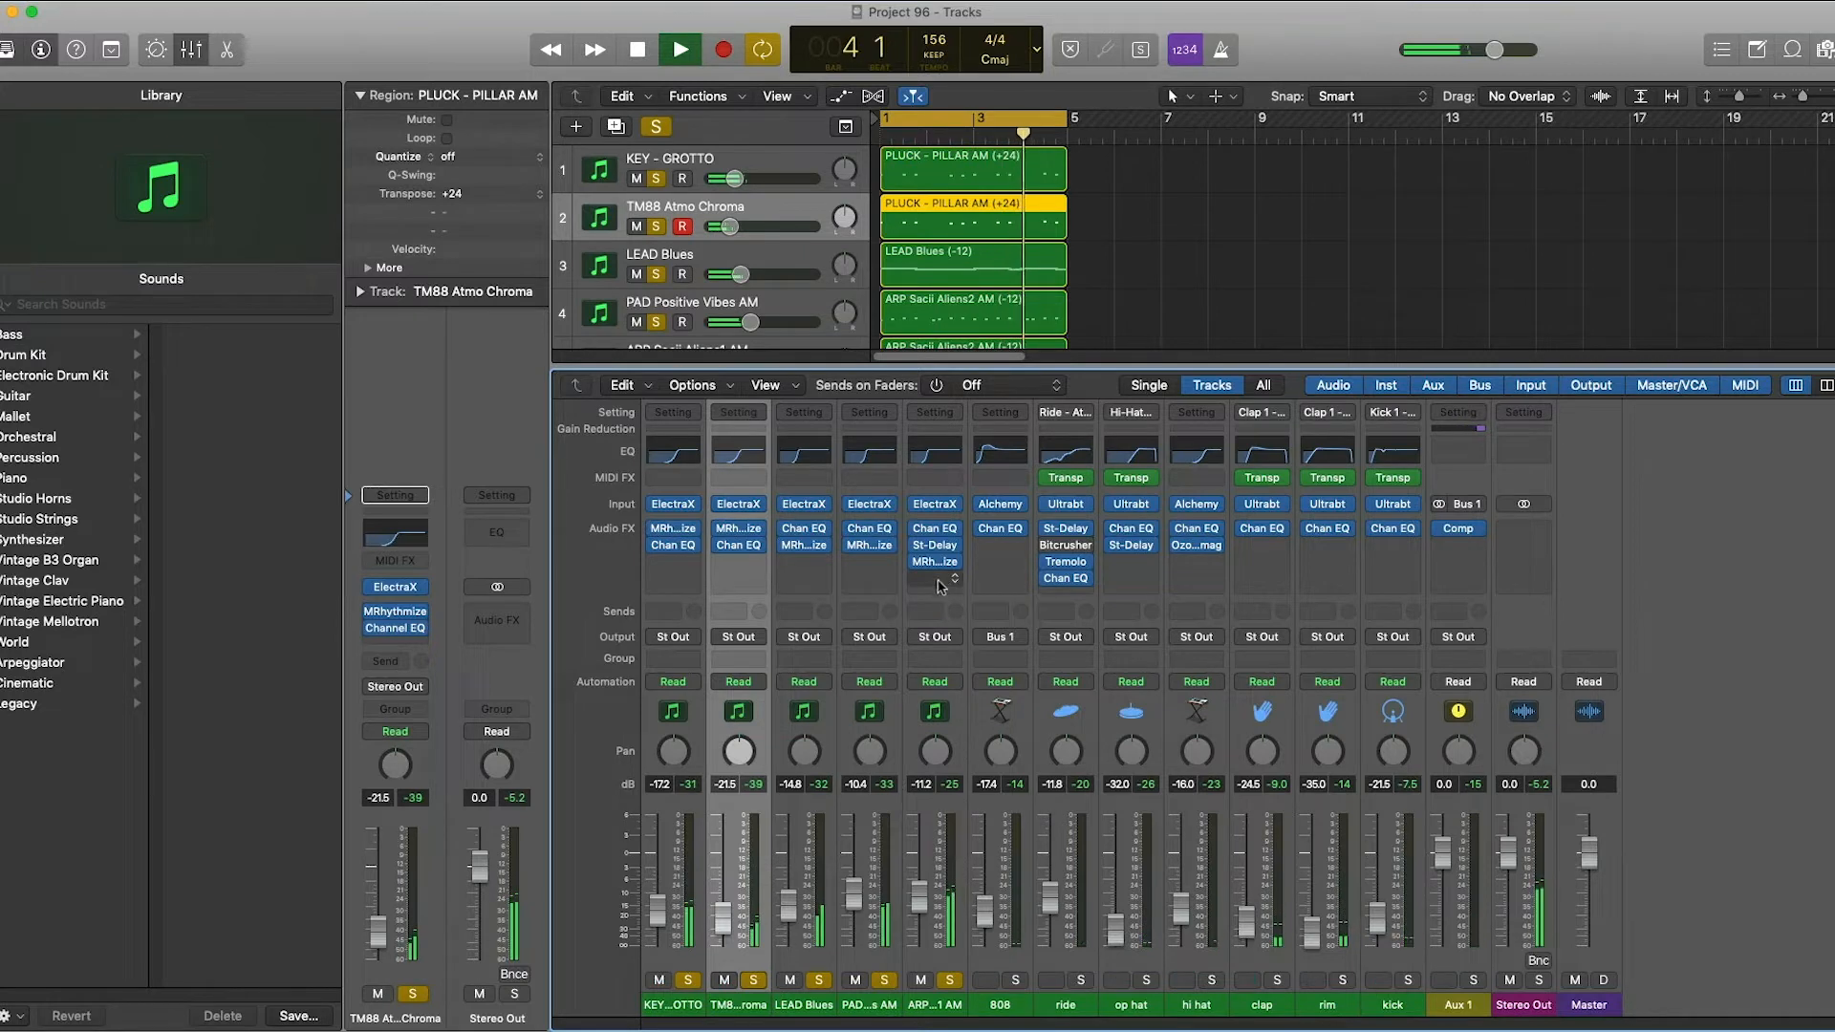
pyautogui.click(935, 577)
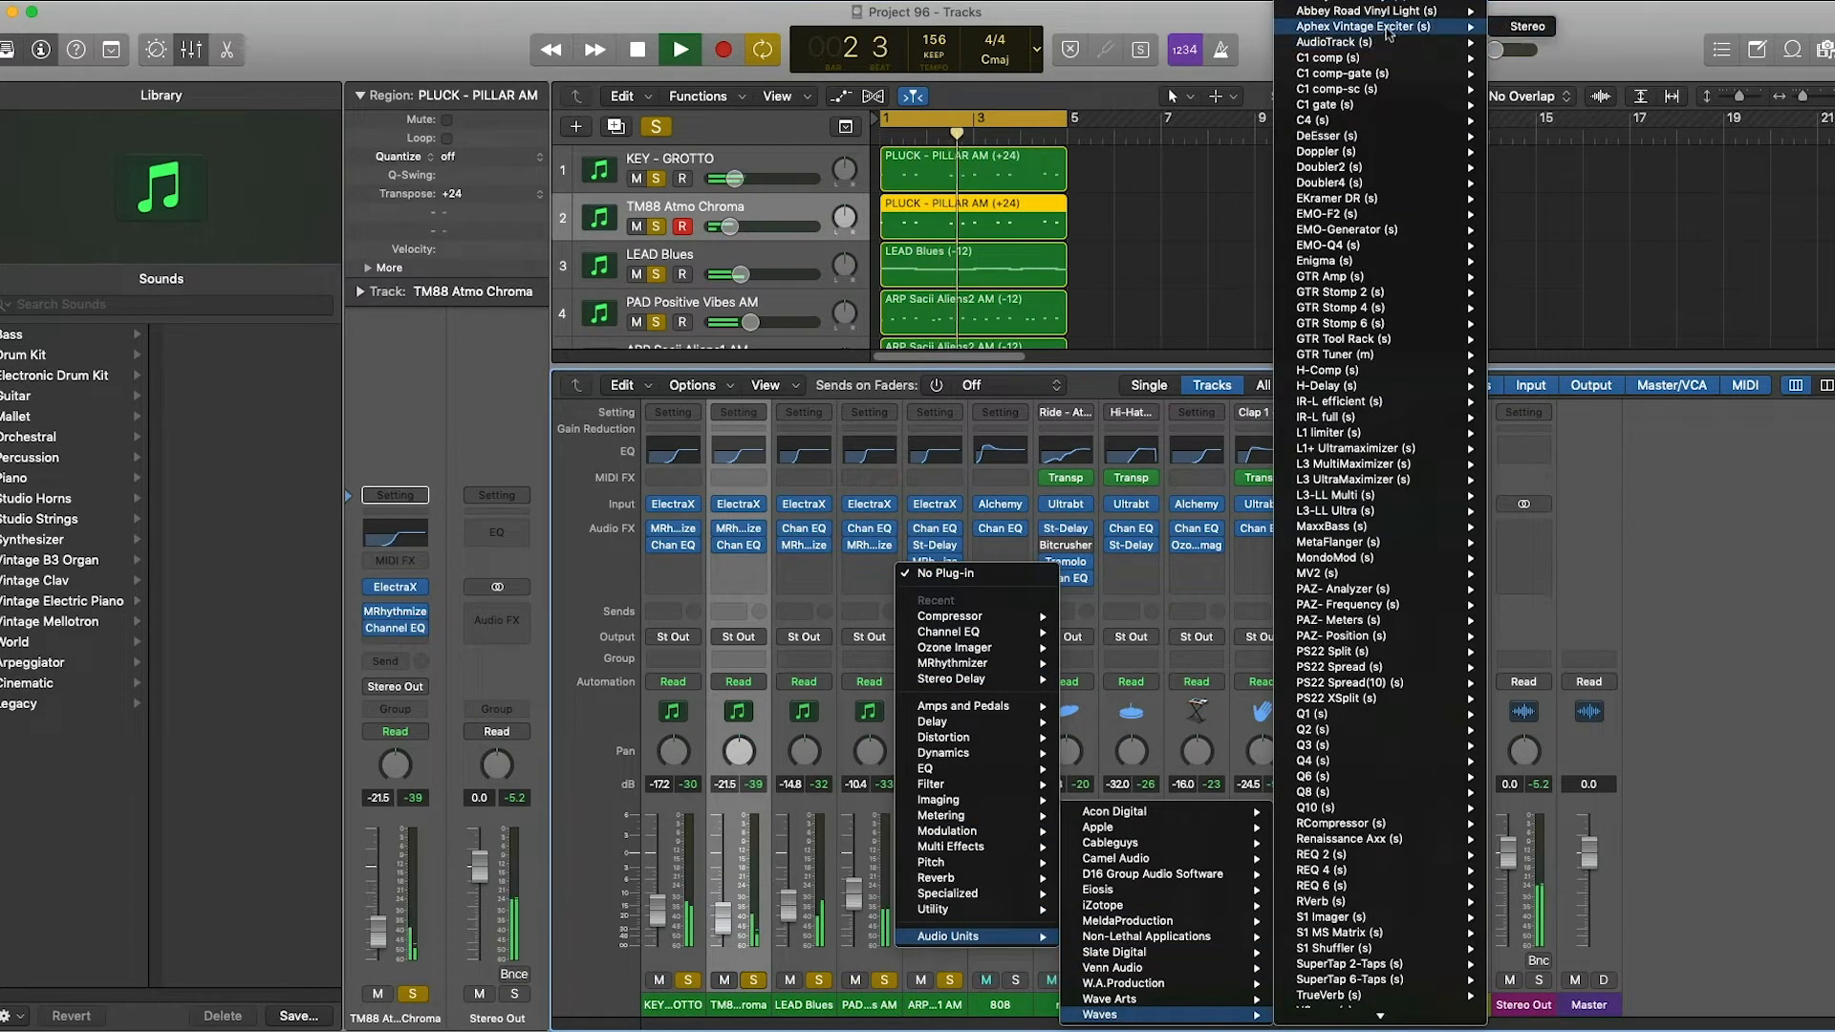
pyautogui.click(1362, 25)
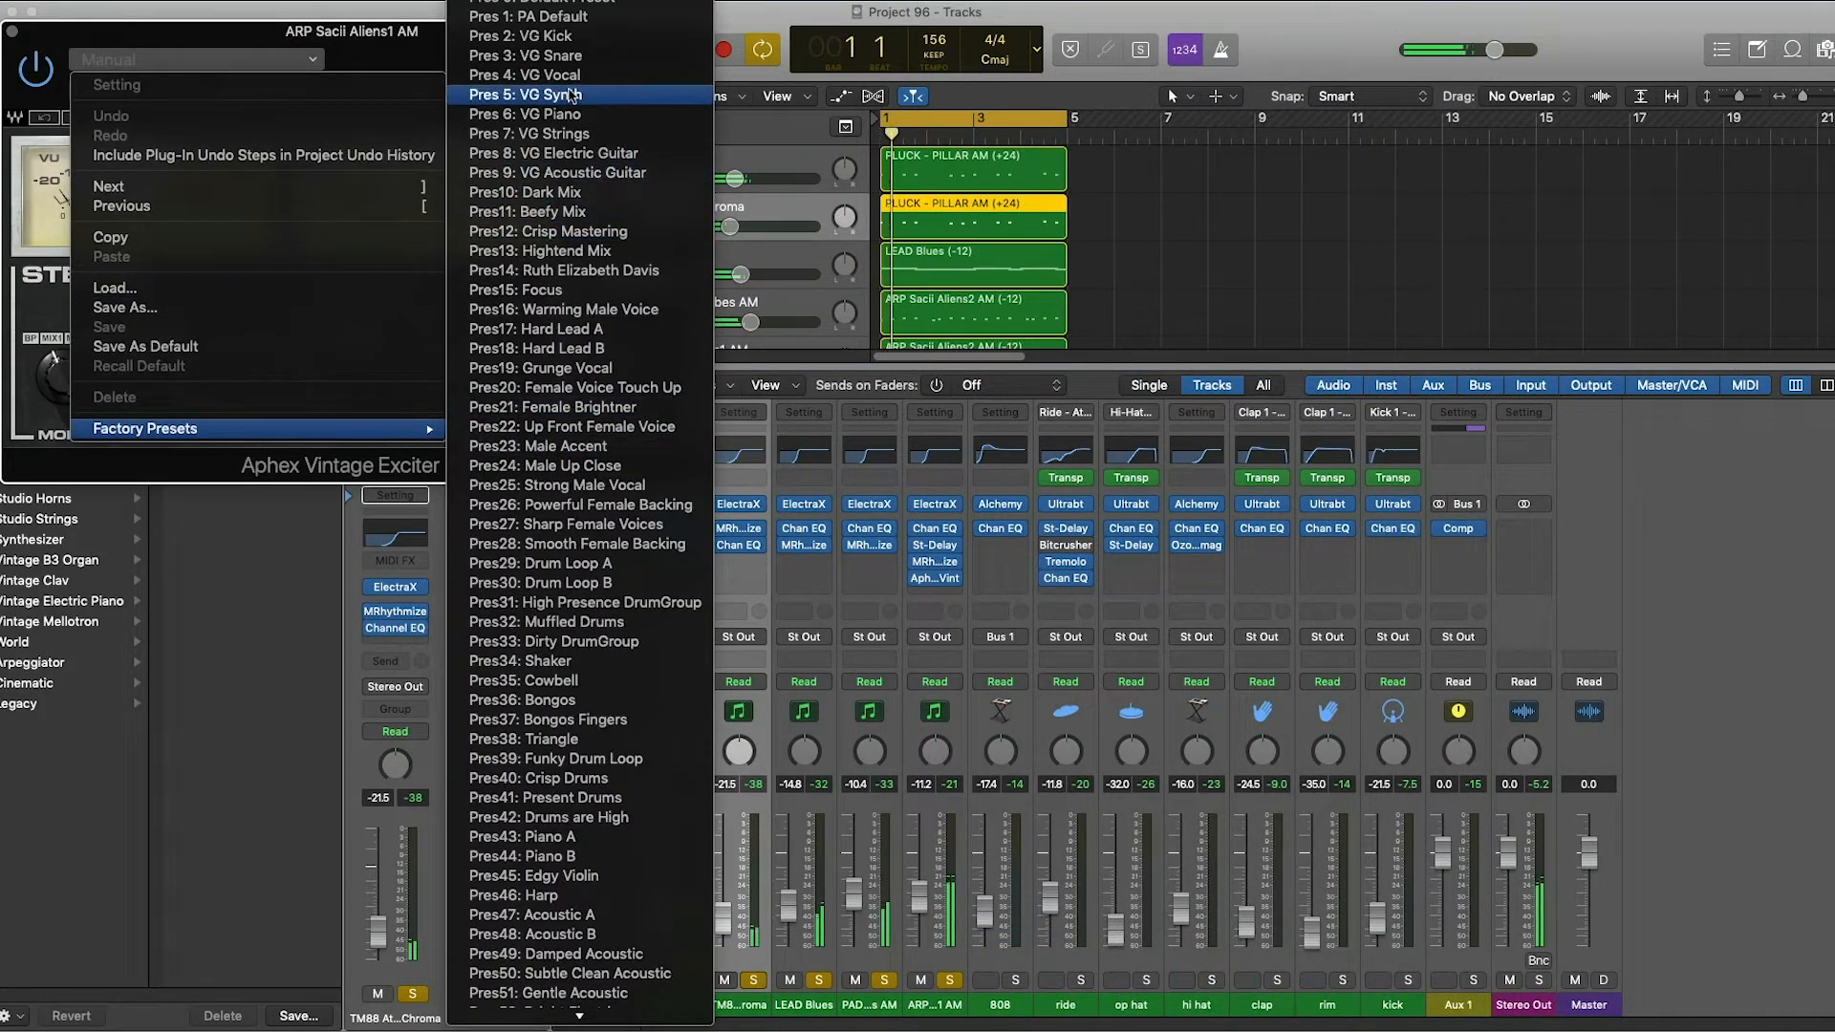
pyautogui.click(539, 250)
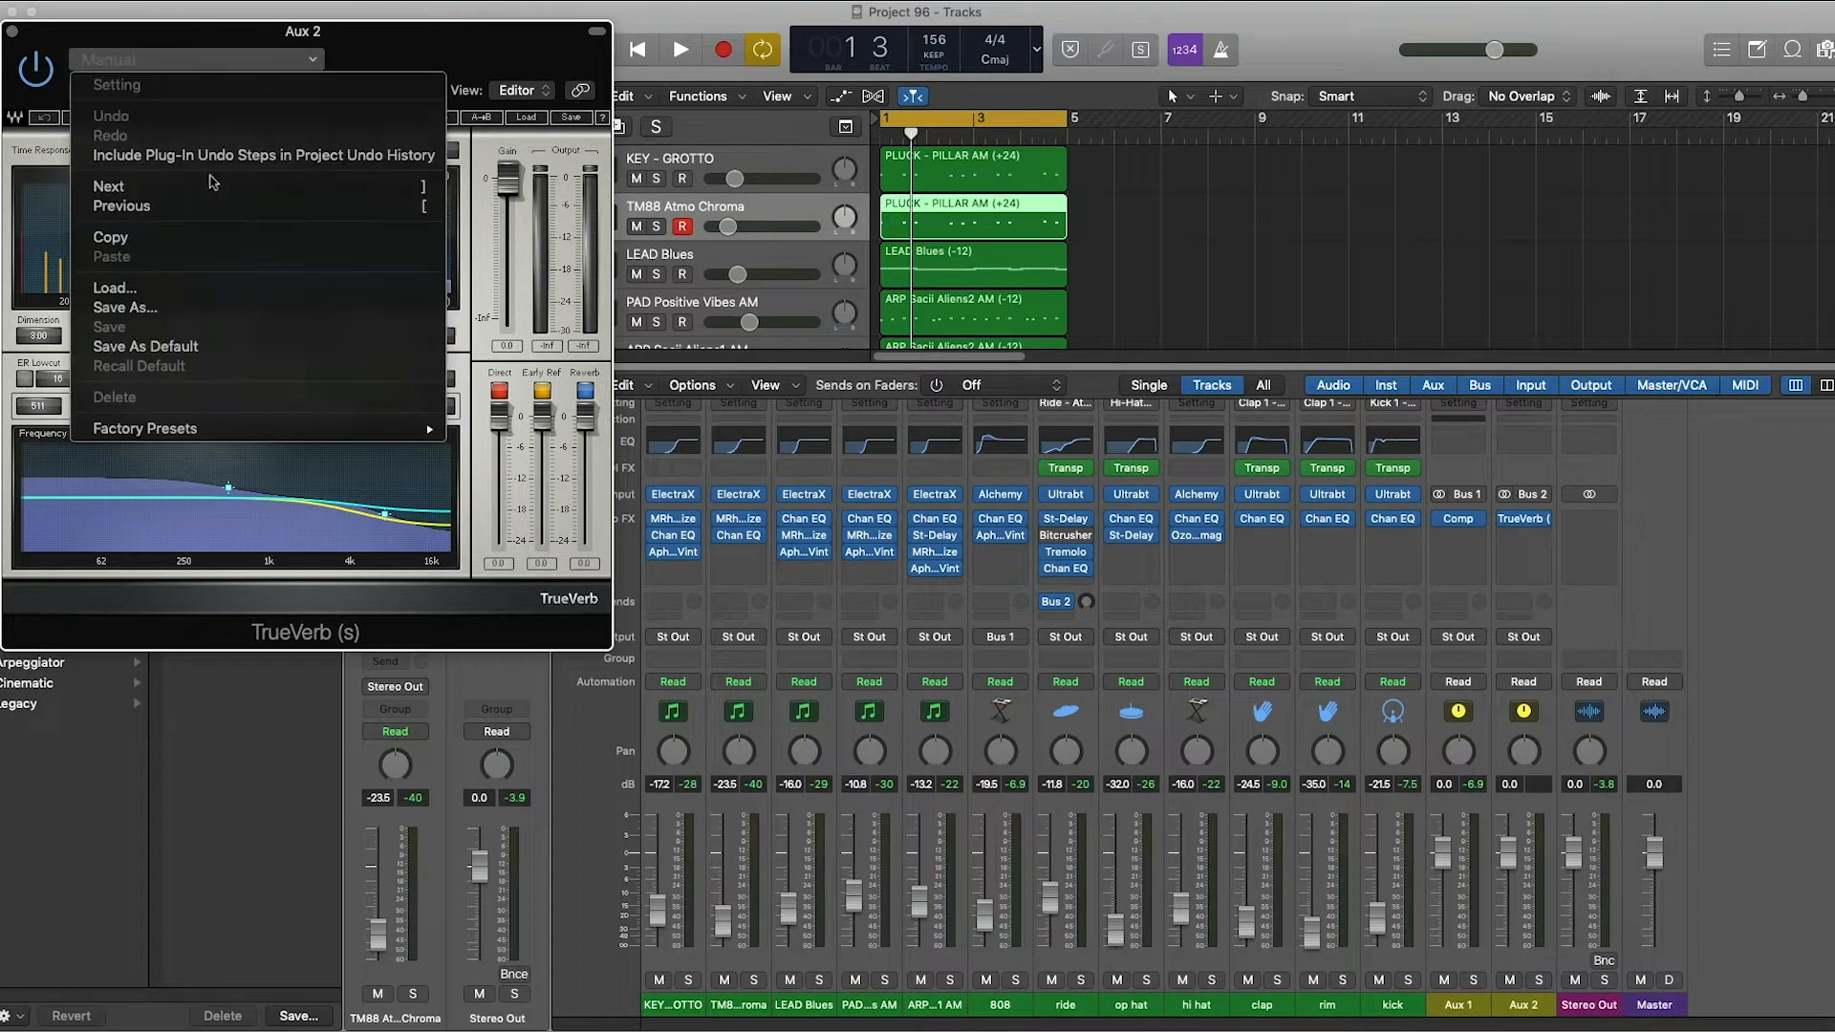
# Load a TrueVerb factory preset on the Aux 2 reverb and send the open hat to Bus 2.
pyautogui.click(145, 428)
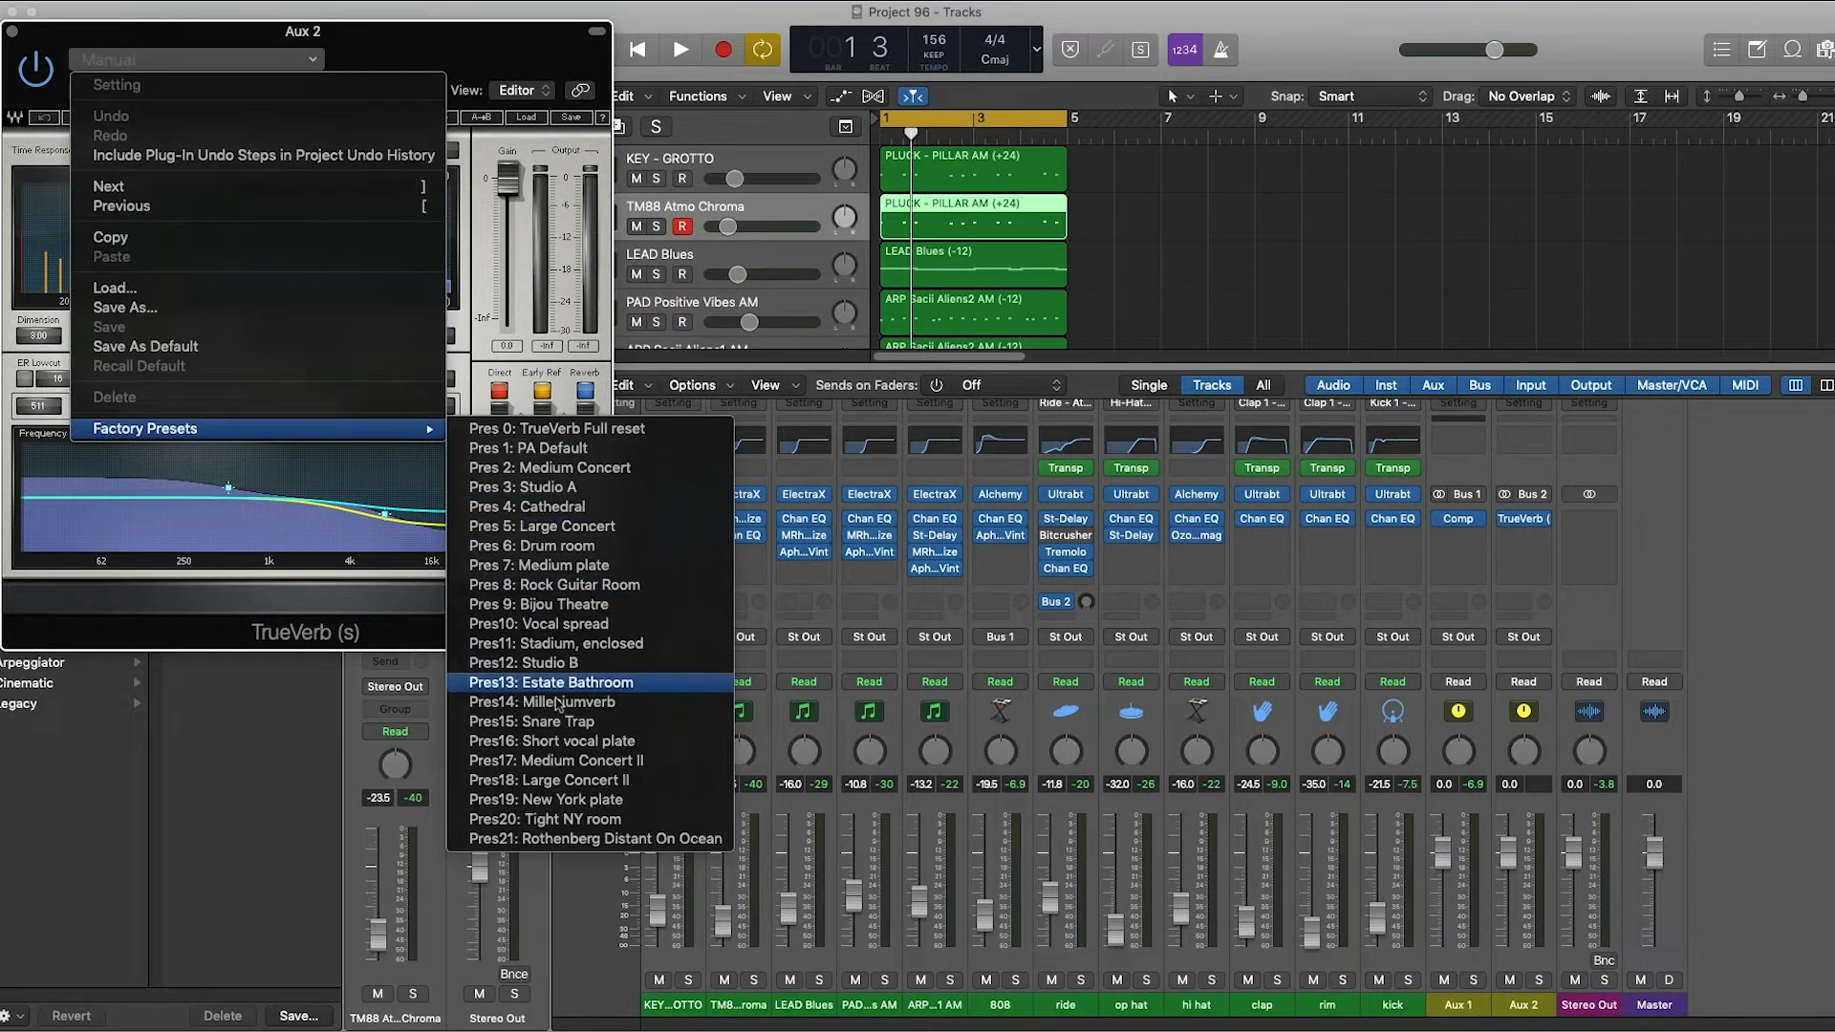
pyautogui.click(539, 720)
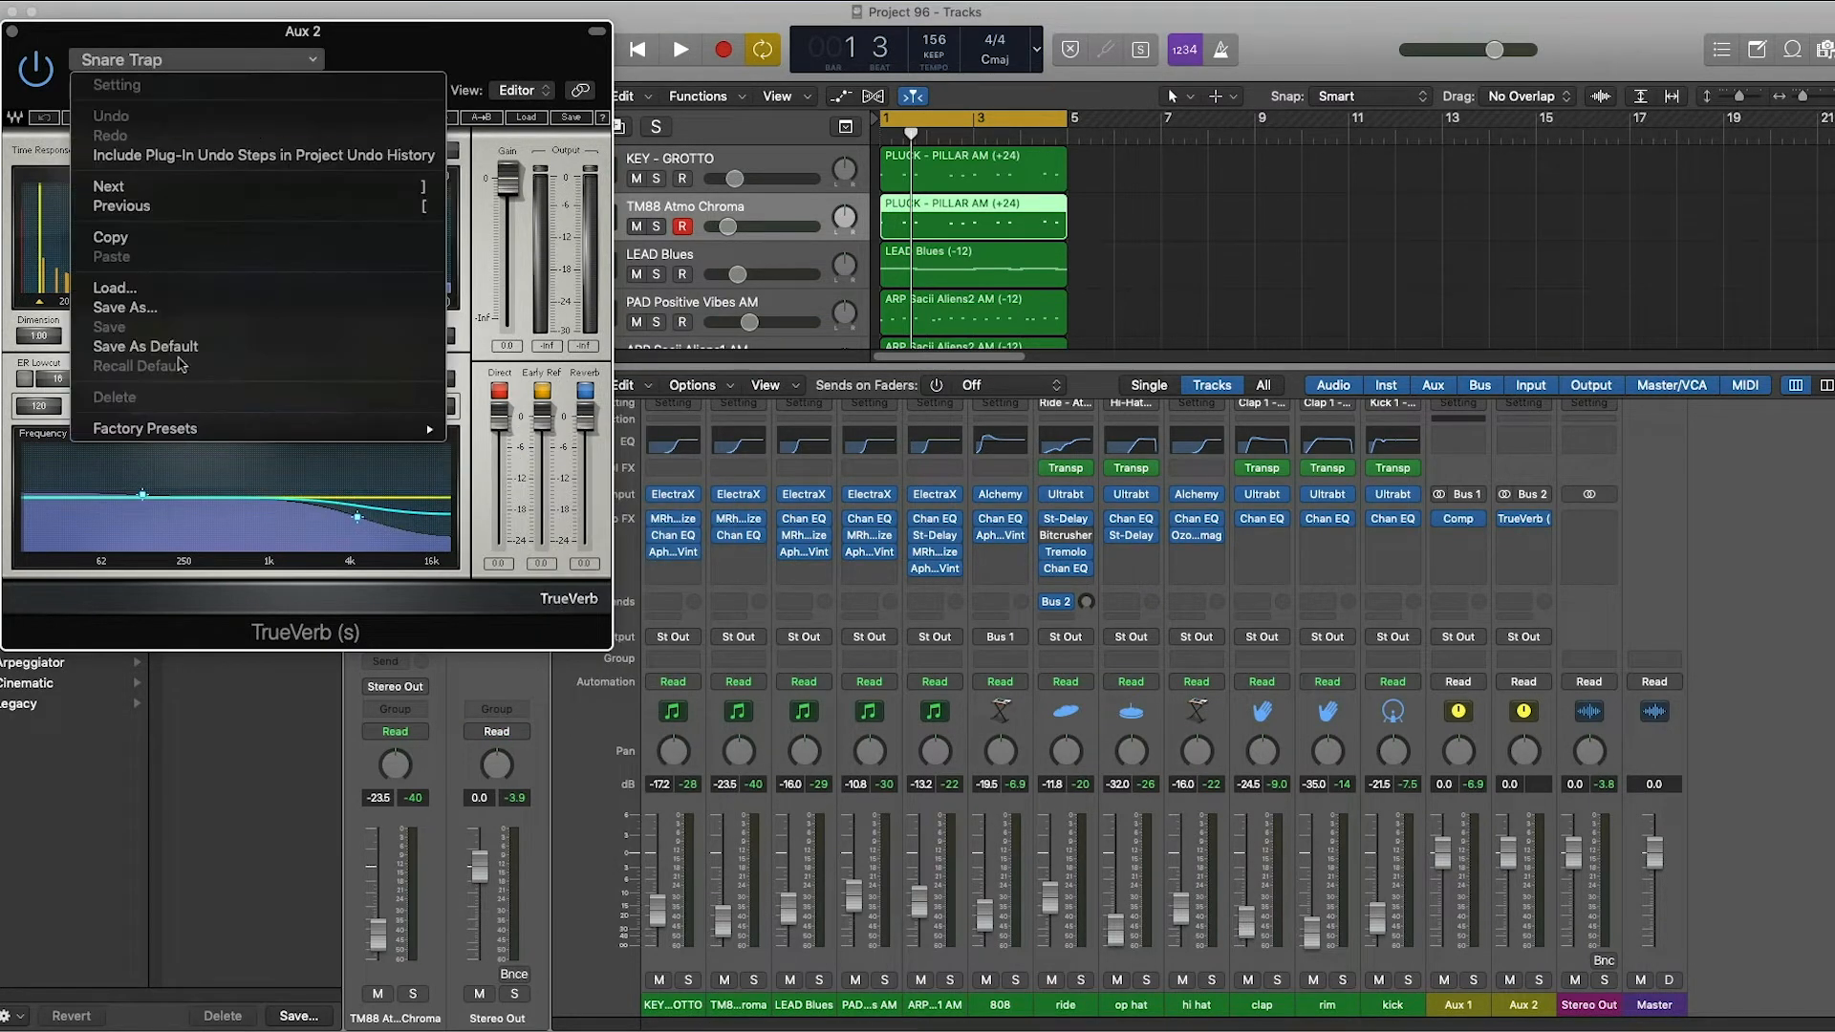
pyautogui.click(145, 428)
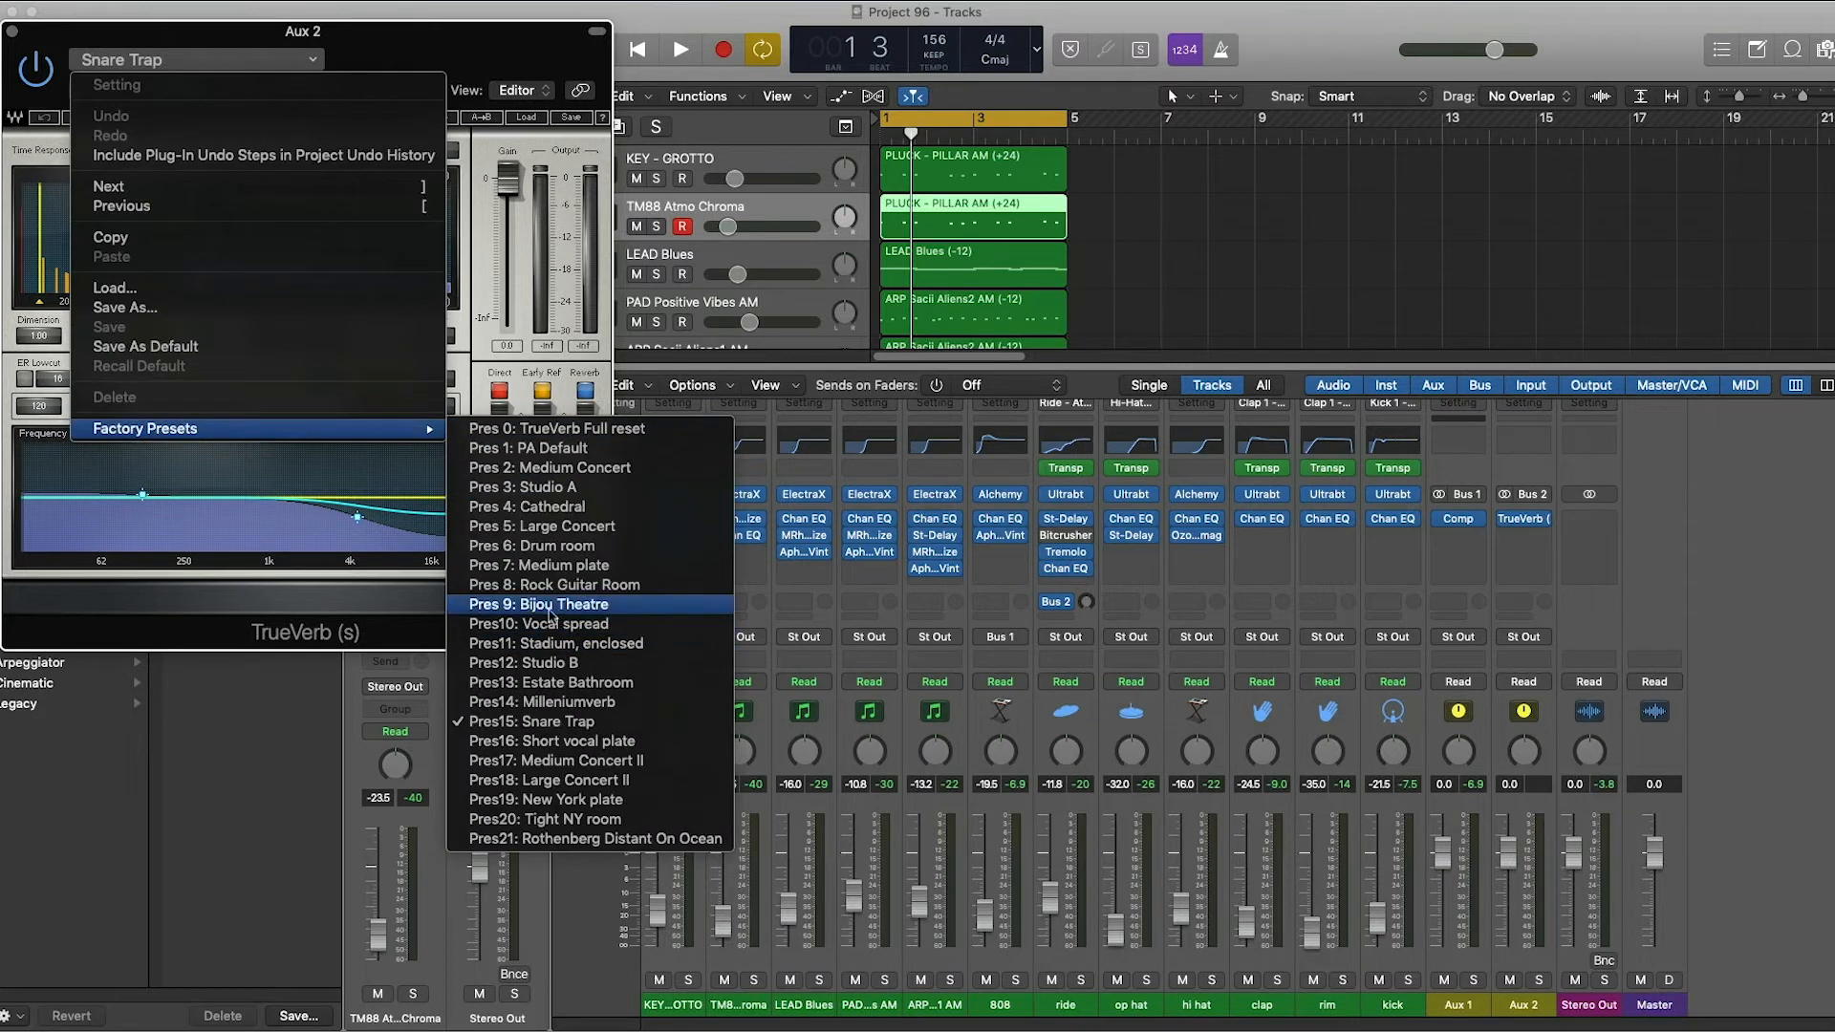
pyautogui.click(524, 487)
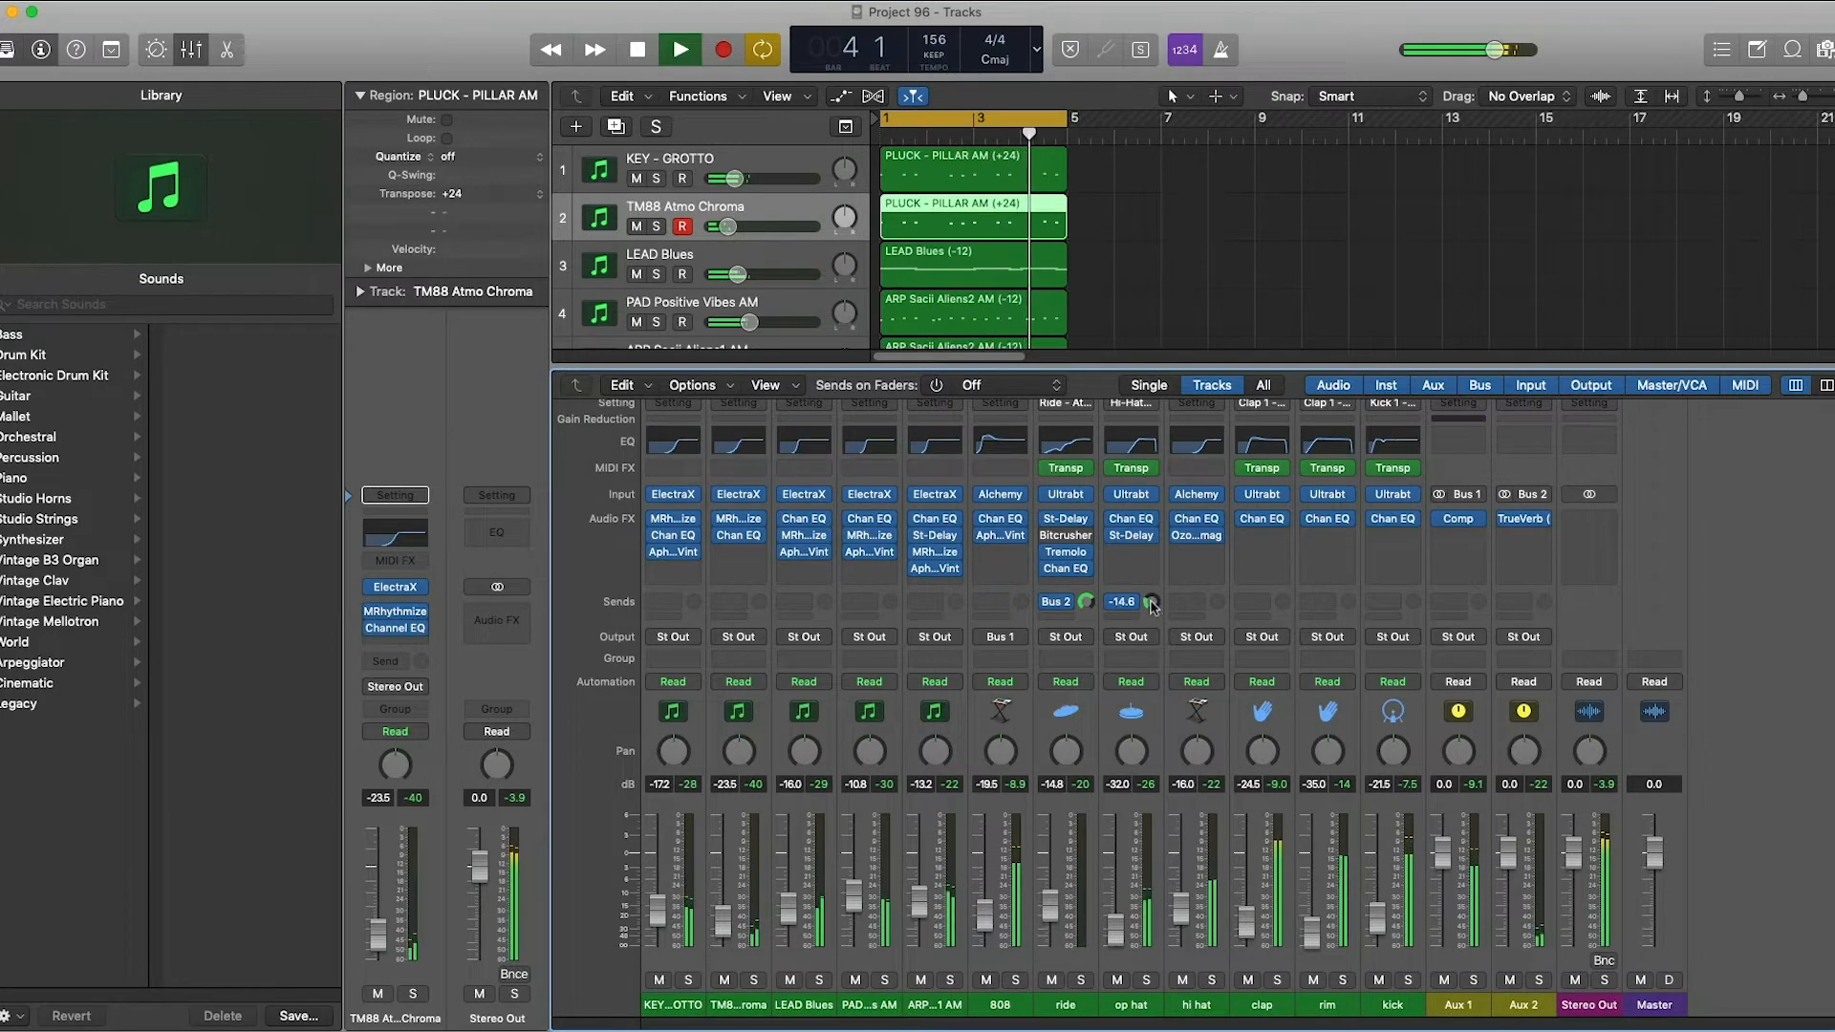
pyautogui.click(1063, 570)
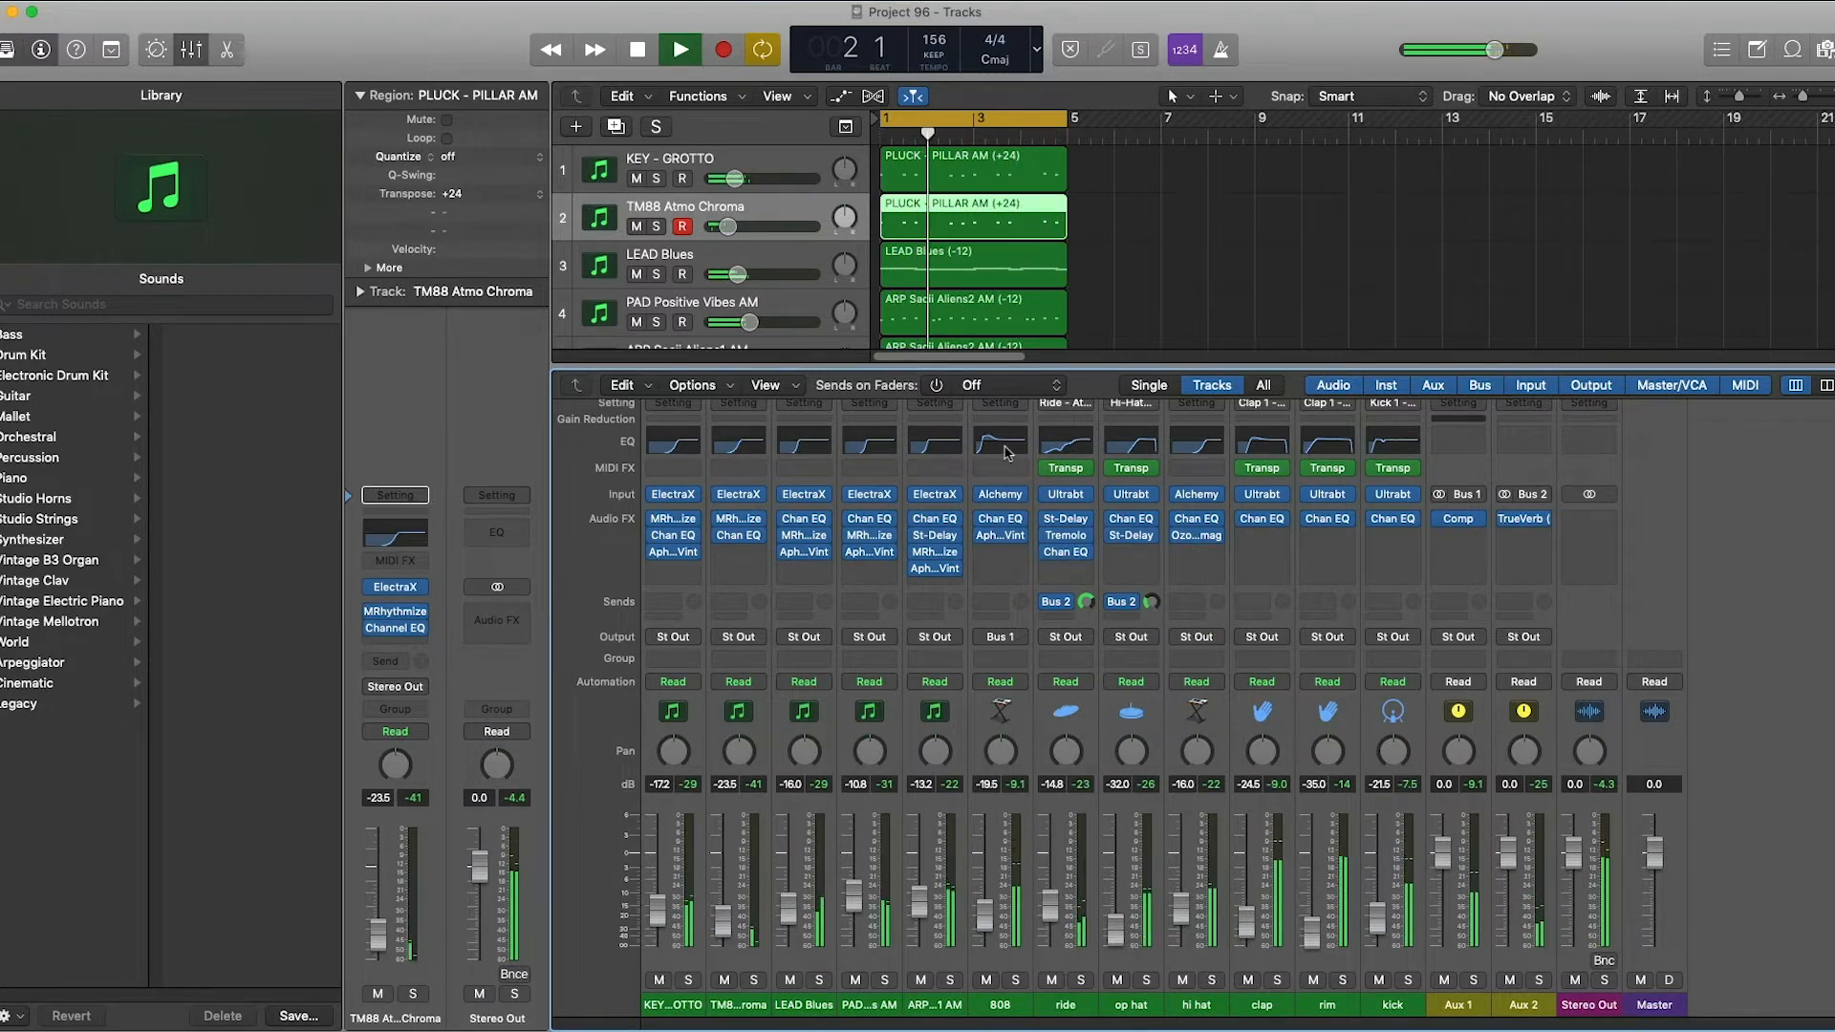
# Route the 808's send to a new Bus 3 aux and insert CamelCrusher distortion on it.
pyautogui.click(1000, 518)
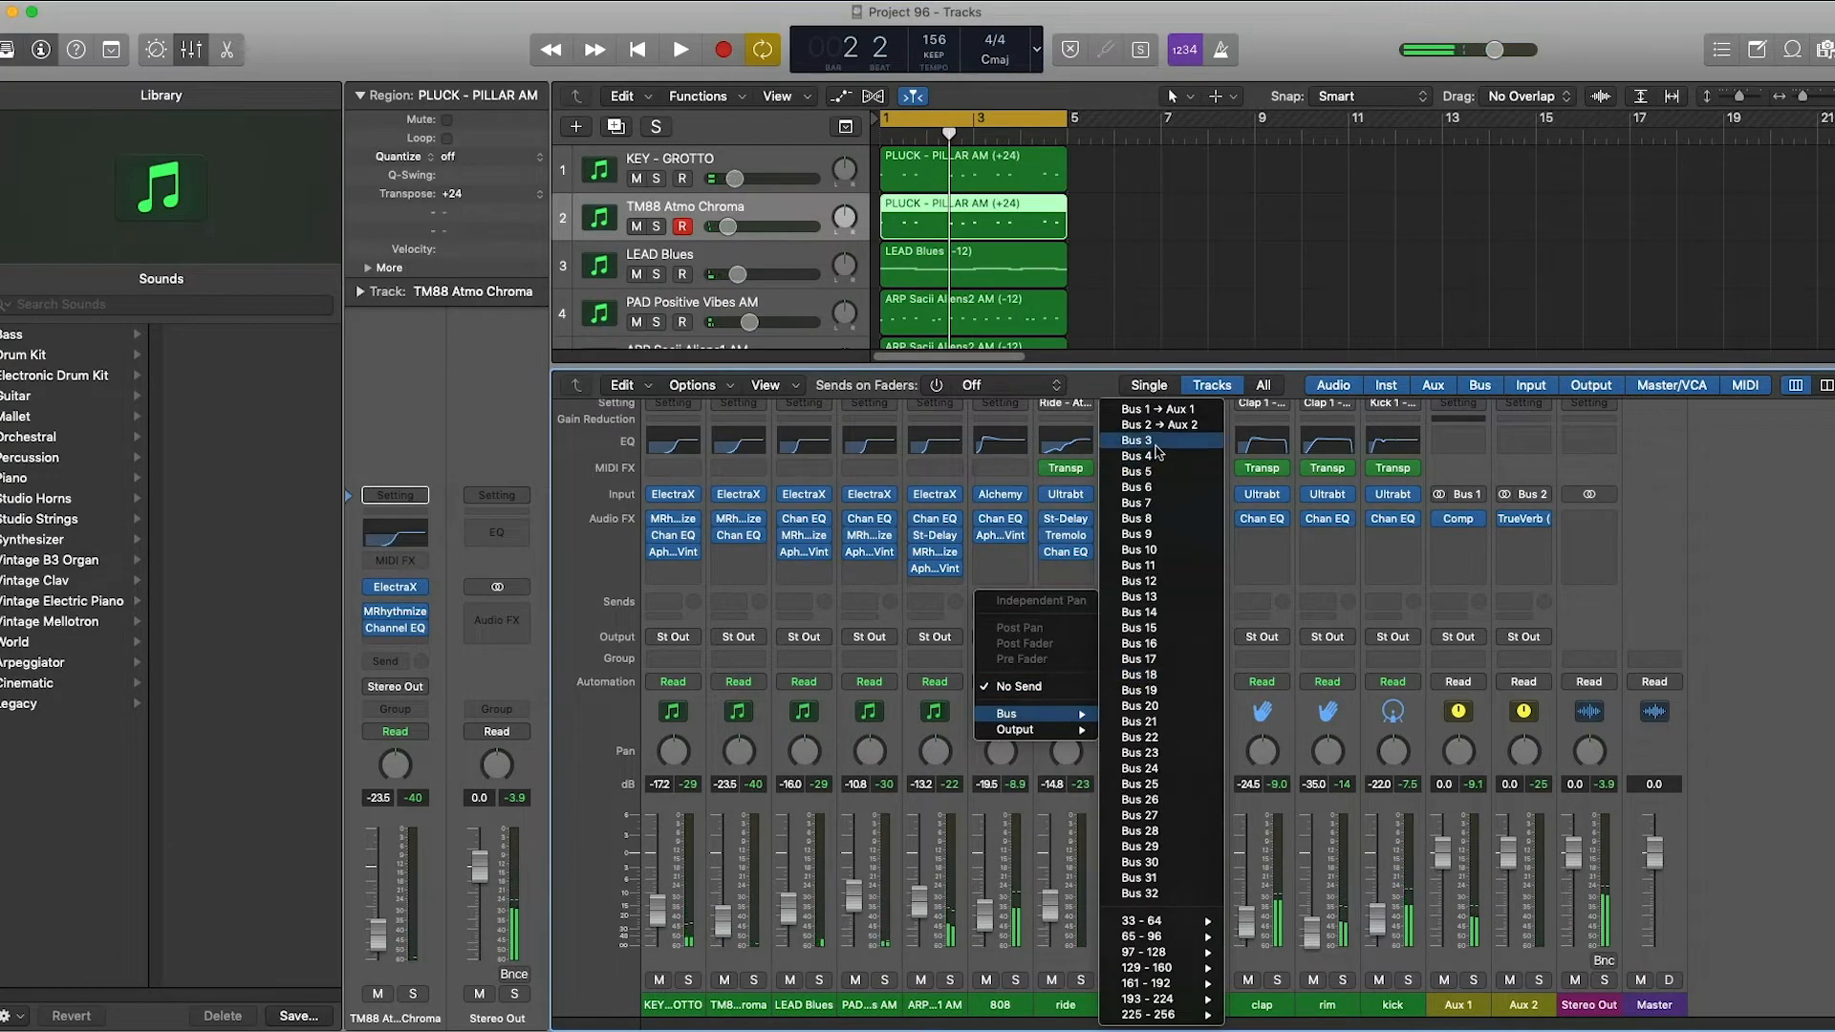
pyautogui.click(1137, 439)
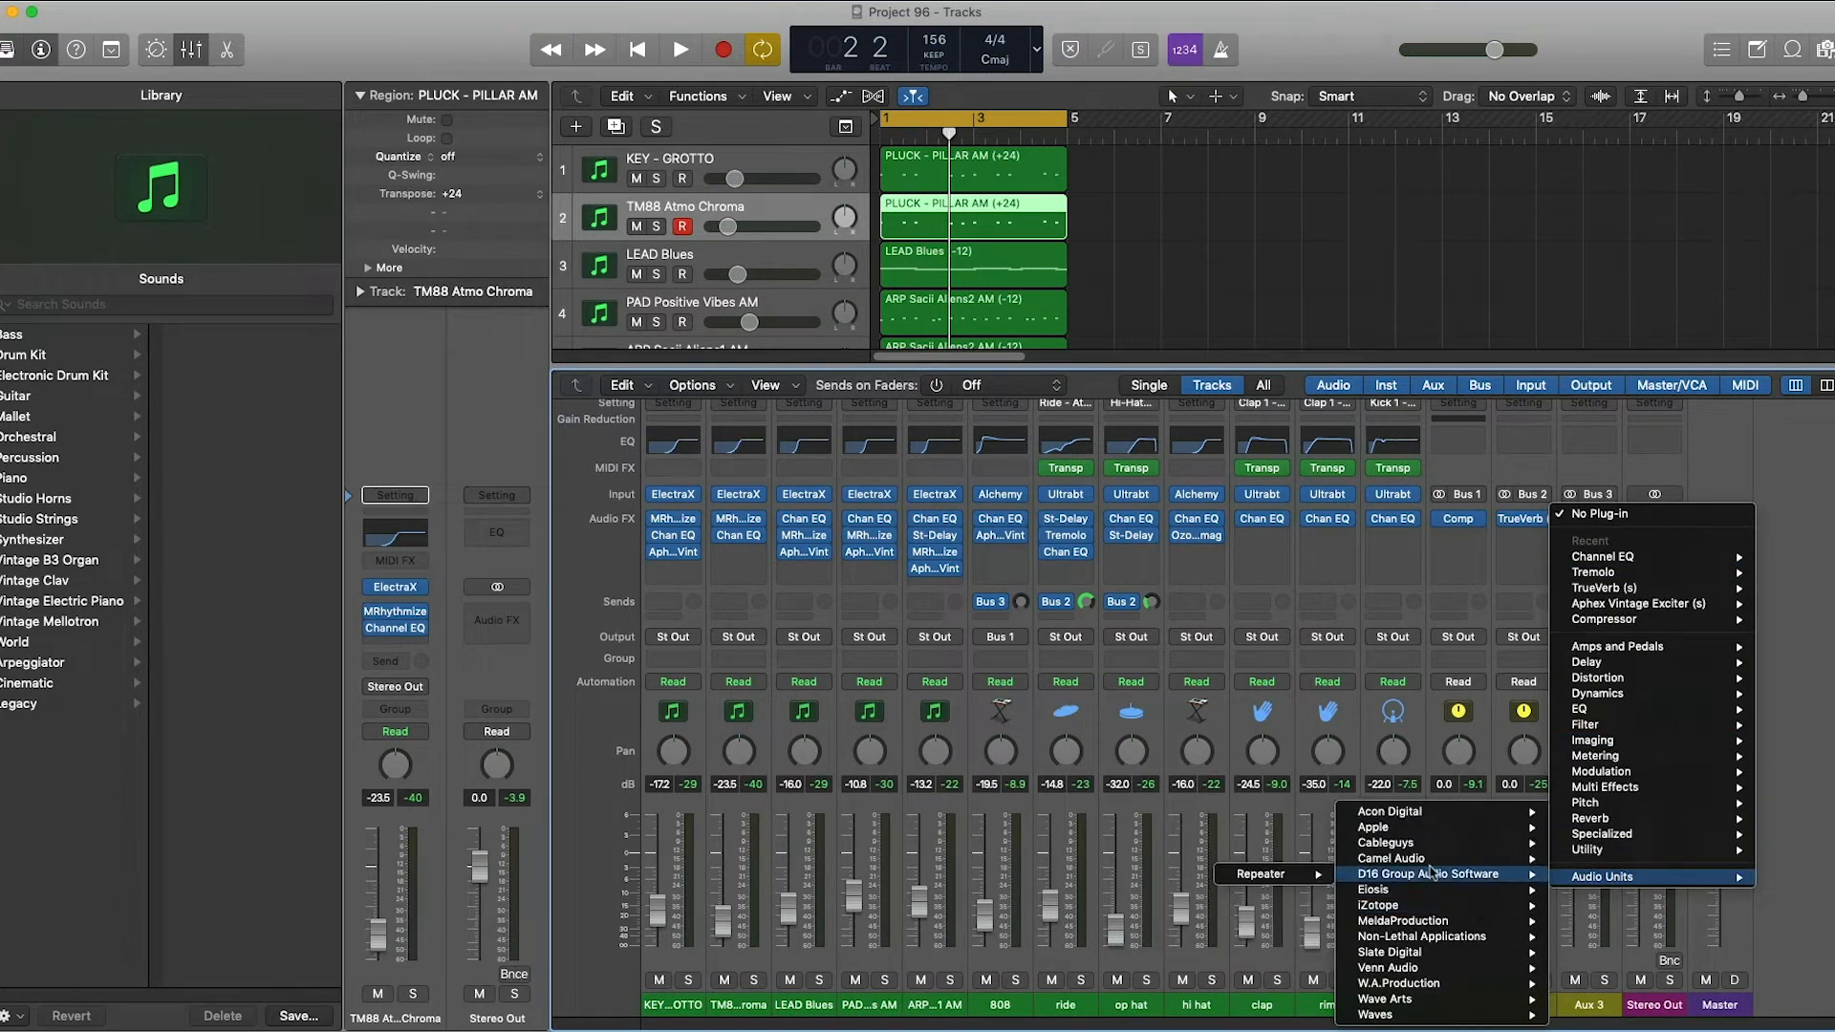
pyautogui.click(1390, 841)
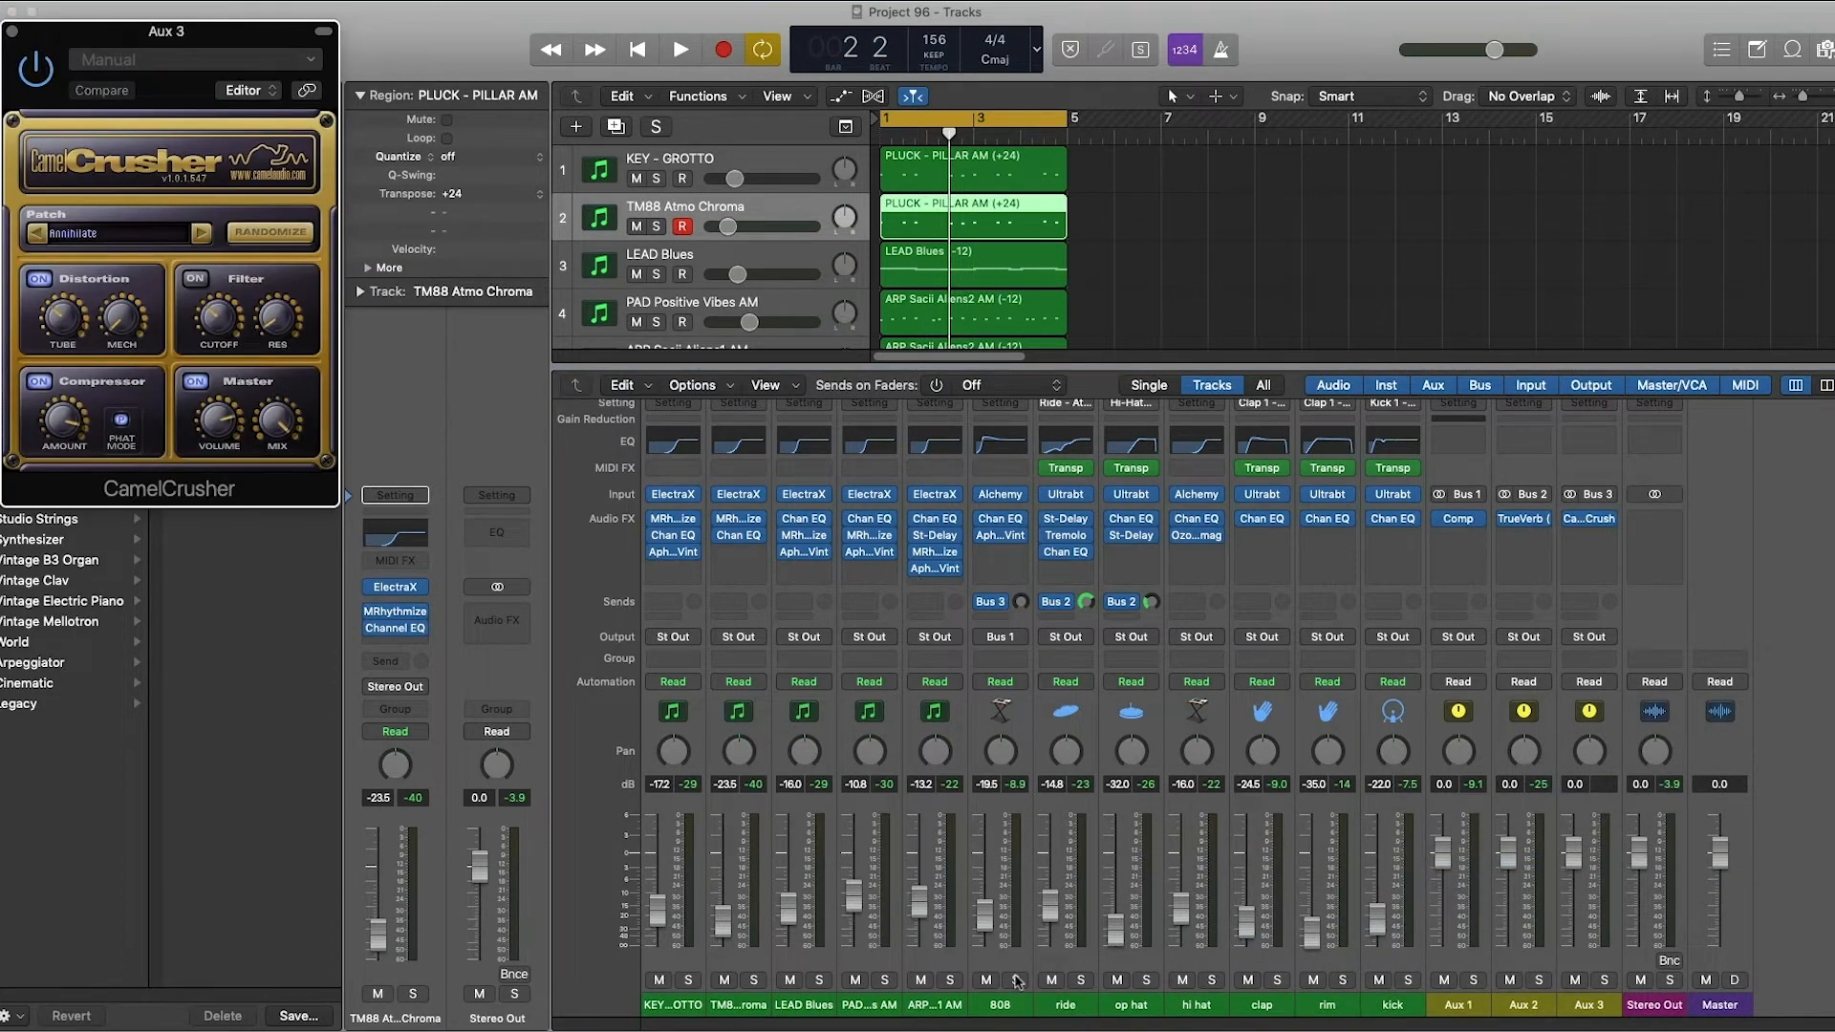
# Audition the beat with the distortion send, adjusting CamelCrusher between plays.
pyautogui.click(681, 50)
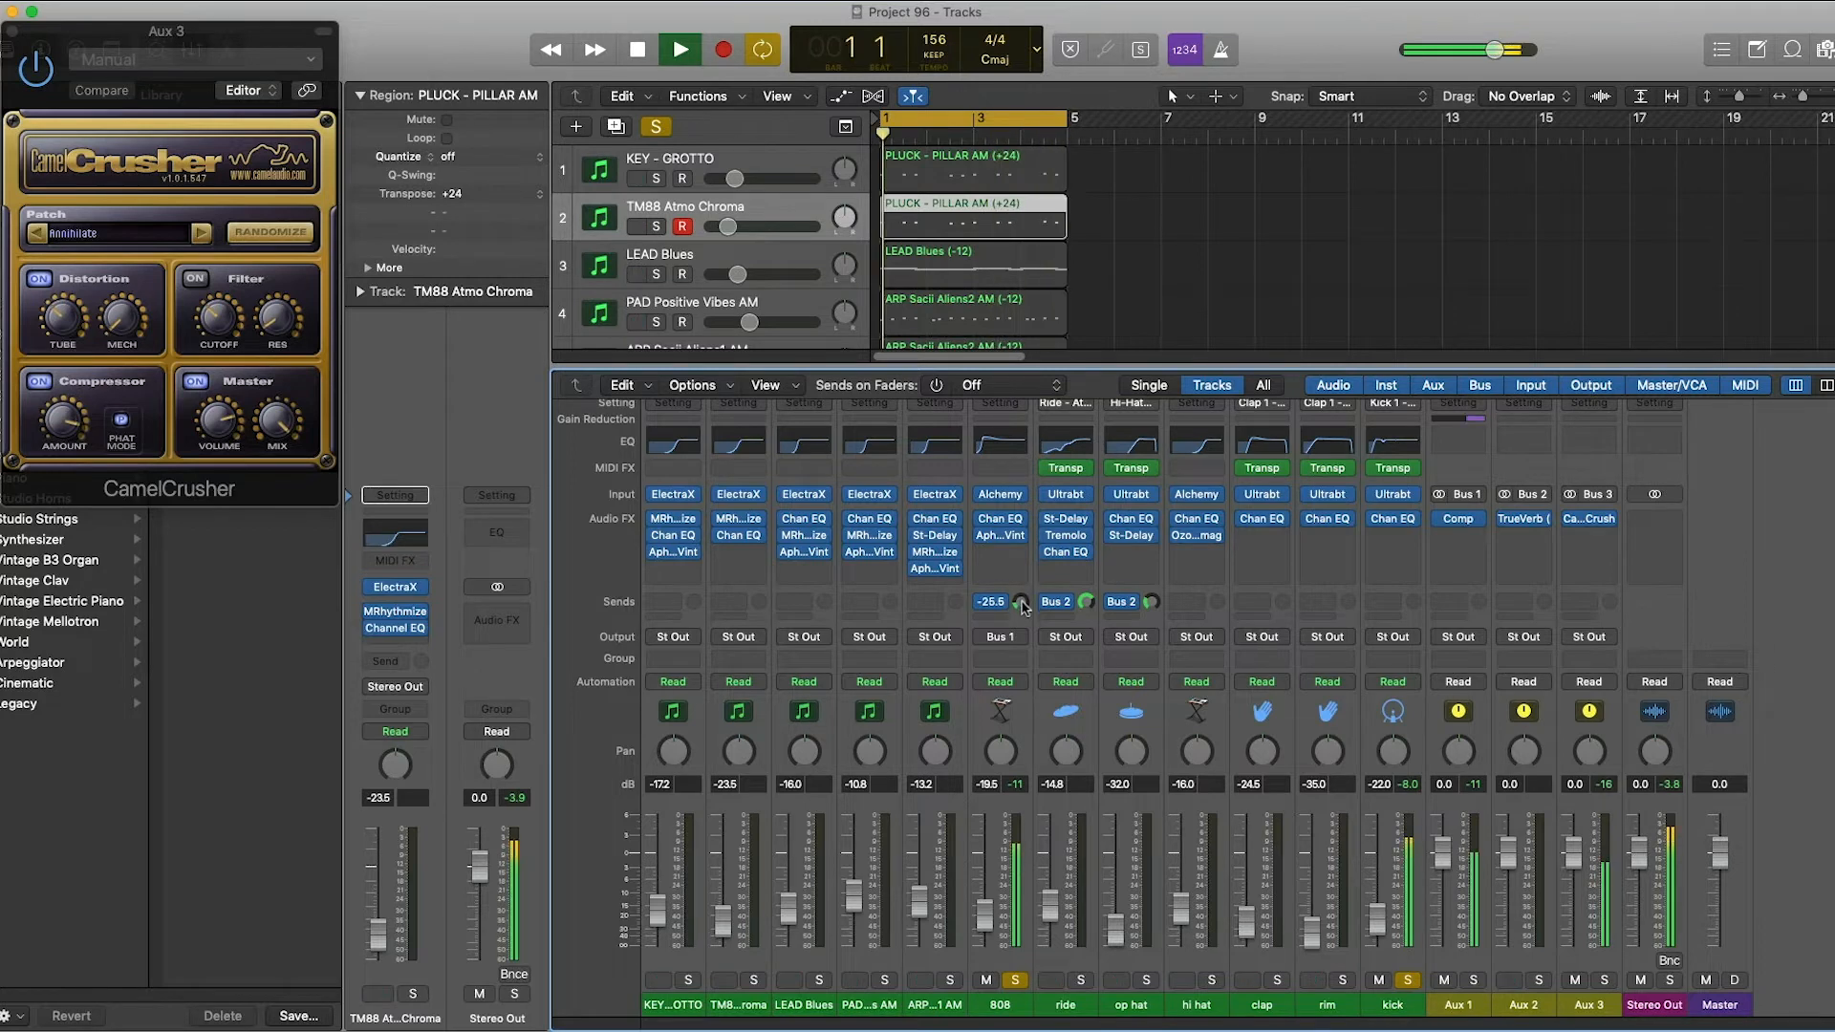
pyautogui.click(637, 49)
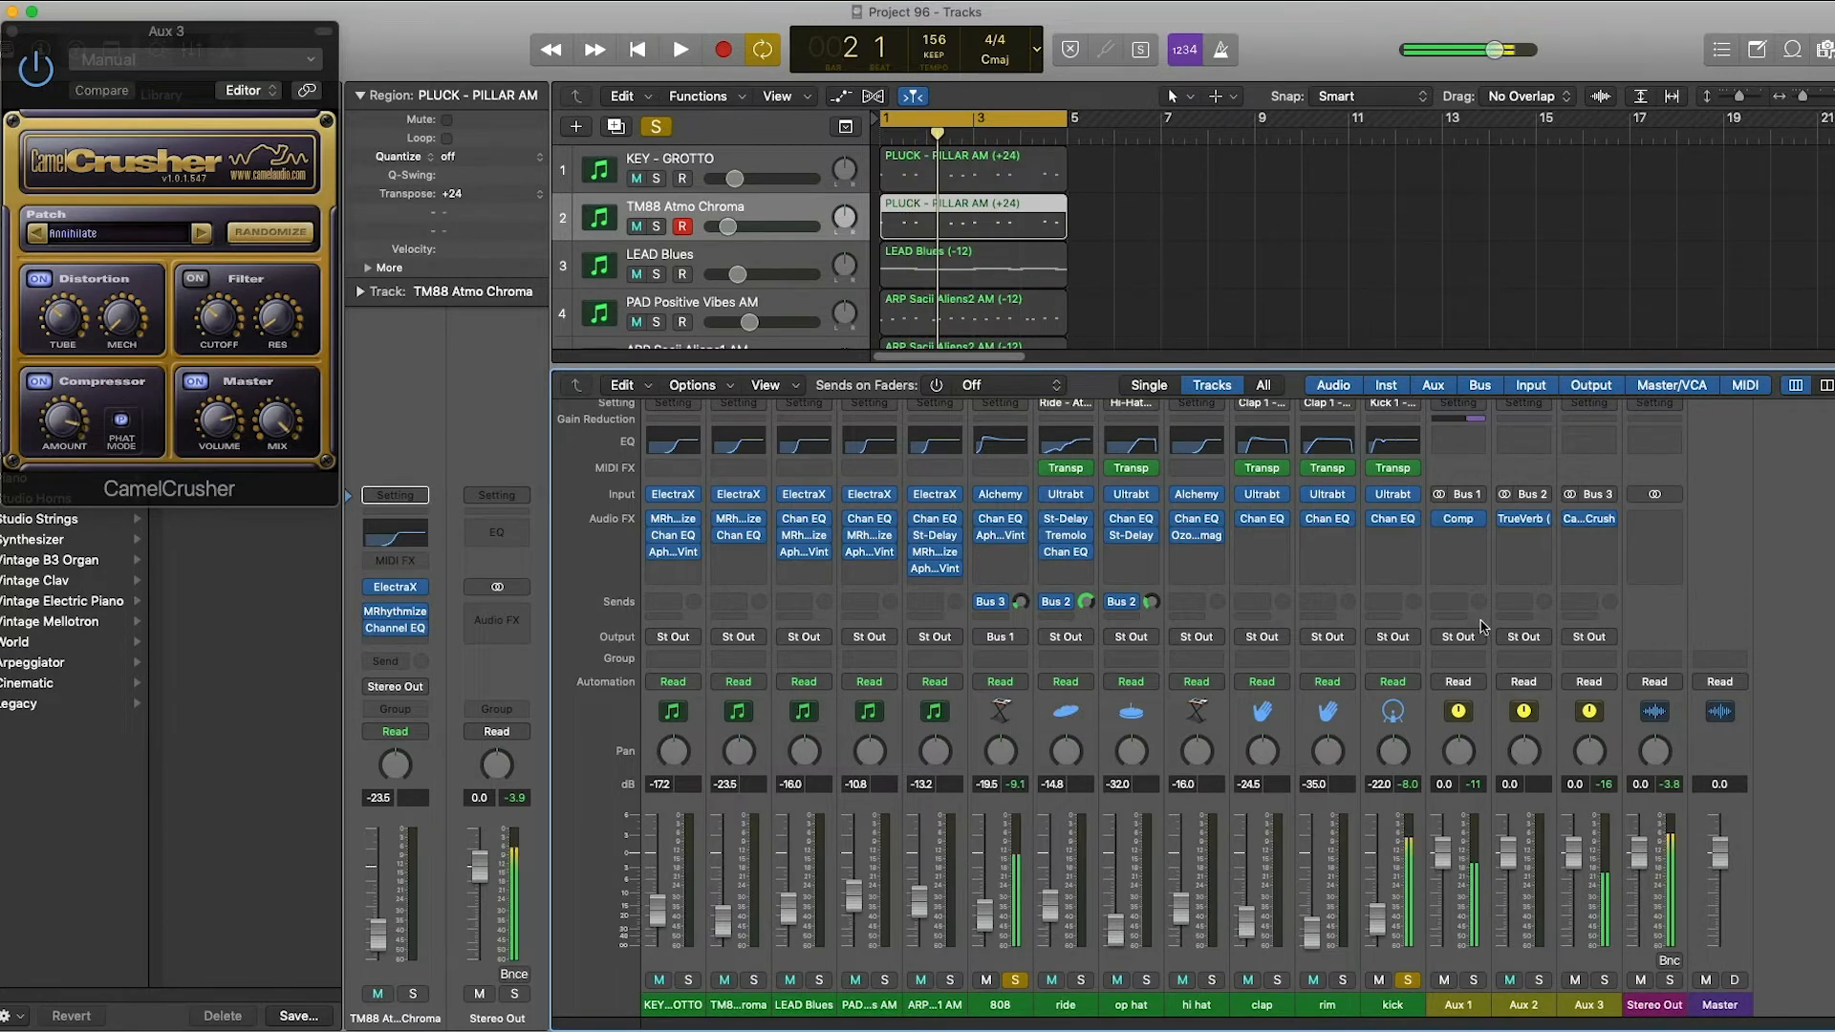
pyautogui.click(1589, 635)
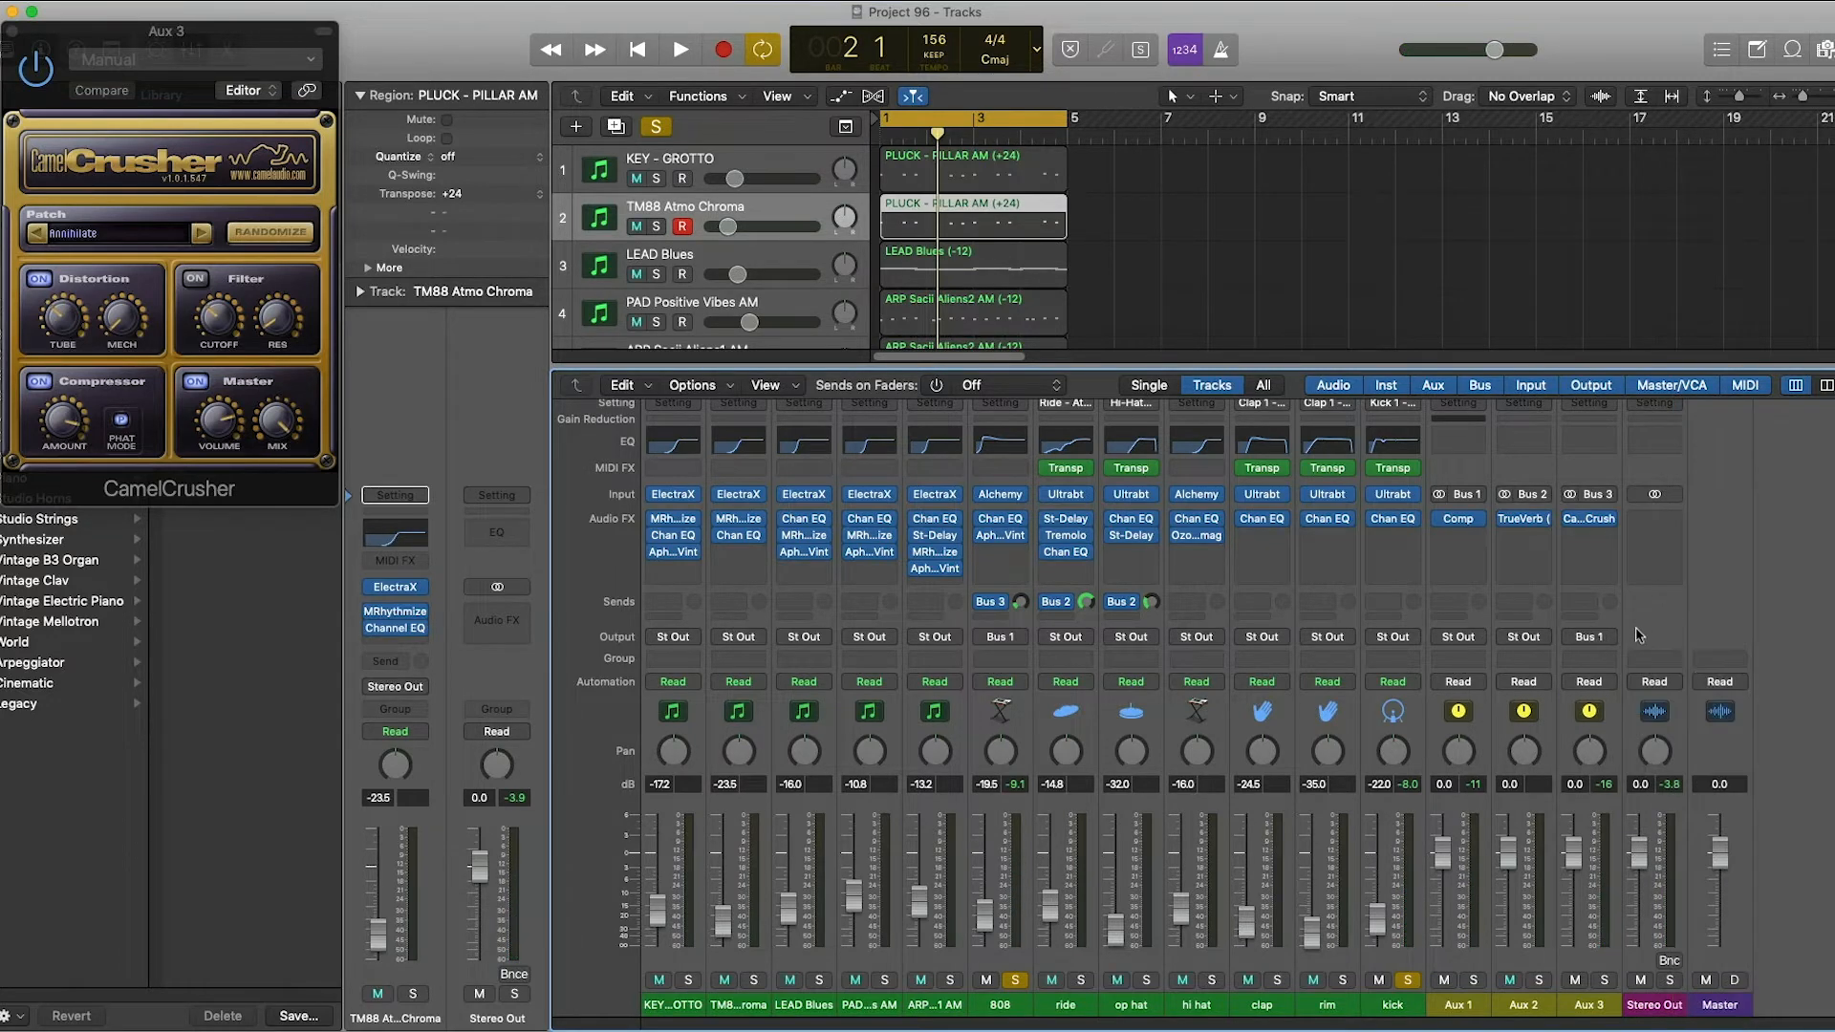
pyautogui.click(681, 50)
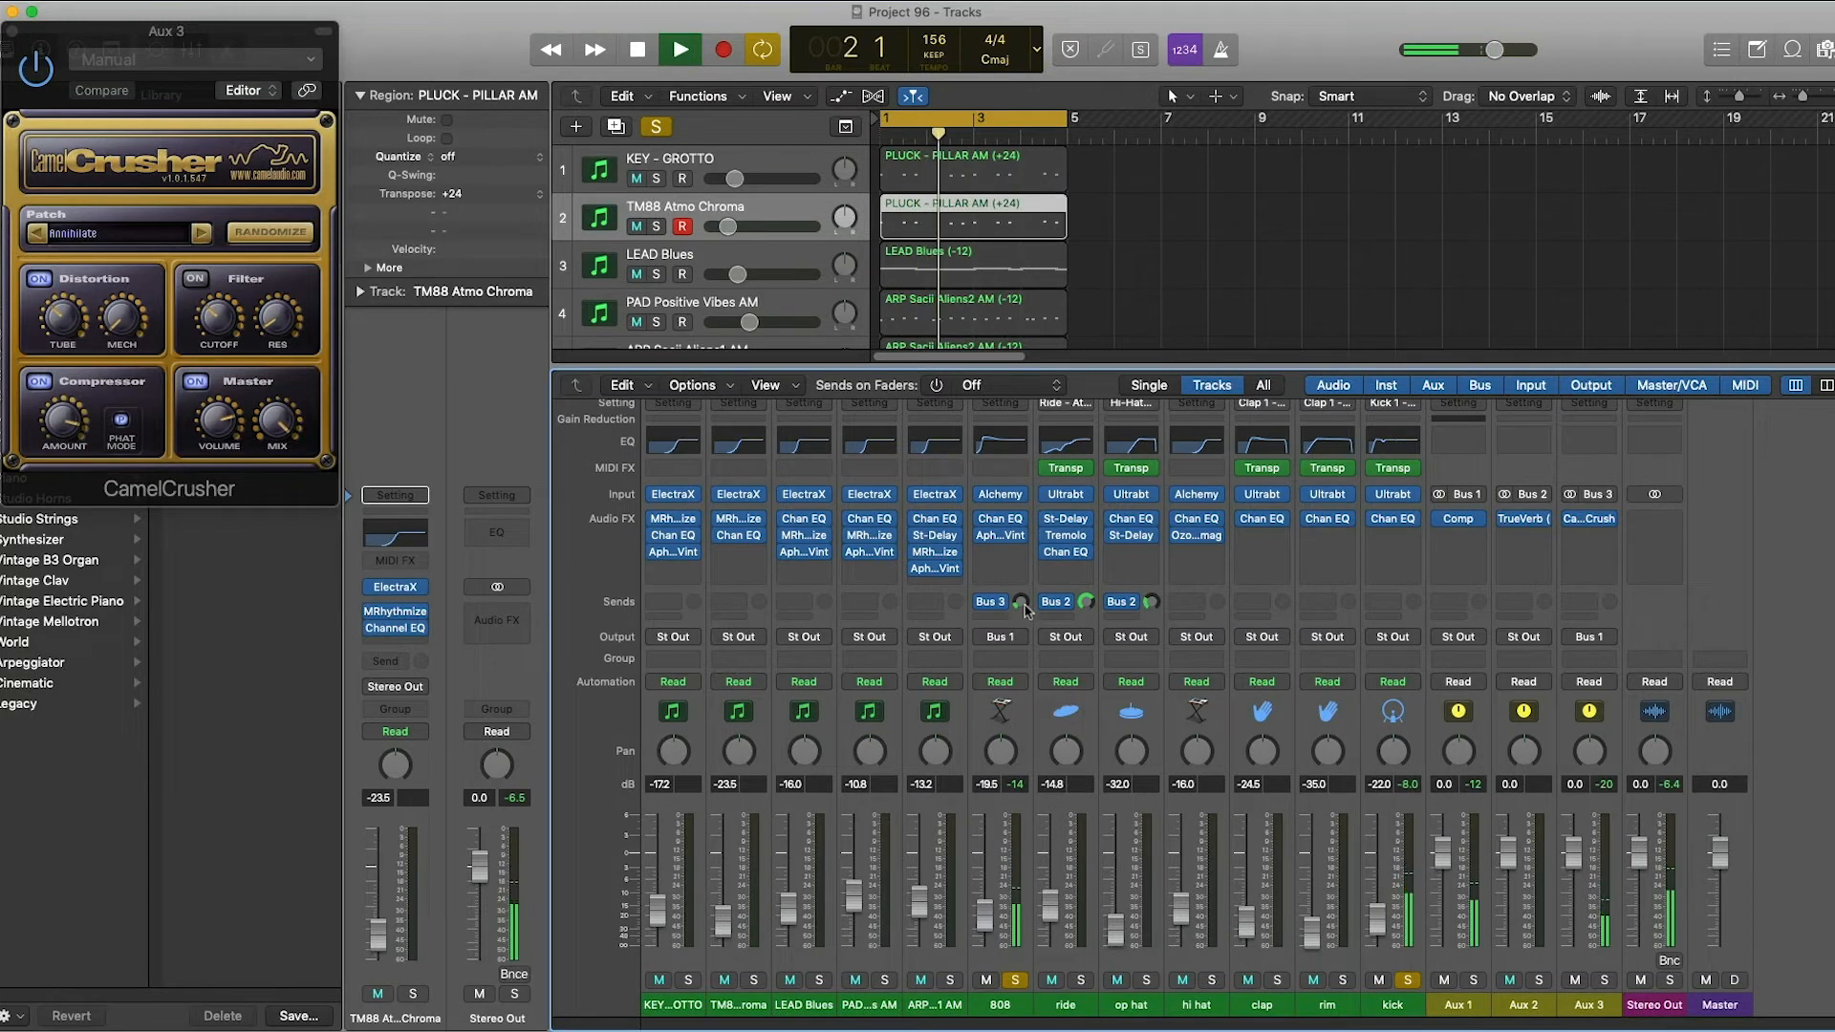